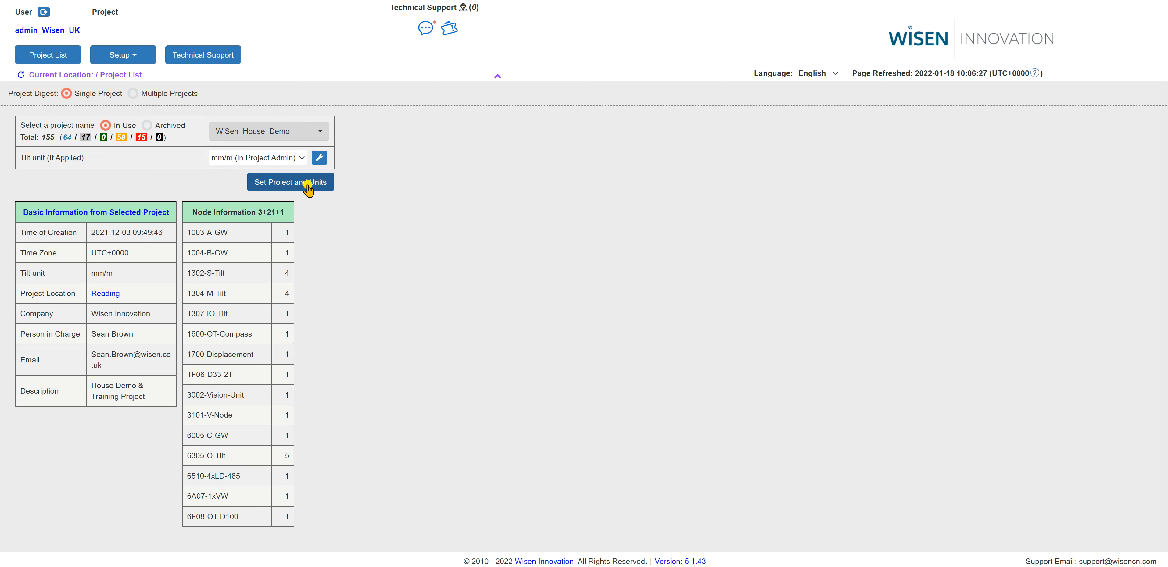
# Step: Apply the WiSen_House_Demo project with its units and show the node data table
pyautogui.click(290, 181)
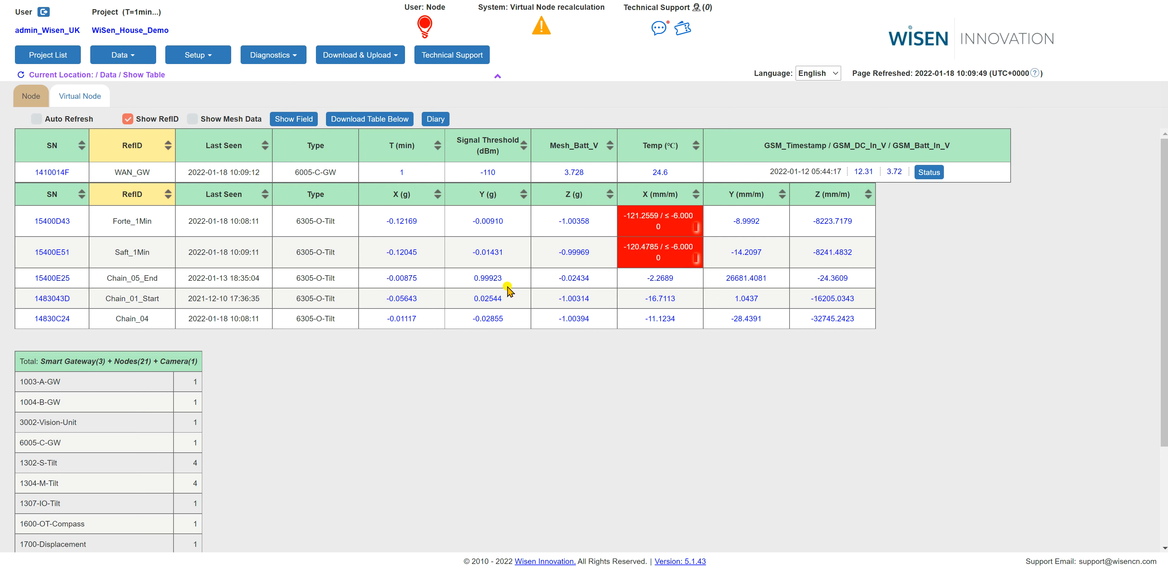
pyautogui.moveTo(312, 363)
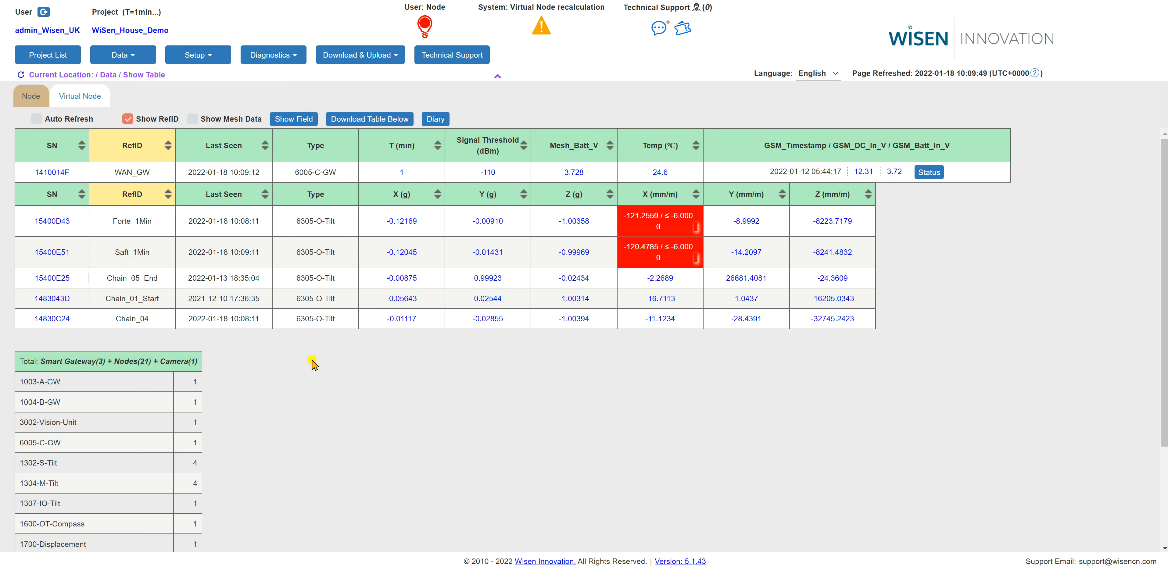
pyautogui.moveTo(130, 342)
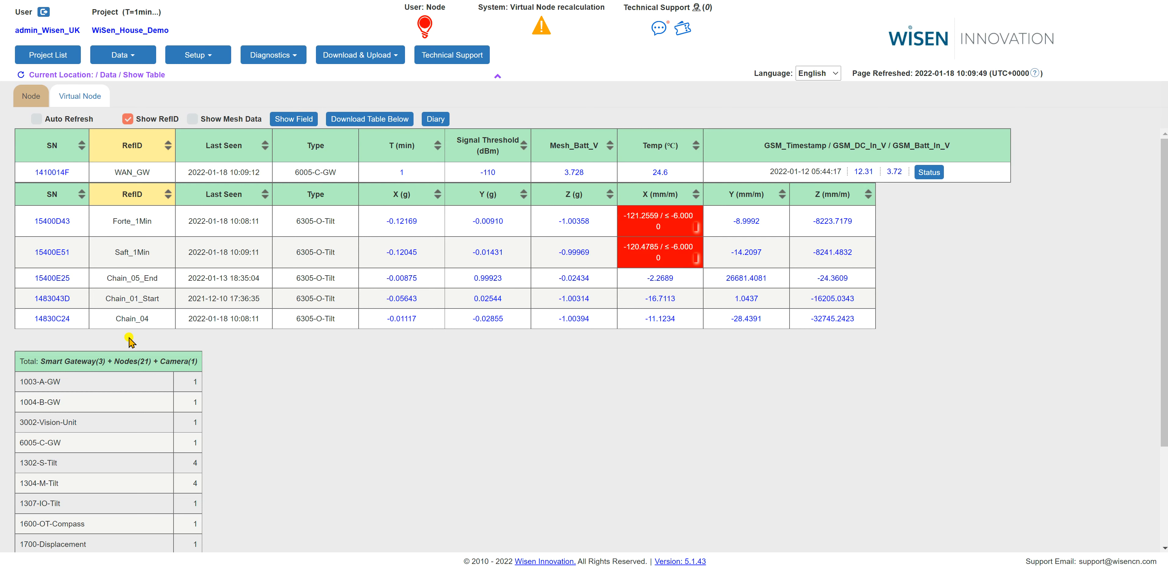
pyautogui.click(133, 318)
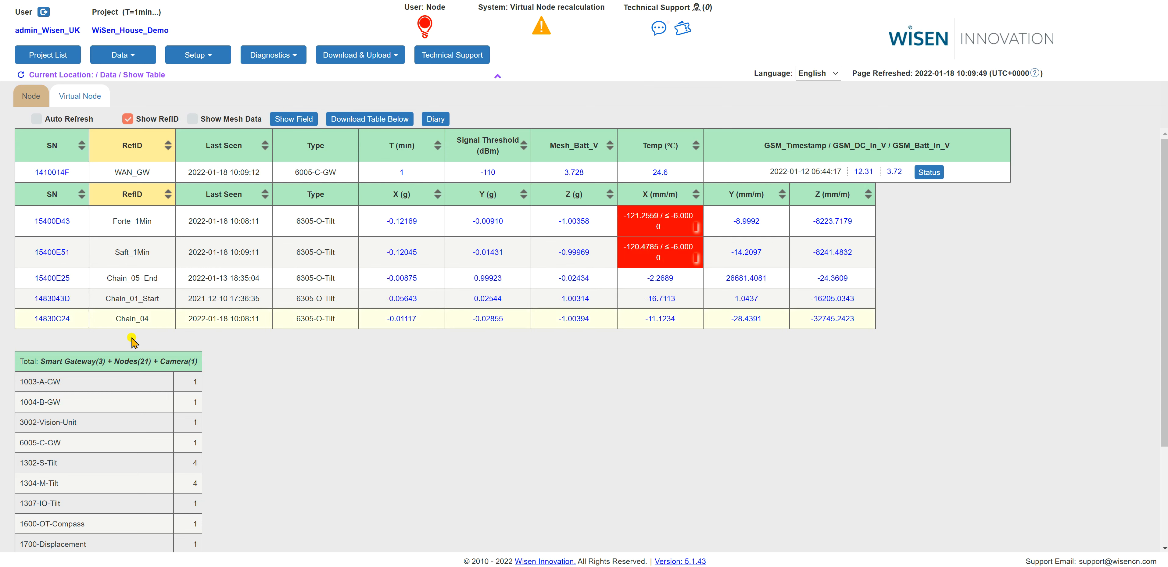
pyautogui.moveTo(216, 337)
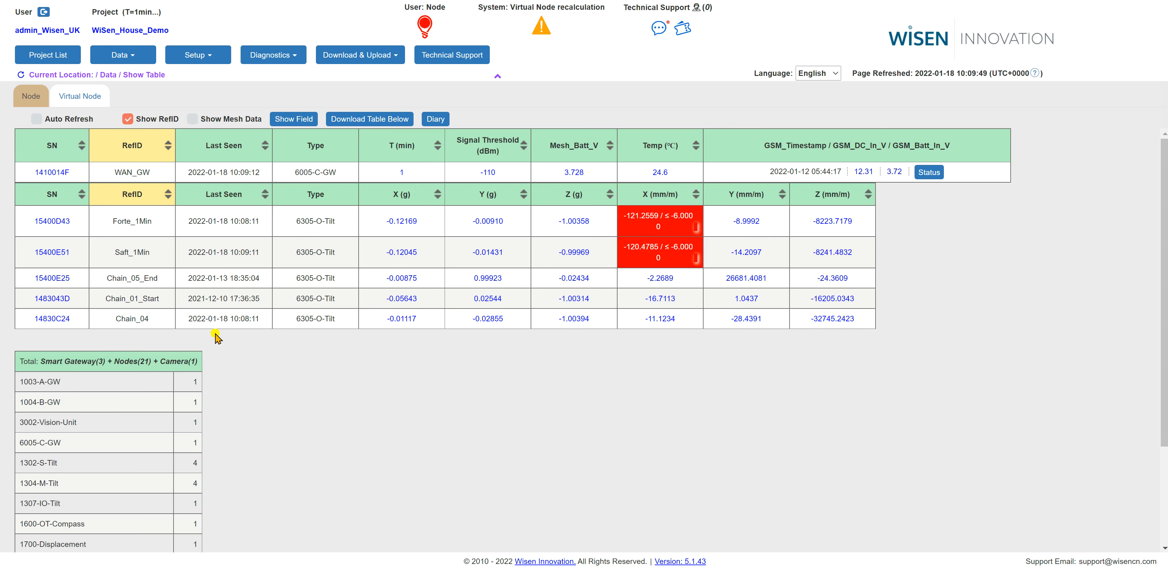
pyautogui.moveTo(267, 340)
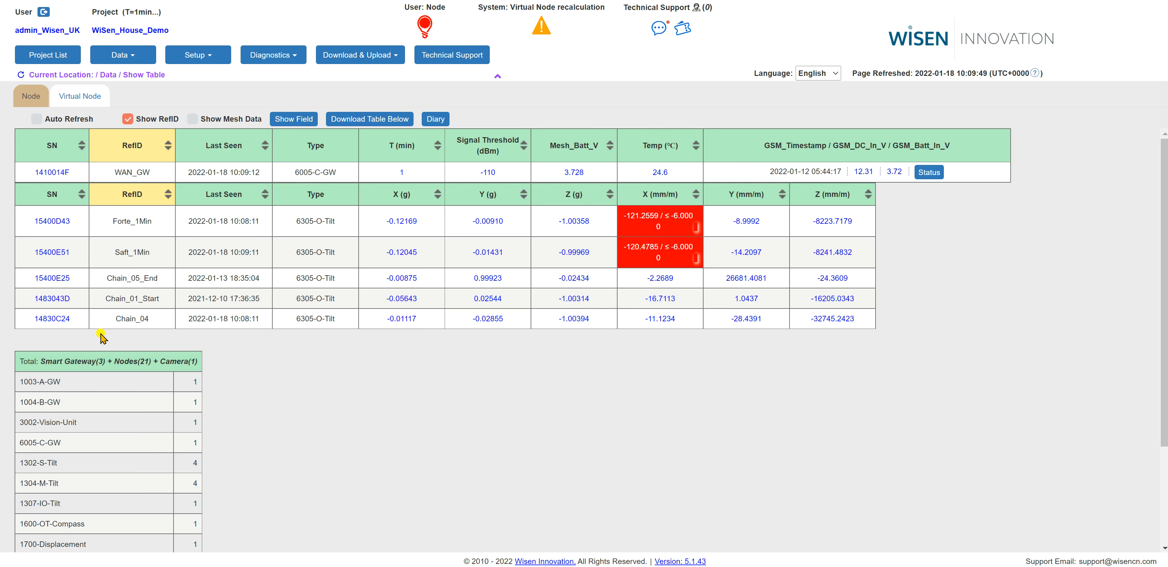
pyautogui.moveTo(118, 343)
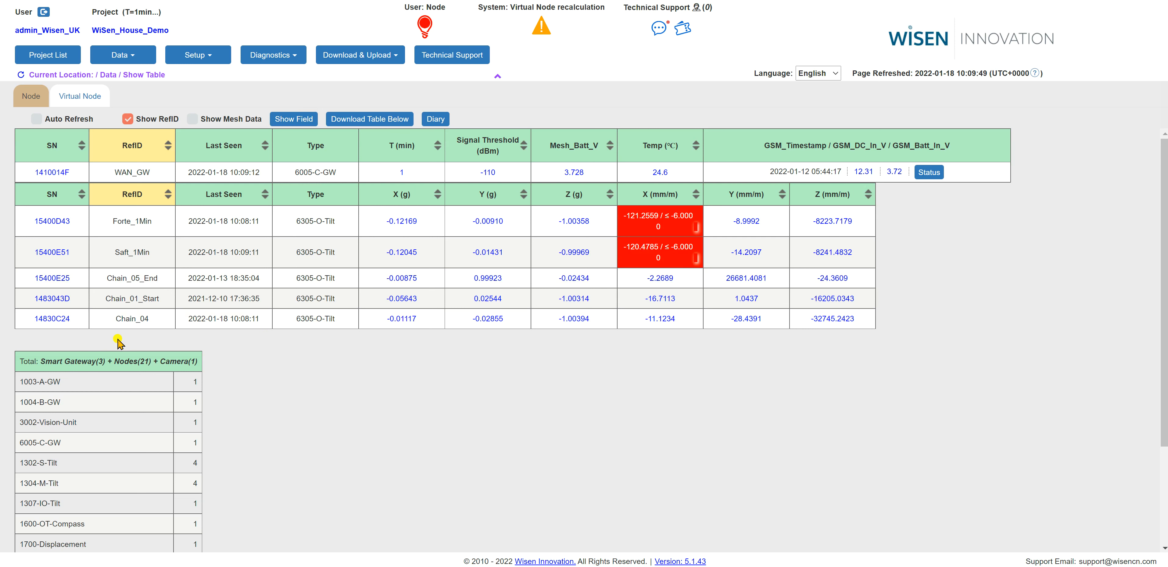
pyautogui.moveTo(66, 340)
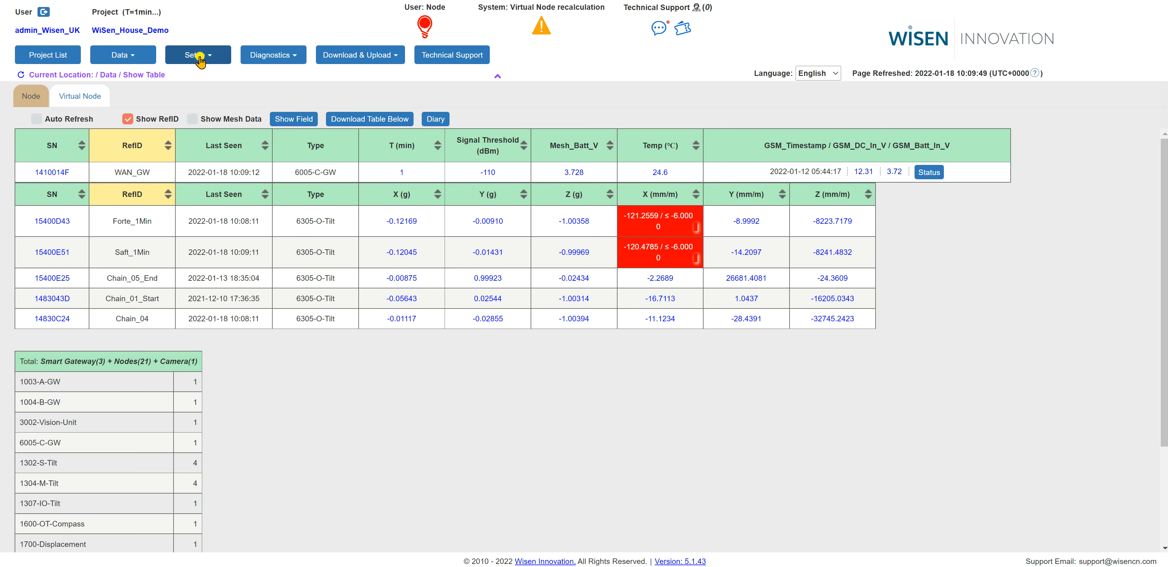
# Step: Go to Setup > Node Offset and scroll to the 6305-O-Tilt node group
pyautogui.click(197, 54)
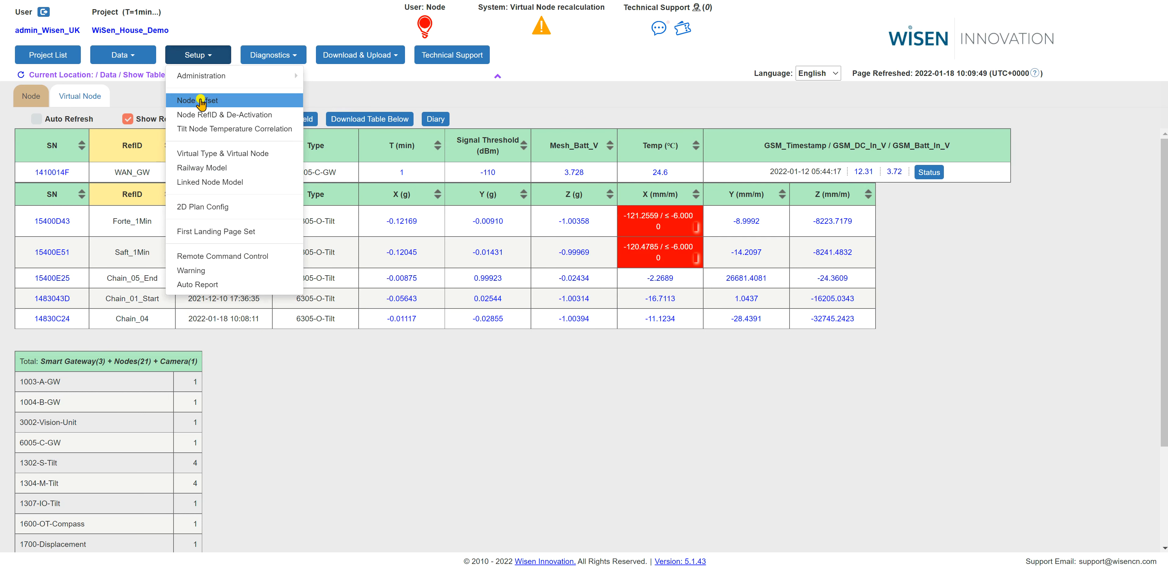
pyautogui.click(199, 100)
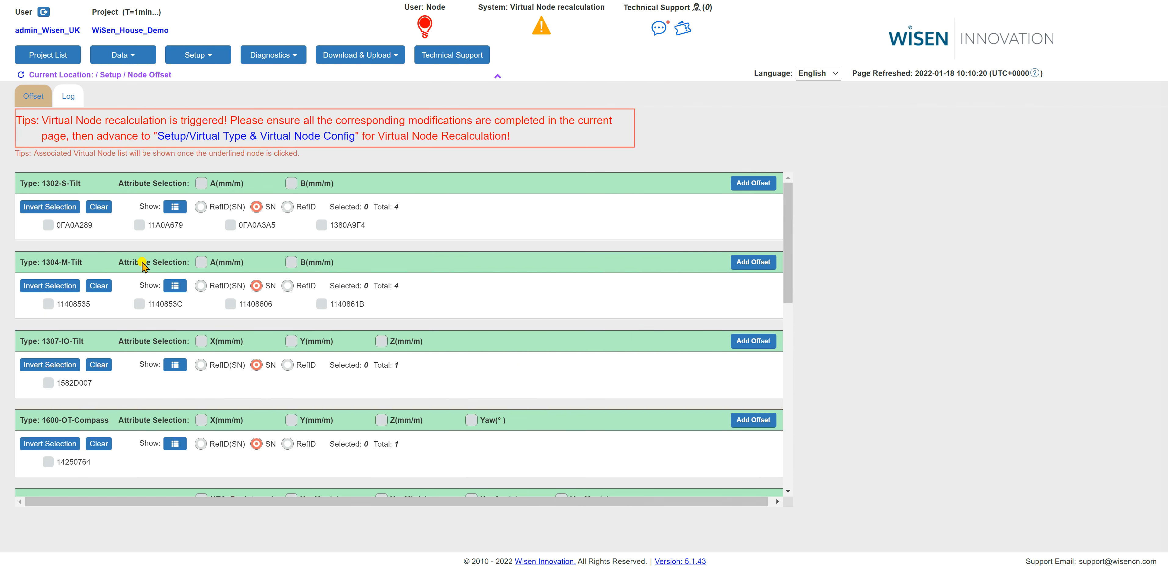
pyautogui.scroll(-3)
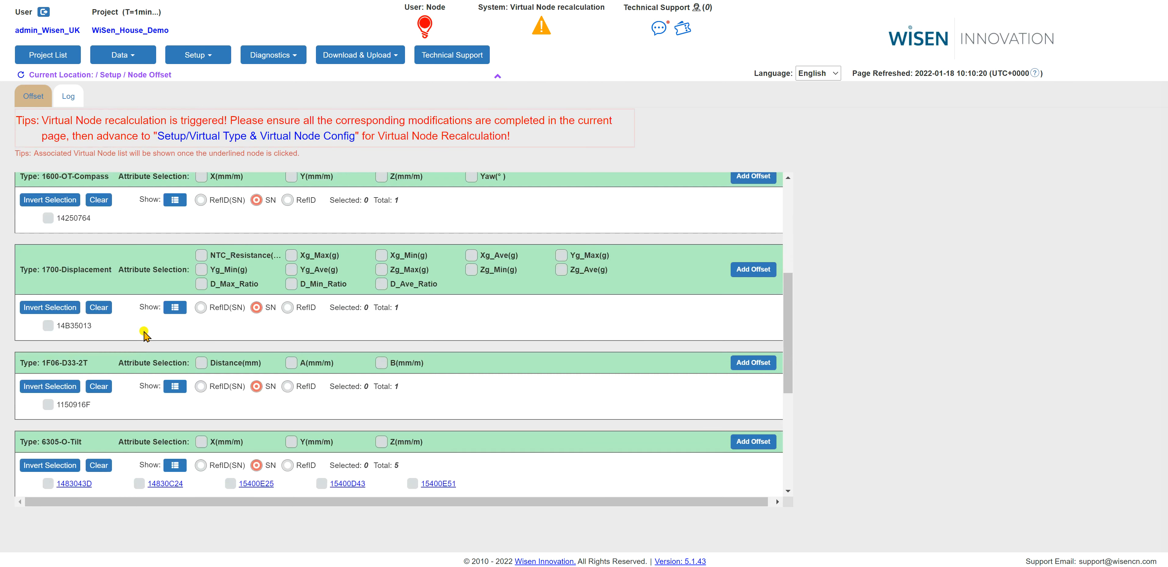
pyautogui.scroll(-3)
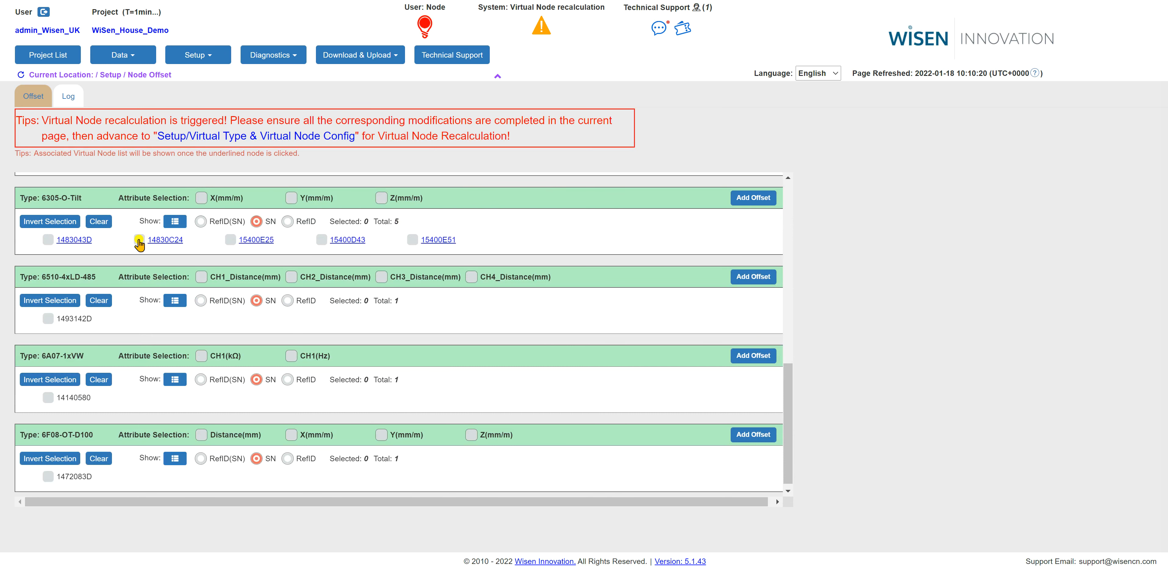
# Step: Select node 14830C24 and its X, Y and Z (mm/m) attributes for the offset
pyautogui.click(138, 241)
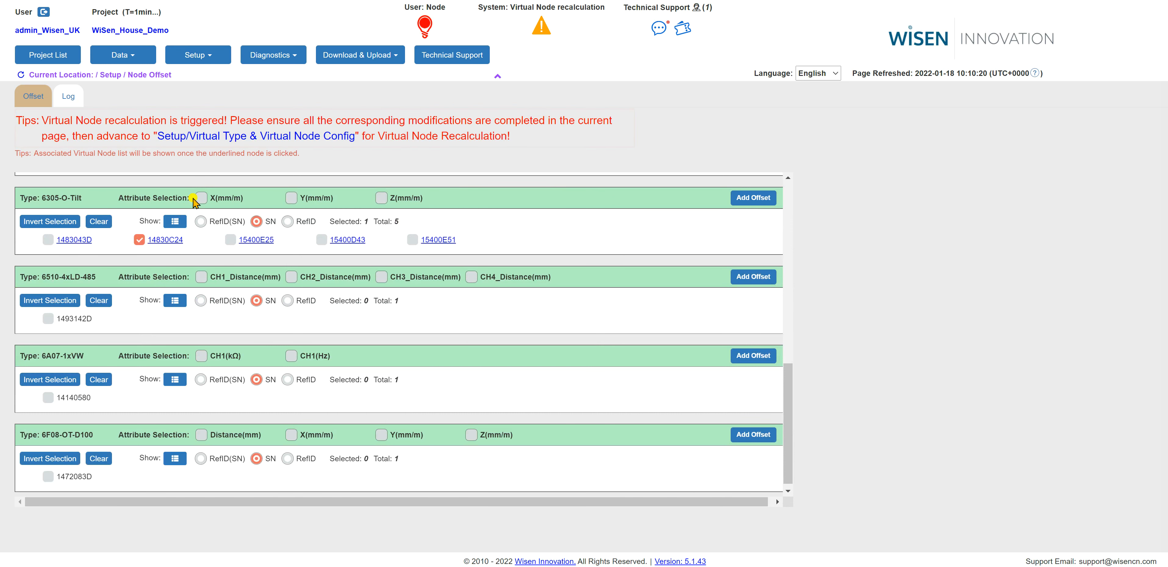
pyautogui.moveTo(298, 198)
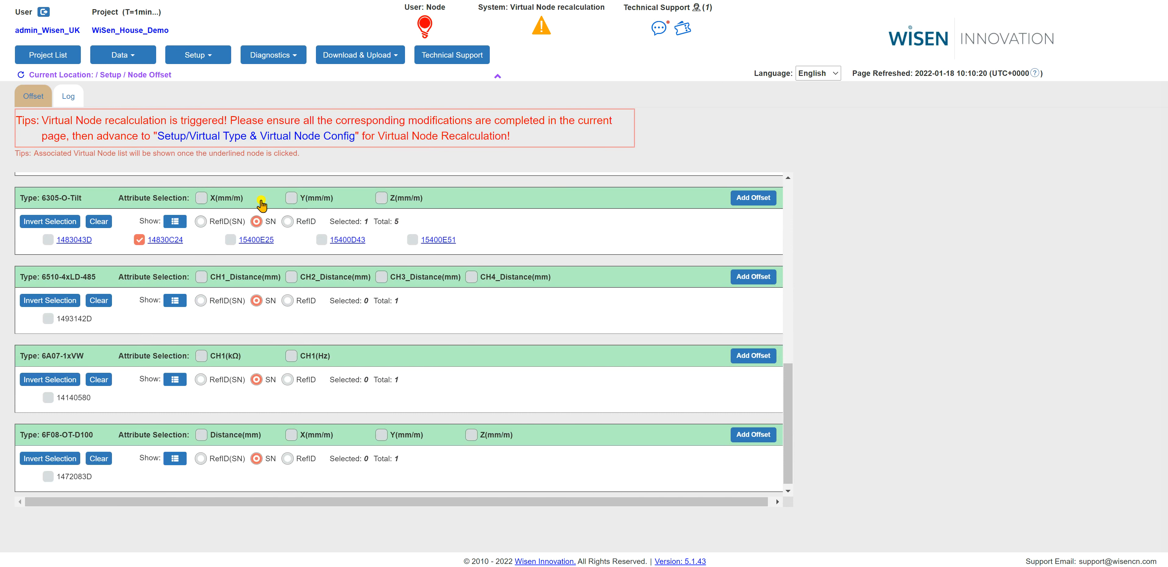
pyautogui.moveTo(363, 201)
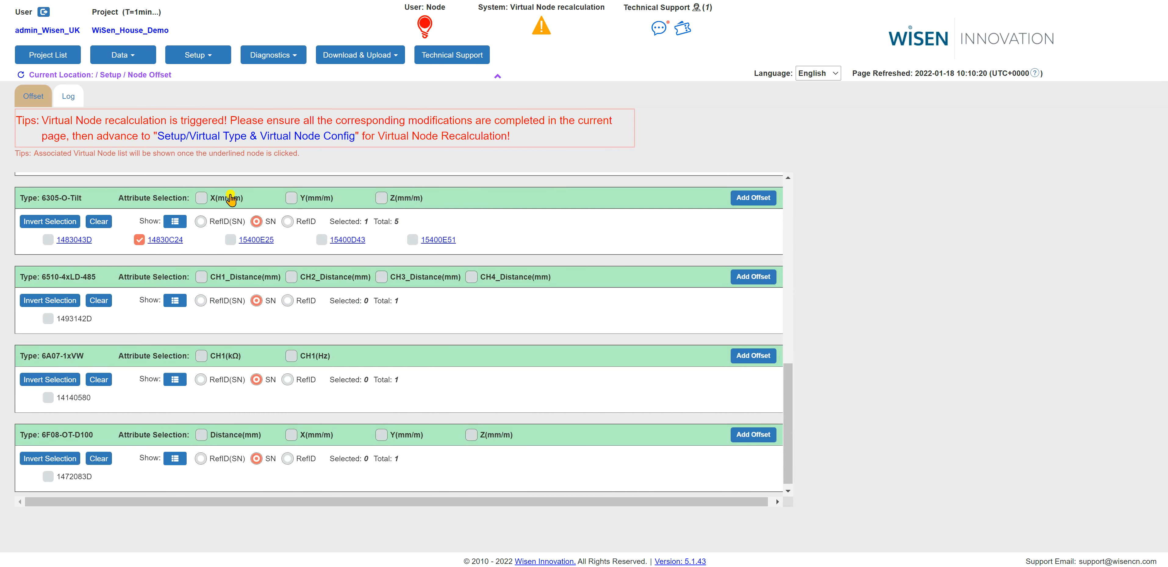
pyautogui.moveTo(212, 209)
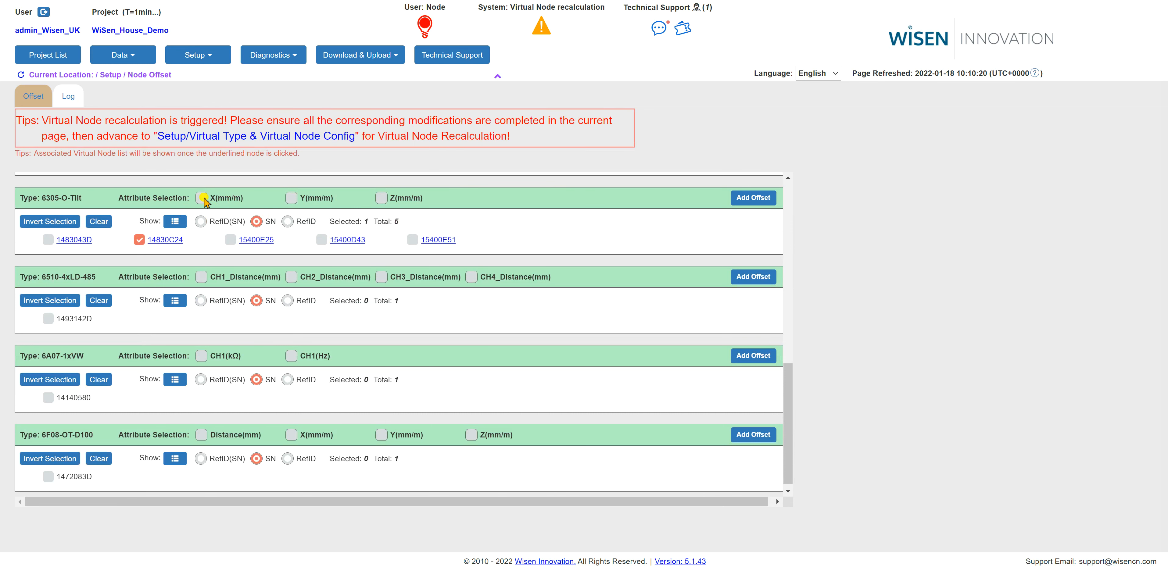
pyautogui.moveTo(291, 198)
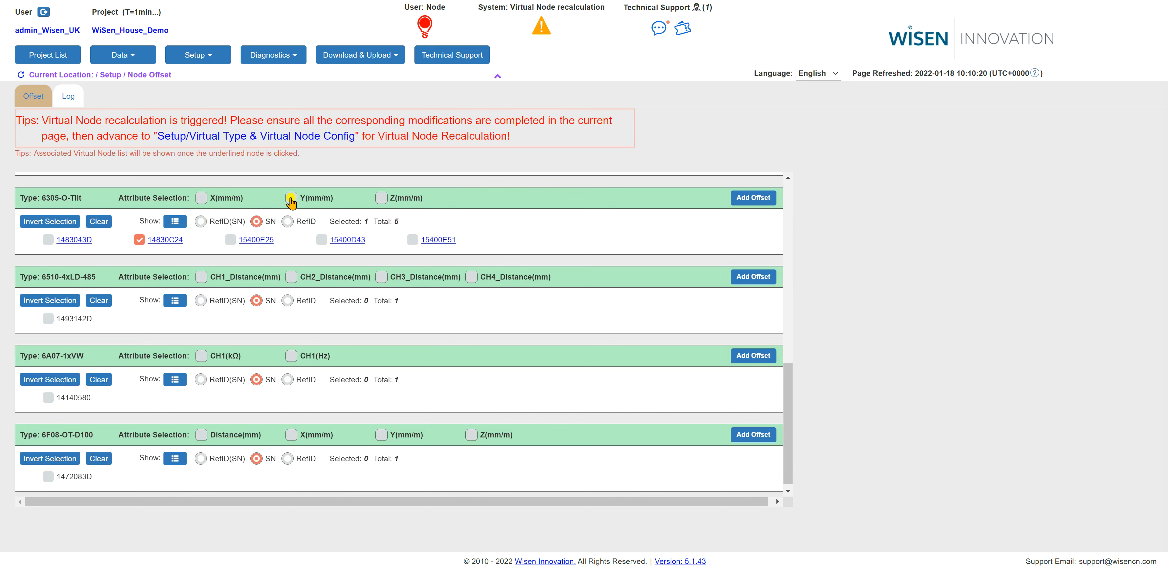
pyautogui.click(201, 197)
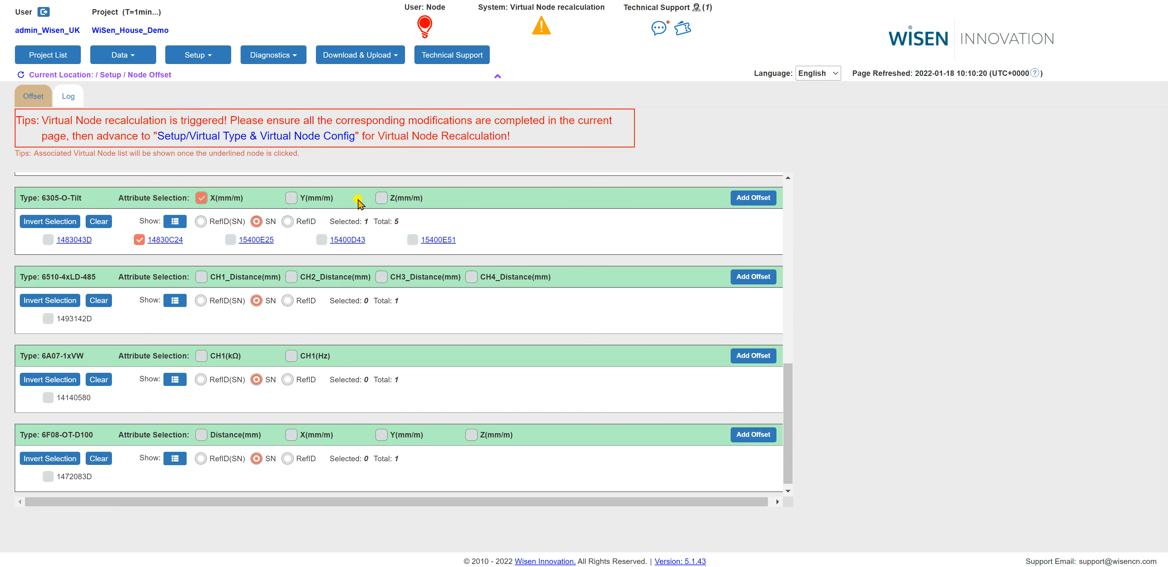
pyautogui.click(286, 198)
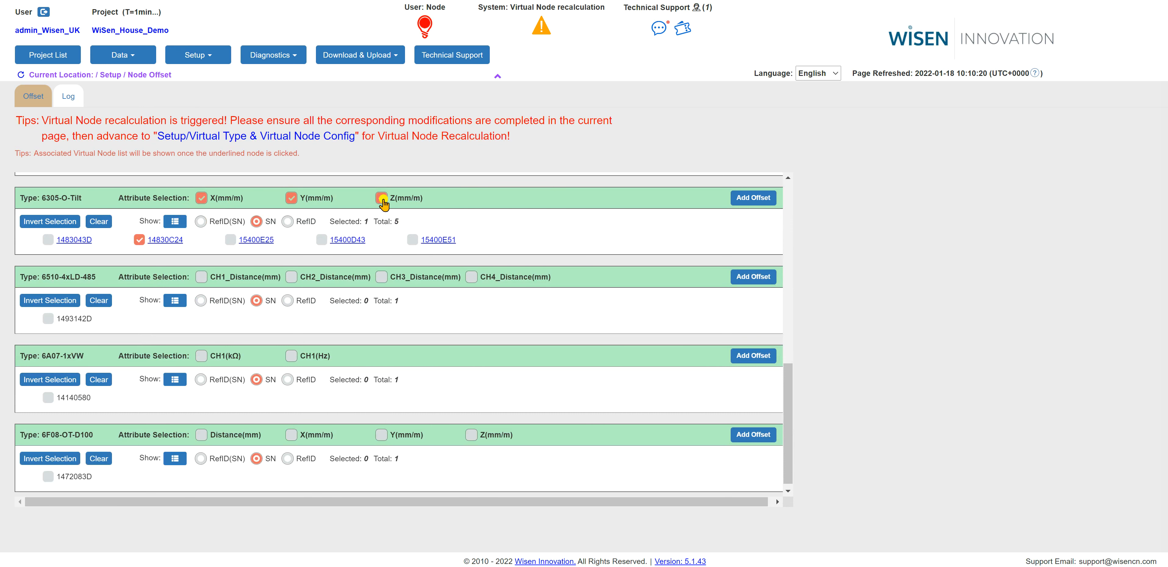
pyautogui.click(383, 198)
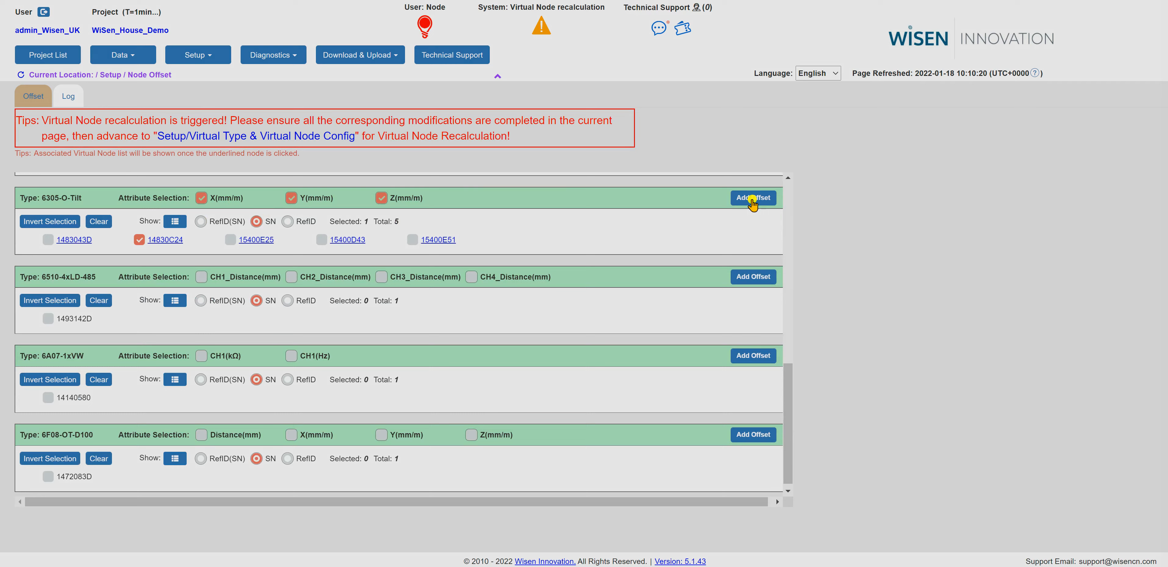
# Step: Start an offset for the node and set the period start to 9 December 2021
pyautogui.click(753, 198)
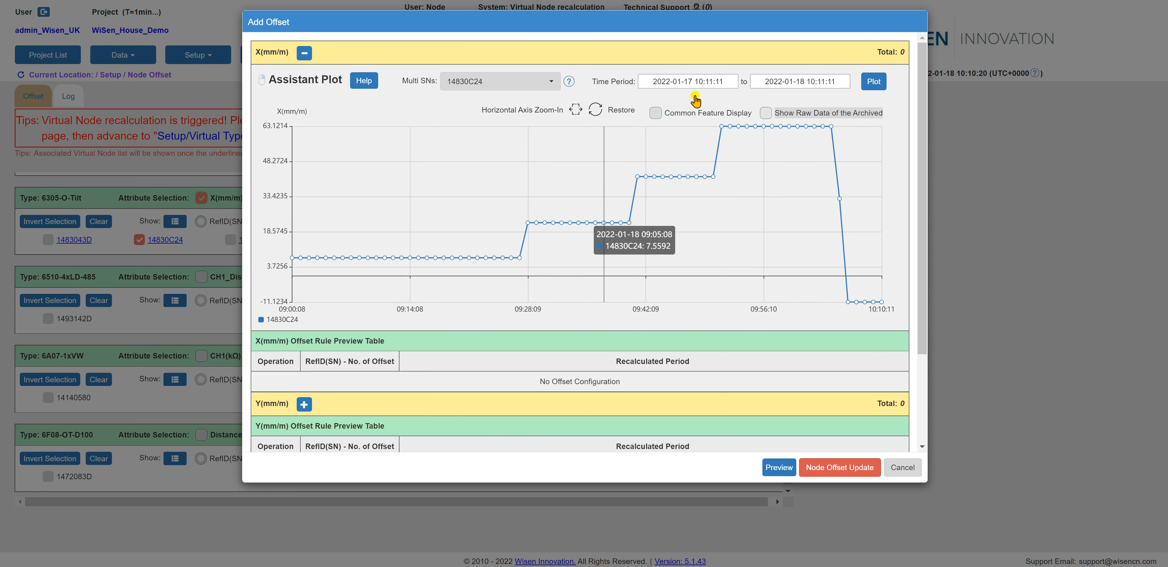
pyautogui.moveTo(594, 255)
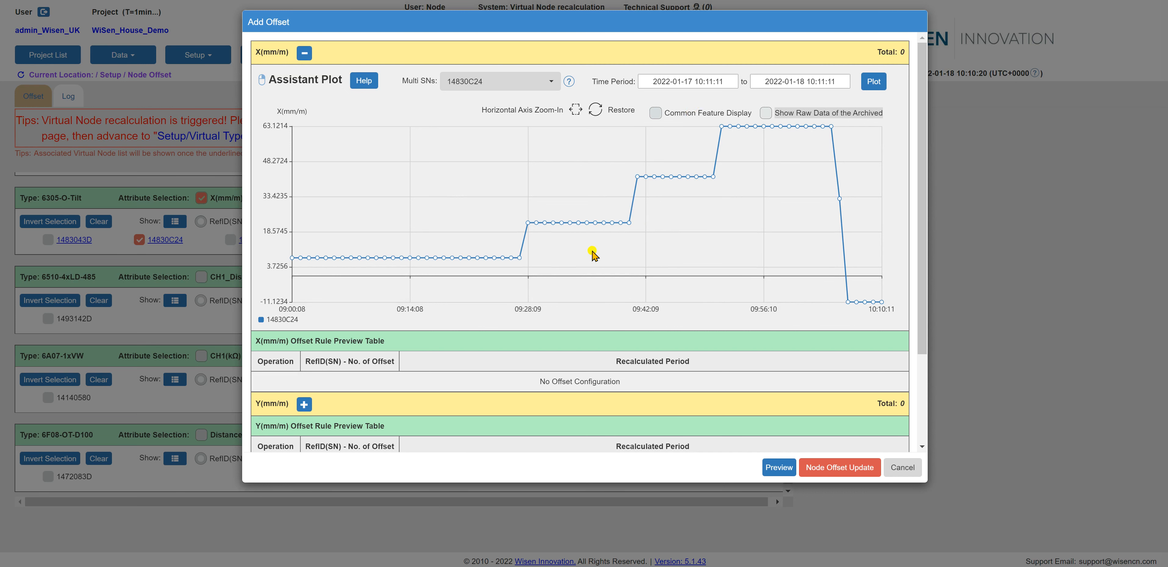
pyautogui.moveTo(627, 258)
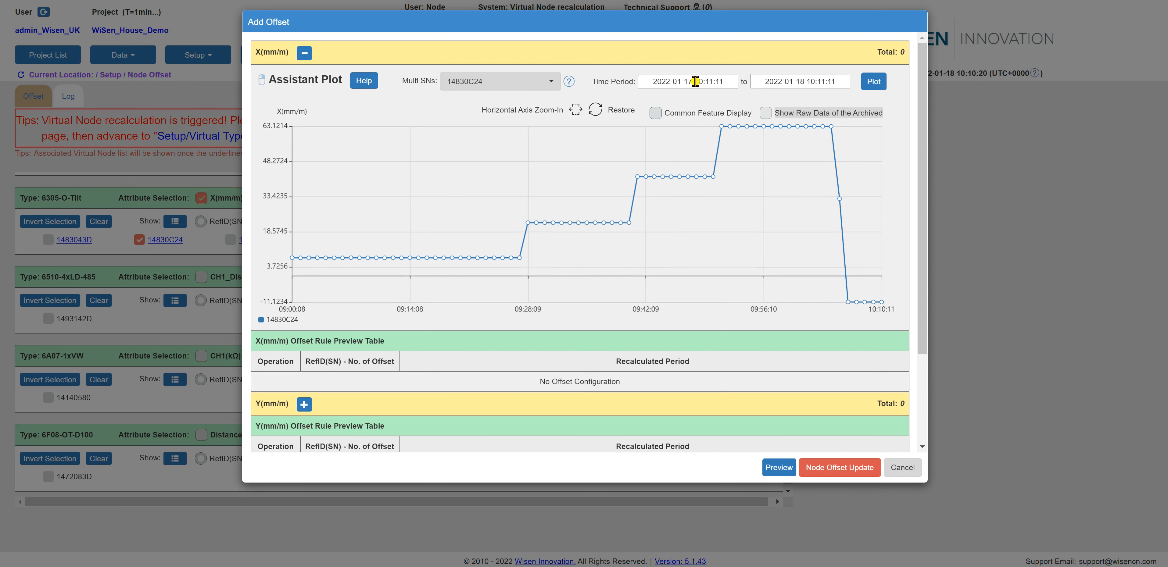
pyautogui.click(685, 81)
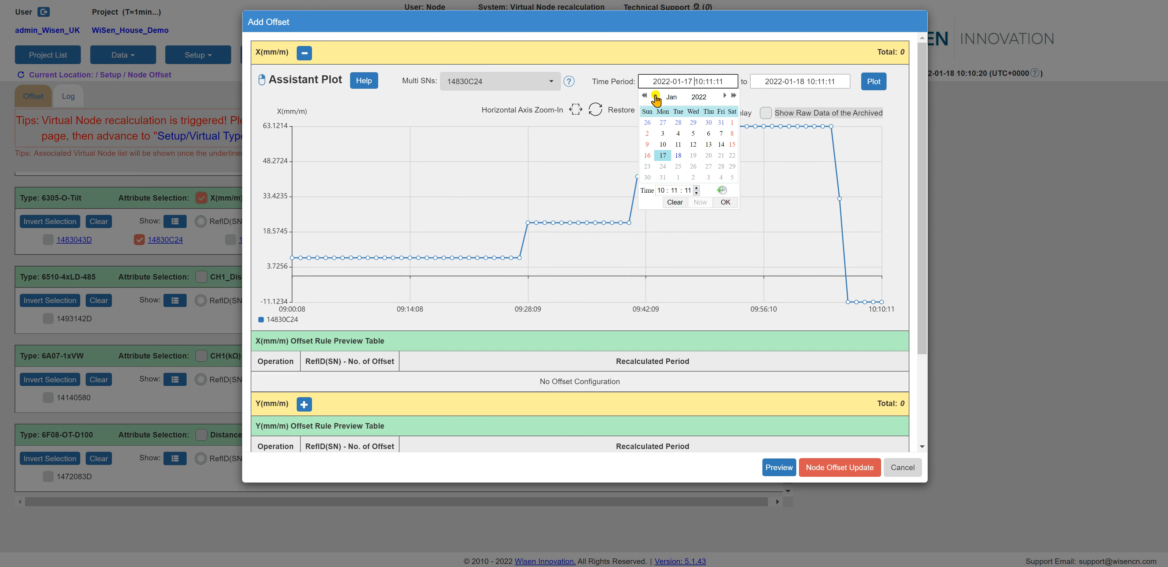
pyautogui.click(644, 96)
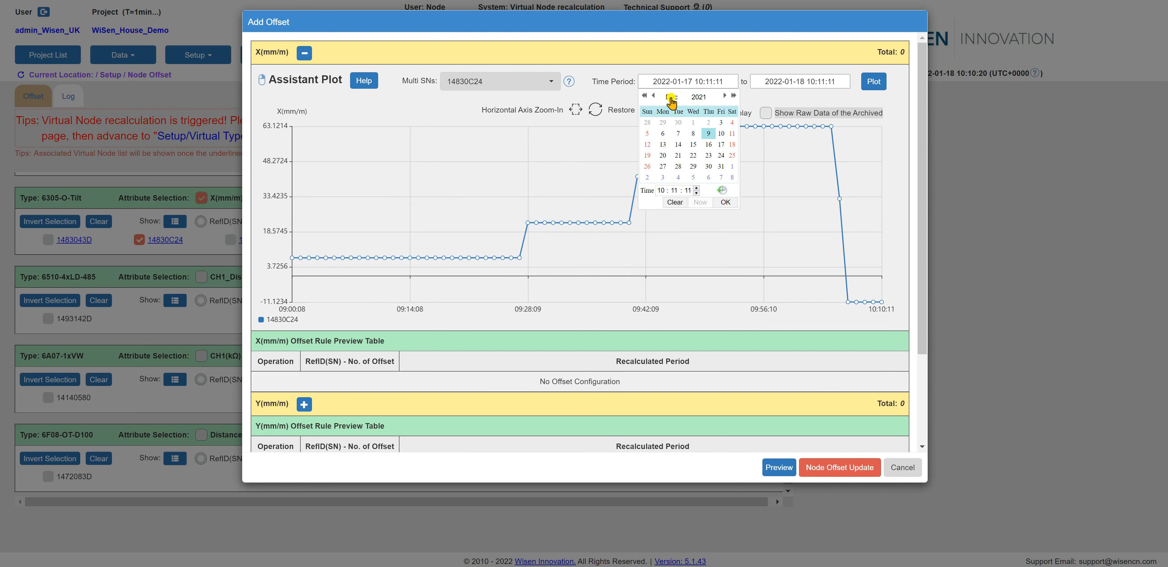
pyautogui.click(653, 95)
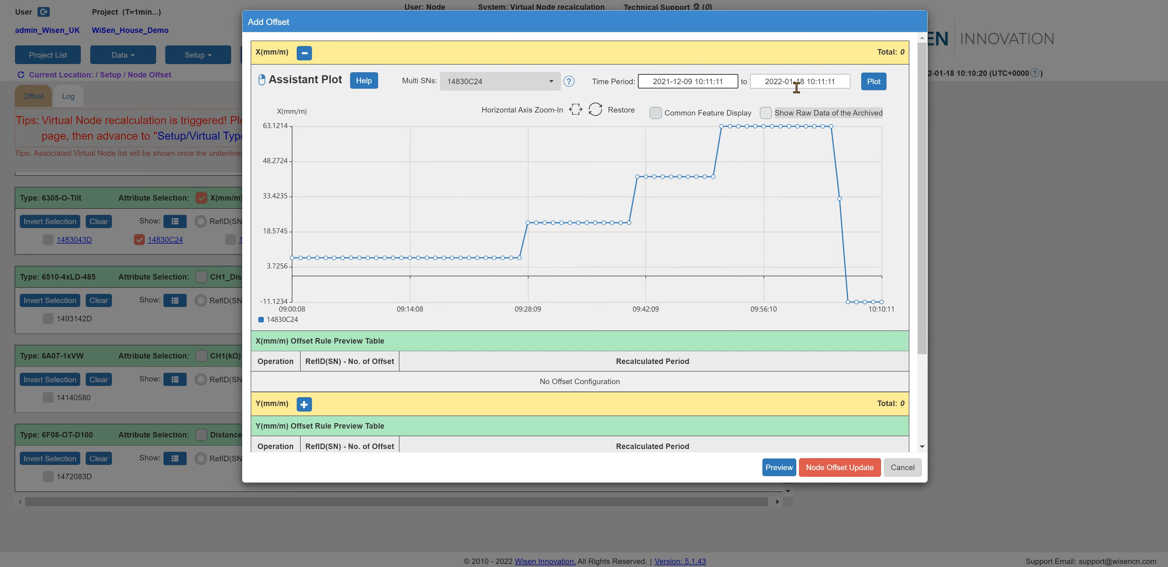
# Step: Move the period end date picker back to December 2021 for the 2021-12-11 end
pyautogui.click(800, 81)
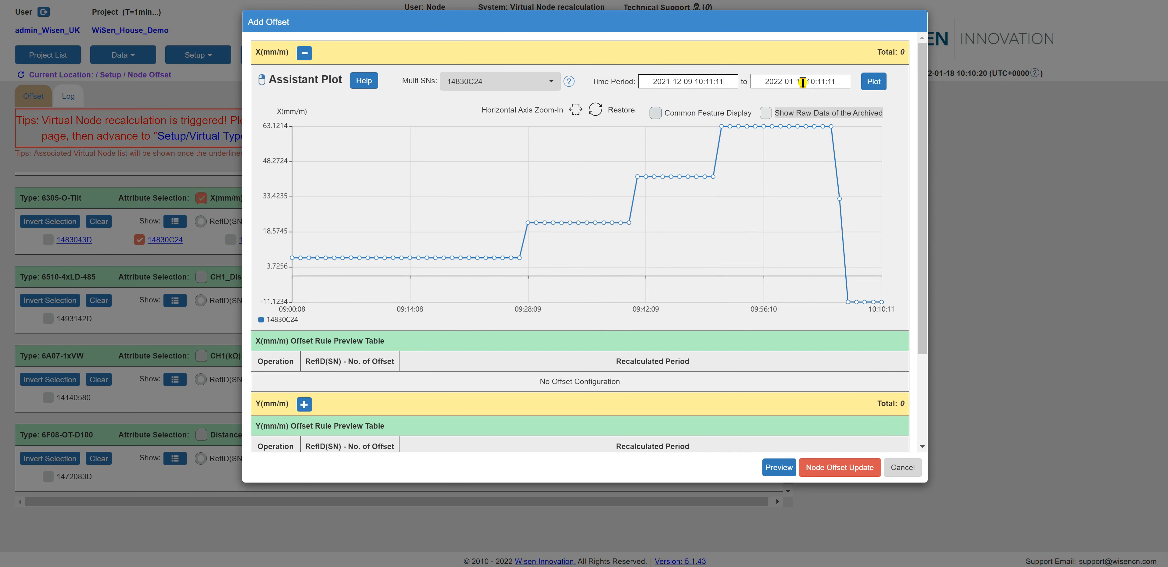
pyautogui.click(799, 81)
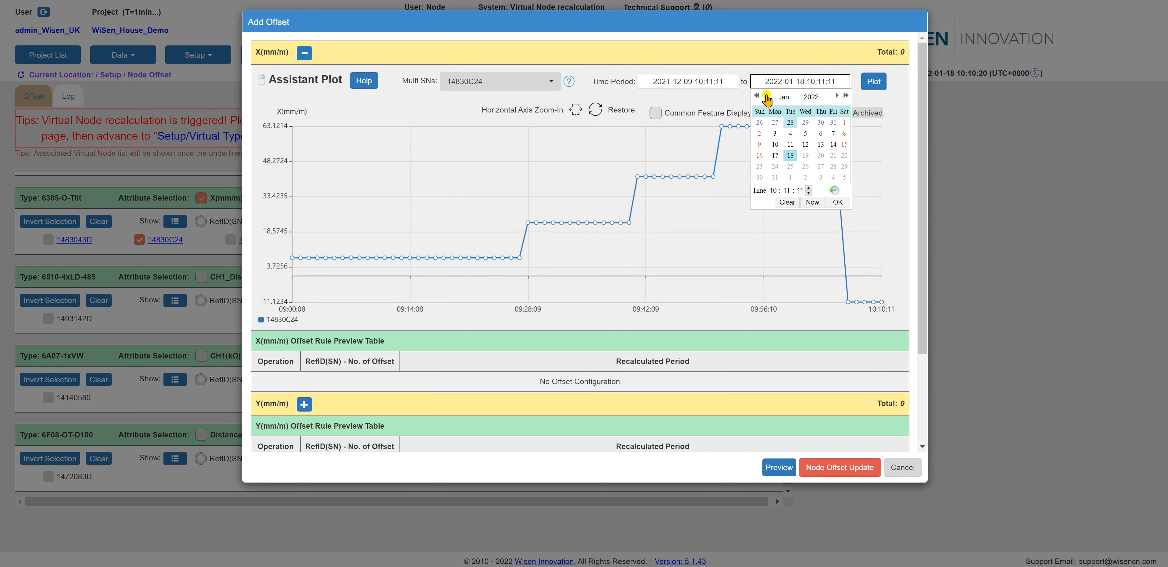
pyautogui.click(765, 96)
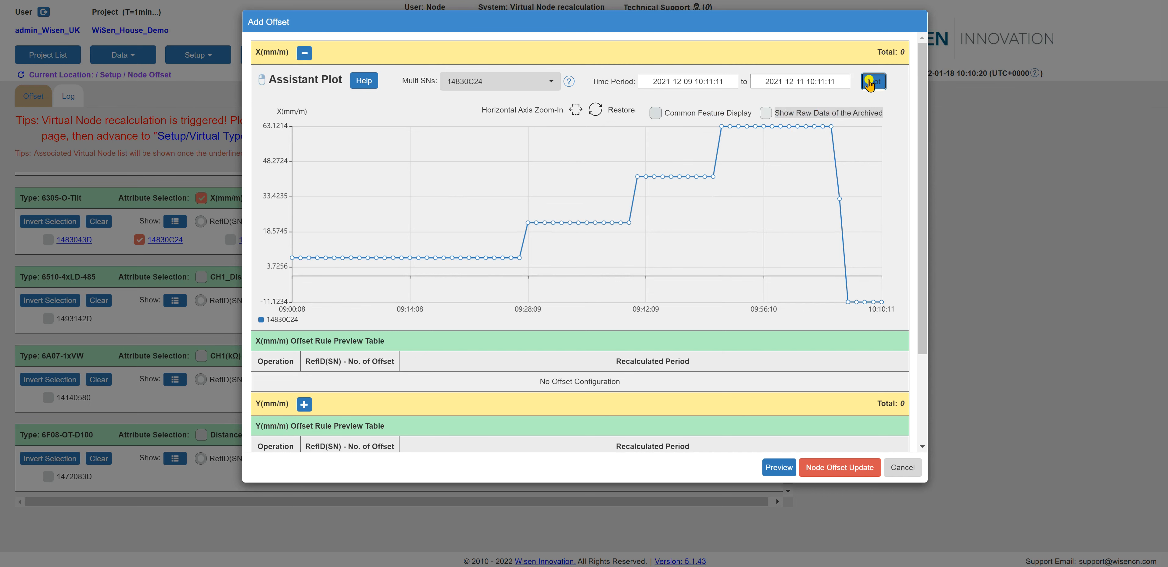
pyautogui.click(872, 81)
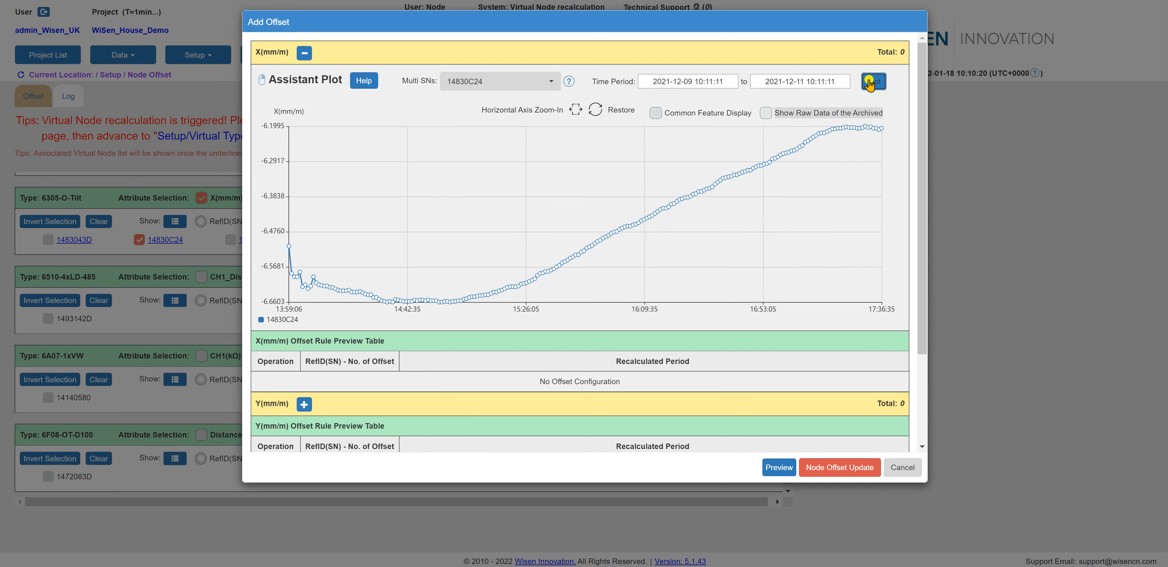
pyautogui.moveTo(719, 235)
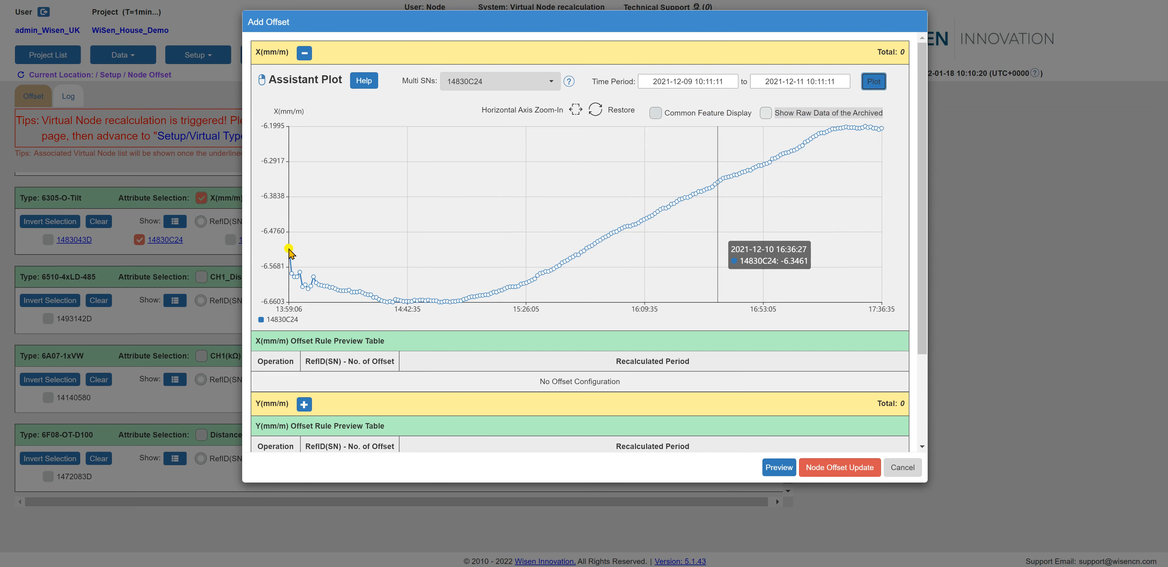
pyautogui.moveTo(289, 251)
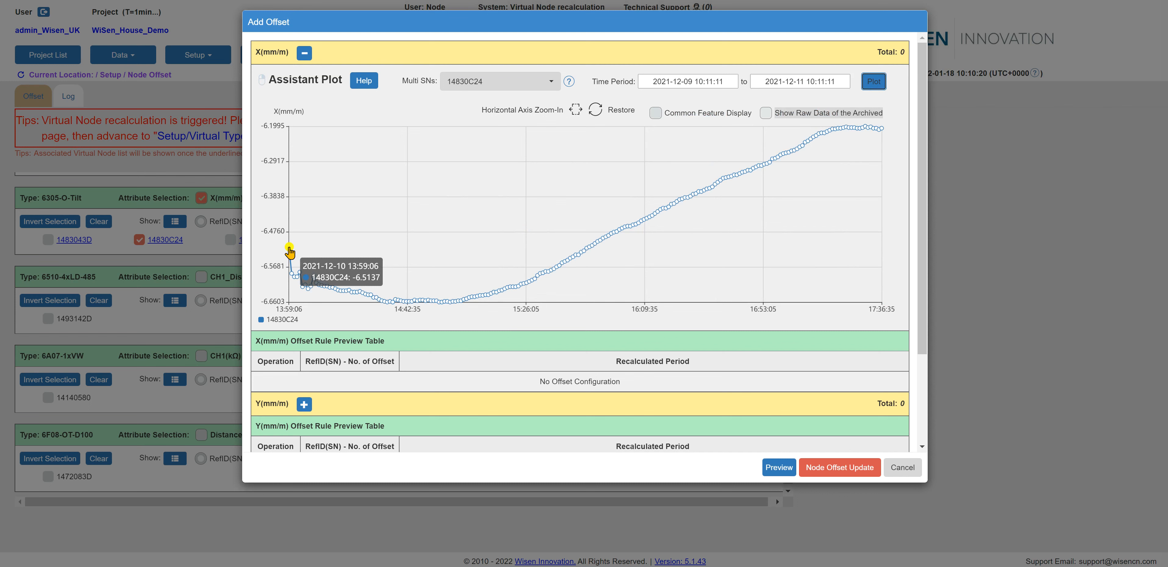
pyautogui.rightClick(289, 251)
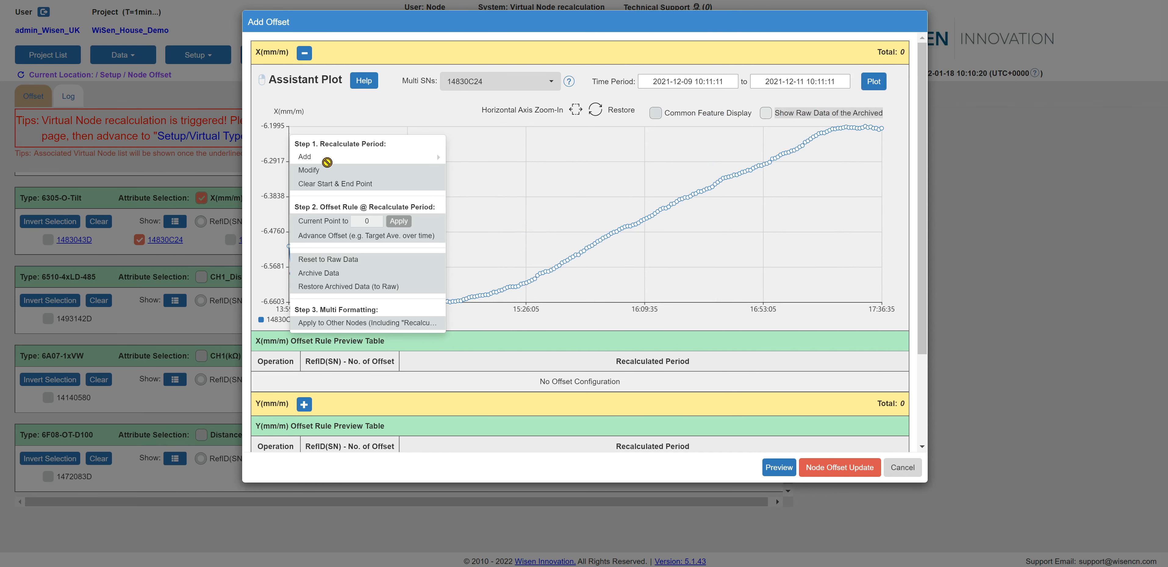
pyautogui.moveTo(304, 156)
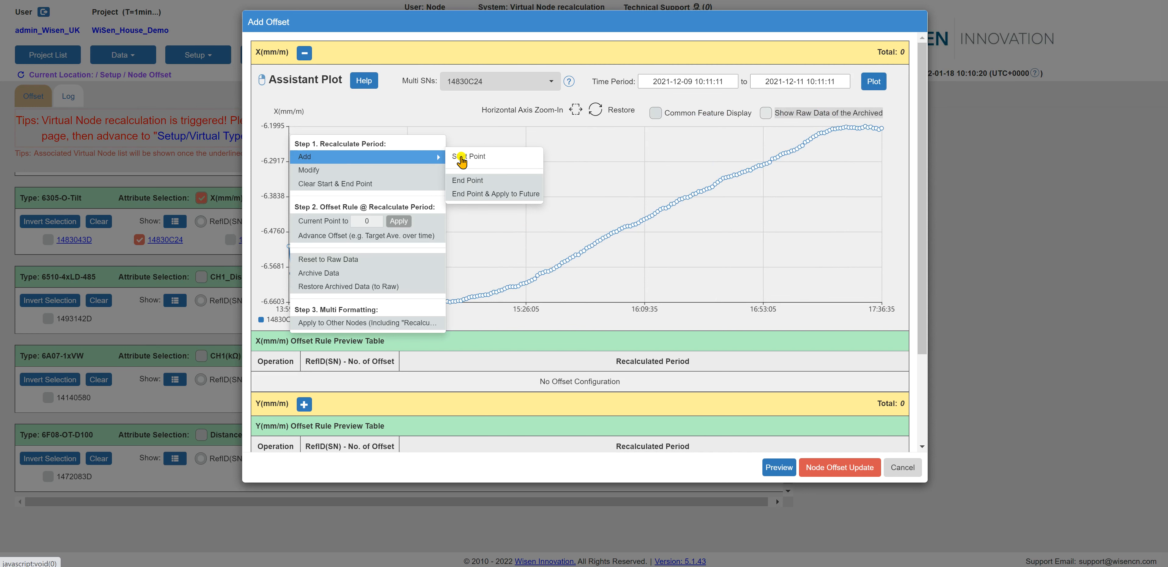
pyautogui.moveTo(471, 157)
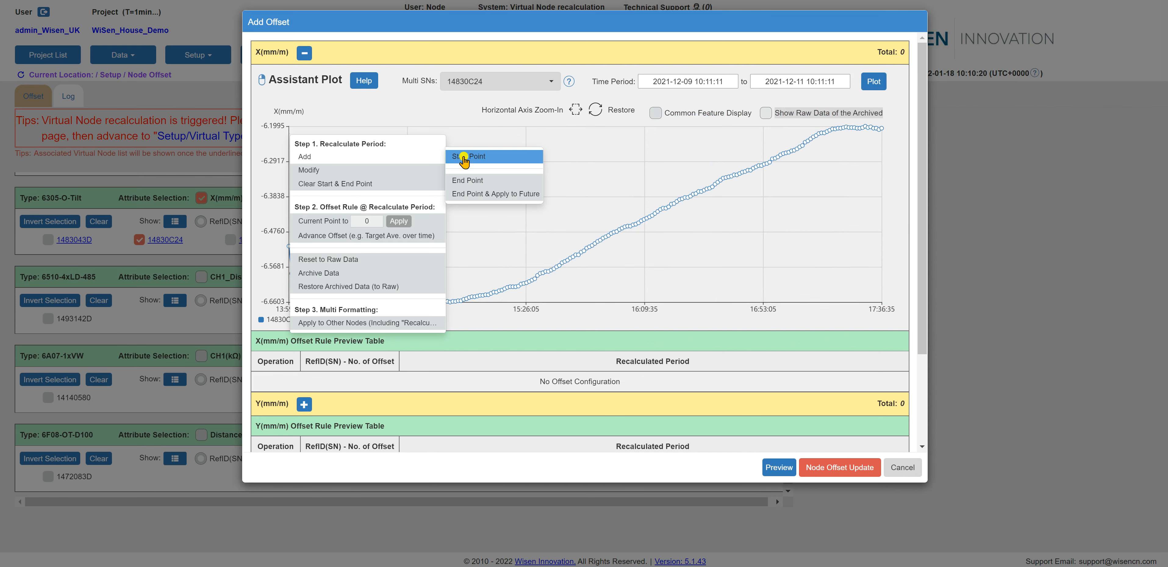
pyautogui.click(467, 157)
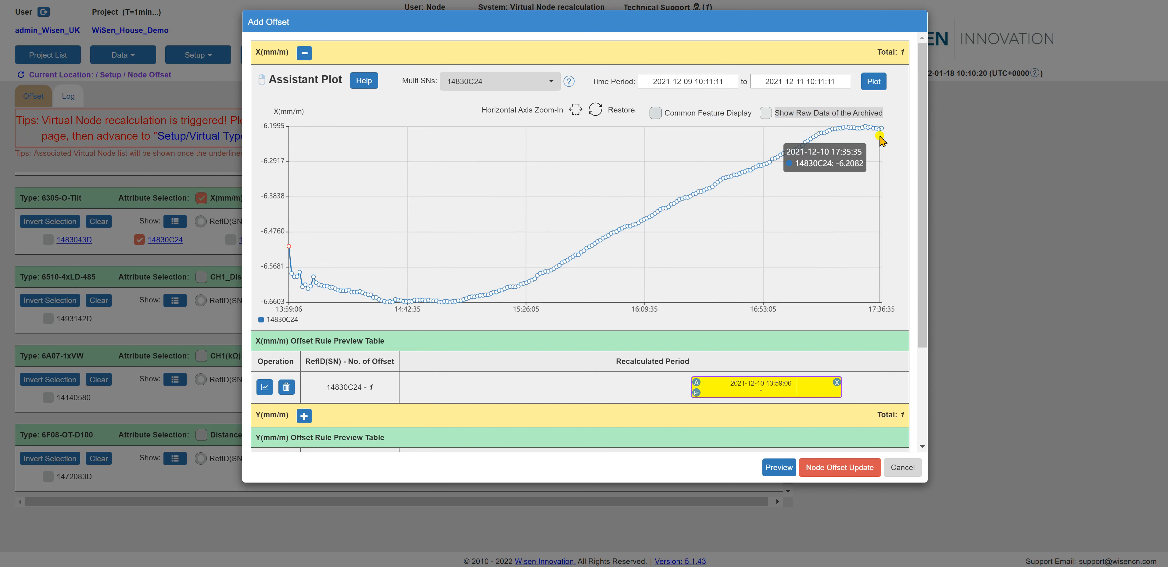
pyautogui.moveTo(878, 141)
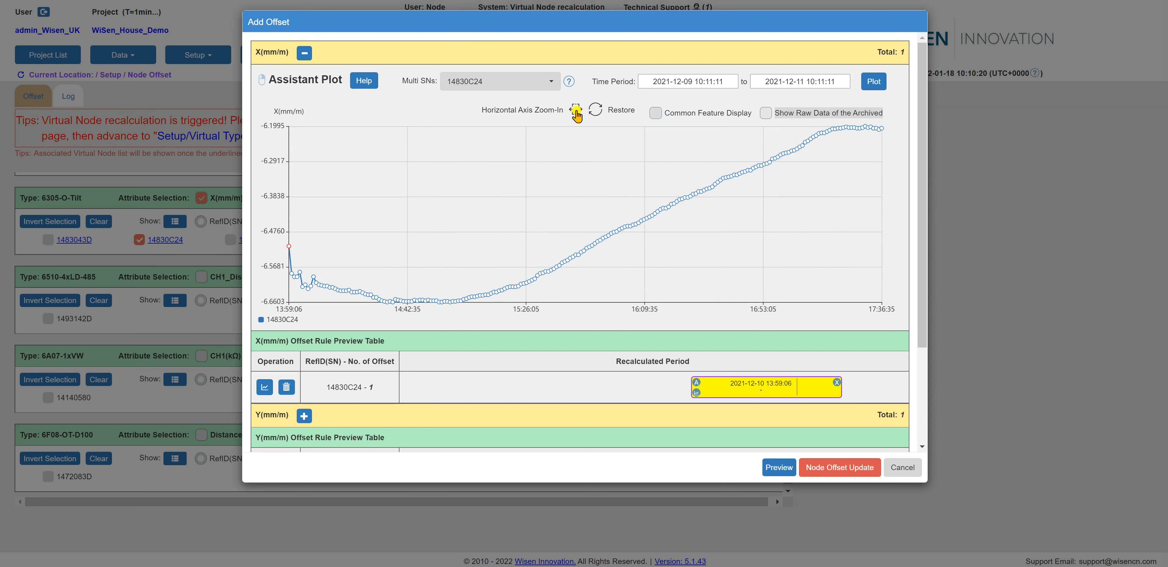
pyautogui.click(575, 110)
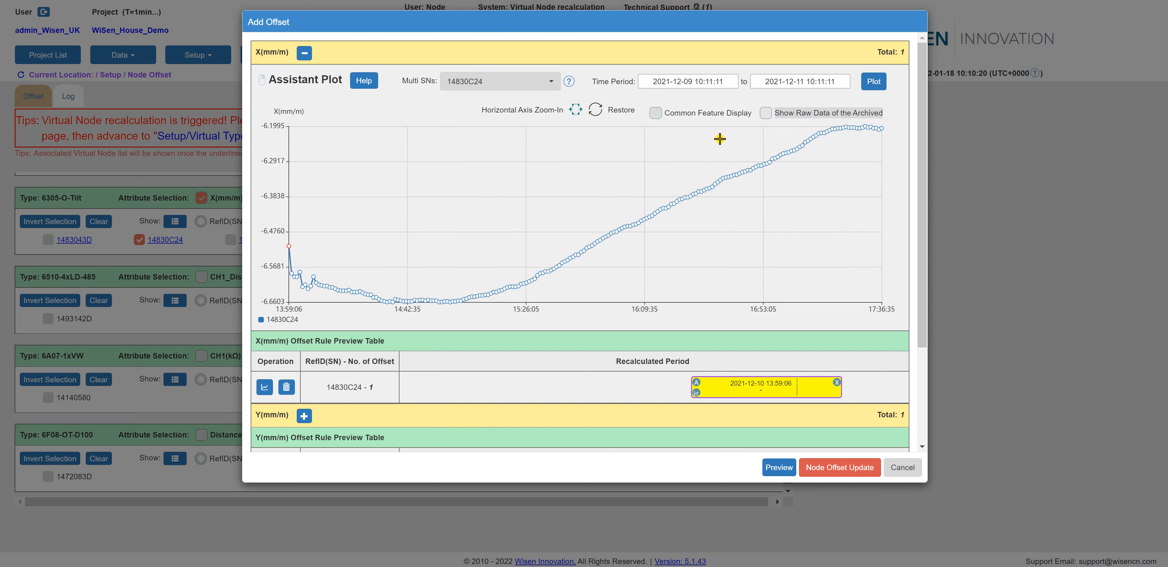
pyautogui.moveTo(842, 157)
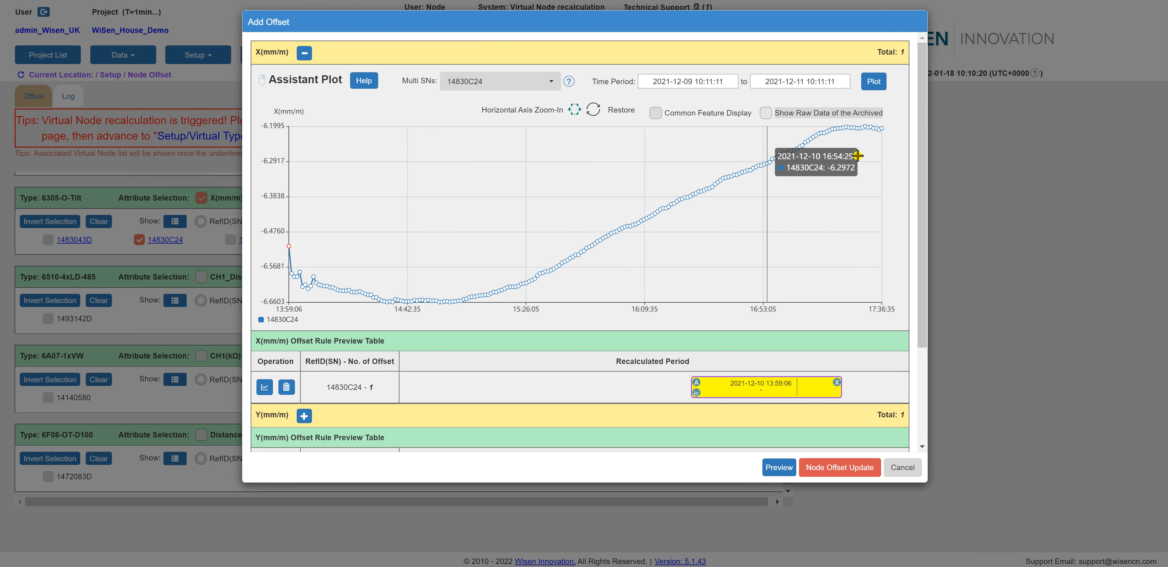
pyautogui.moveTo(858, 155)
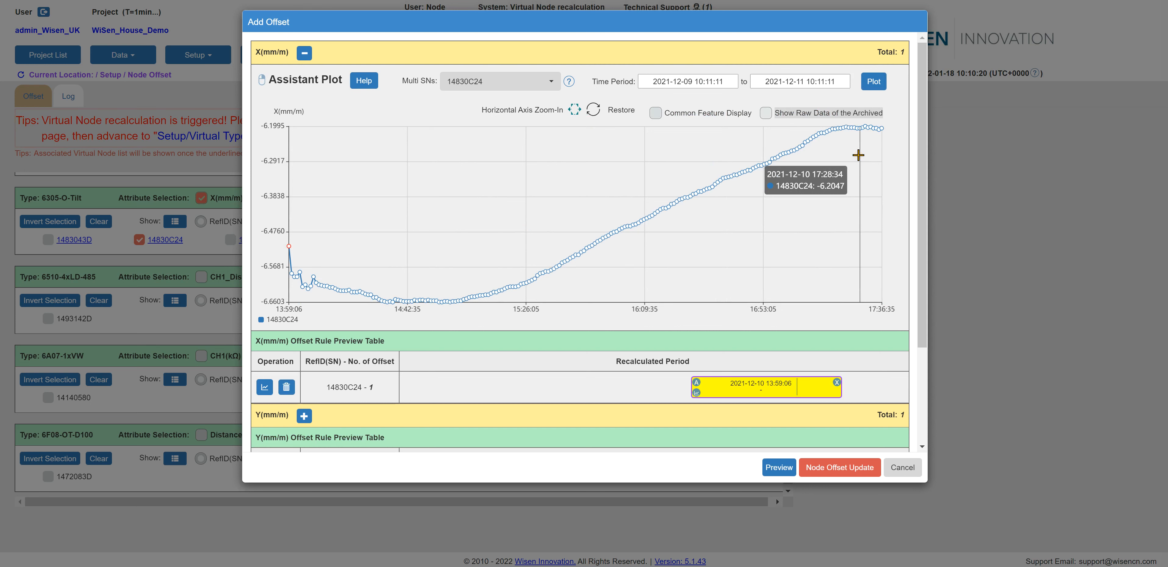
pyautogui.moveTo(891, 155)
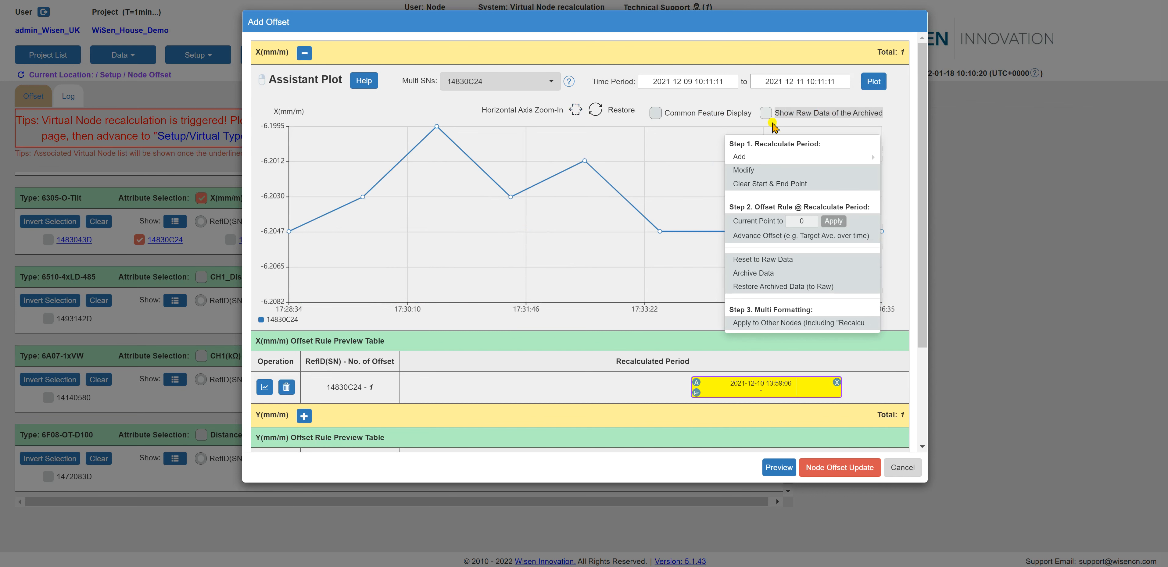
pyautogui.moveTo(740, 157)
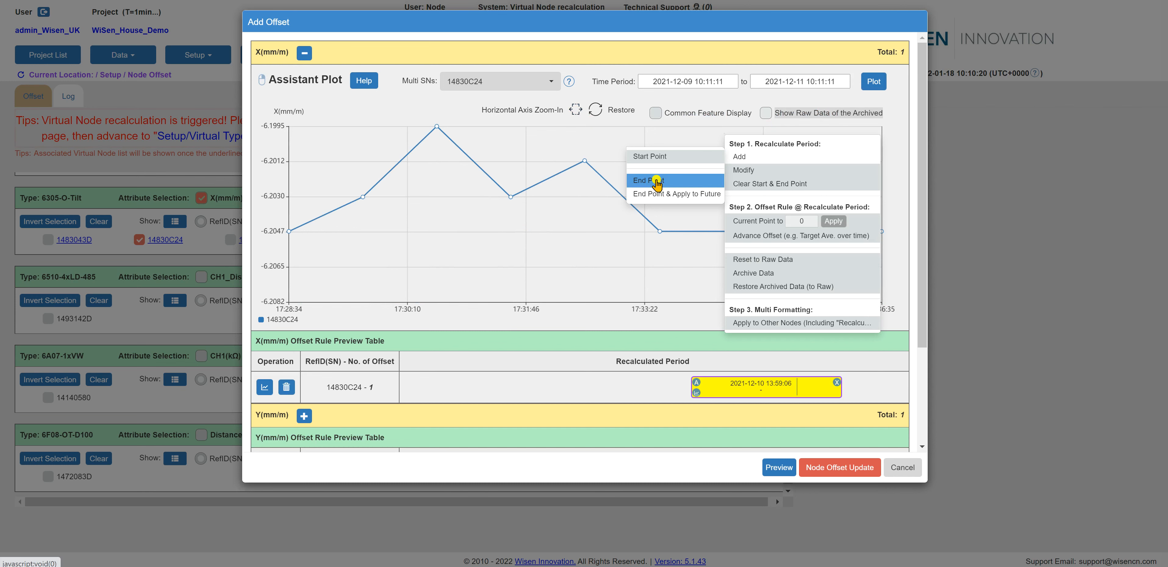
pyautogui.click(645, 180)
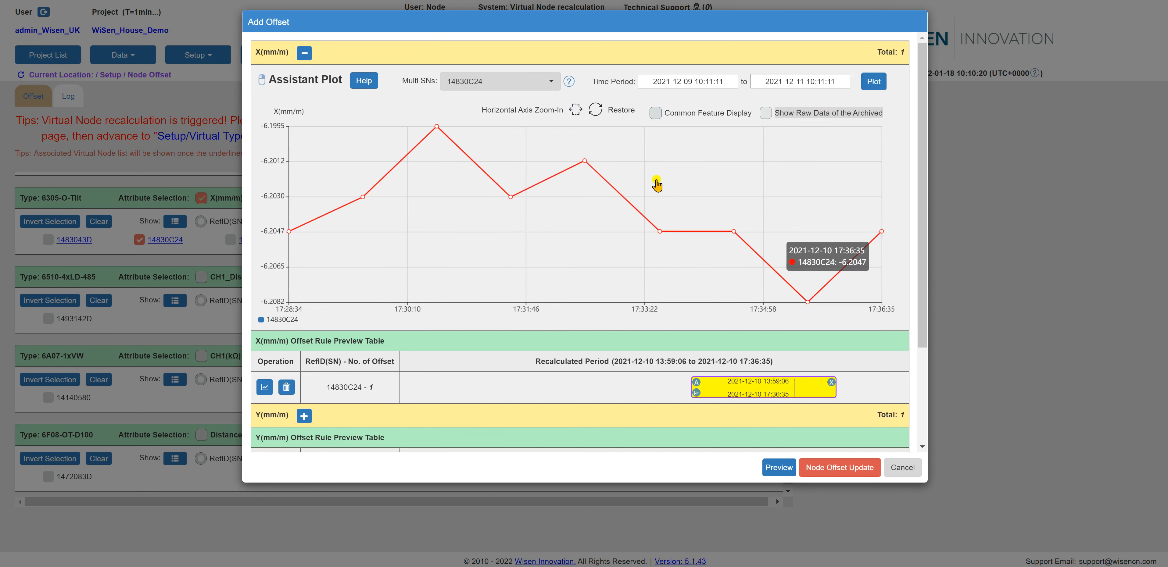
pyautogui.moveTo(632, 188)
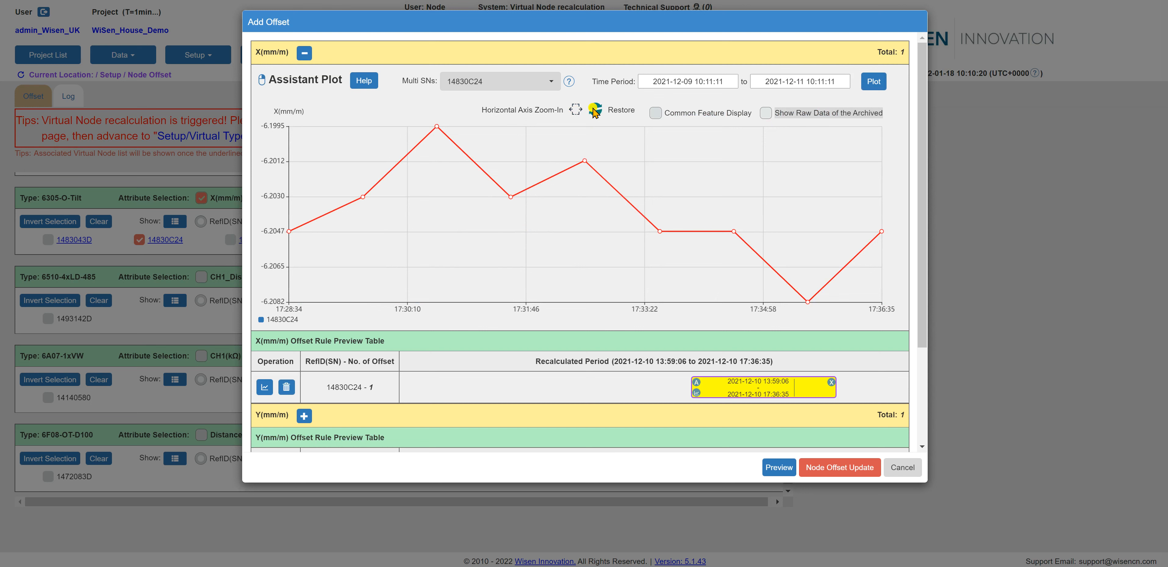
pyautogui.click(595, 110)
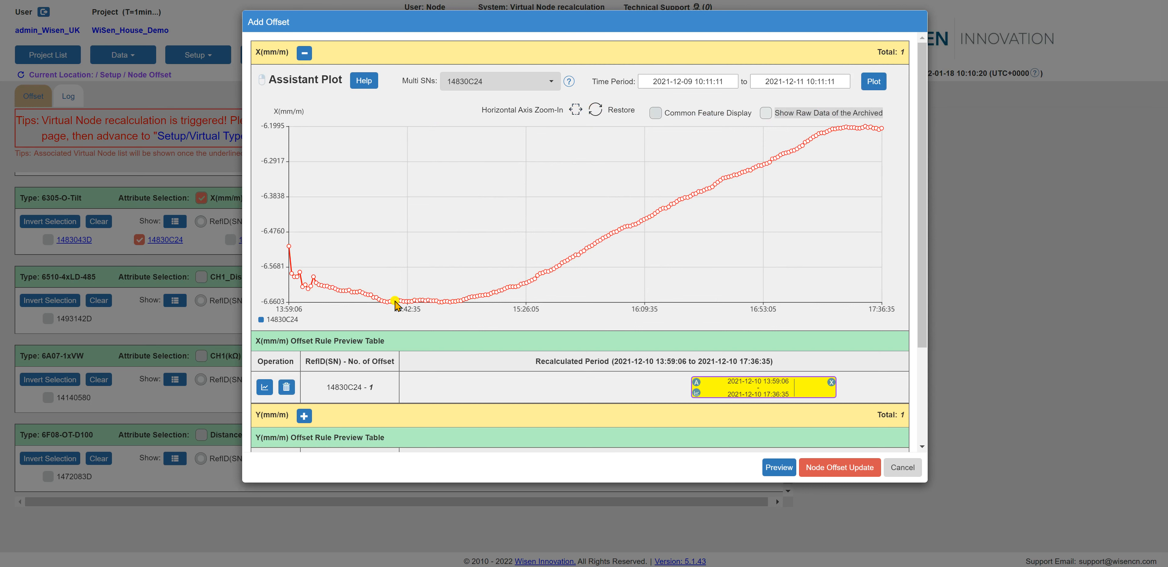
pyautogui.moveTo(524, 290)
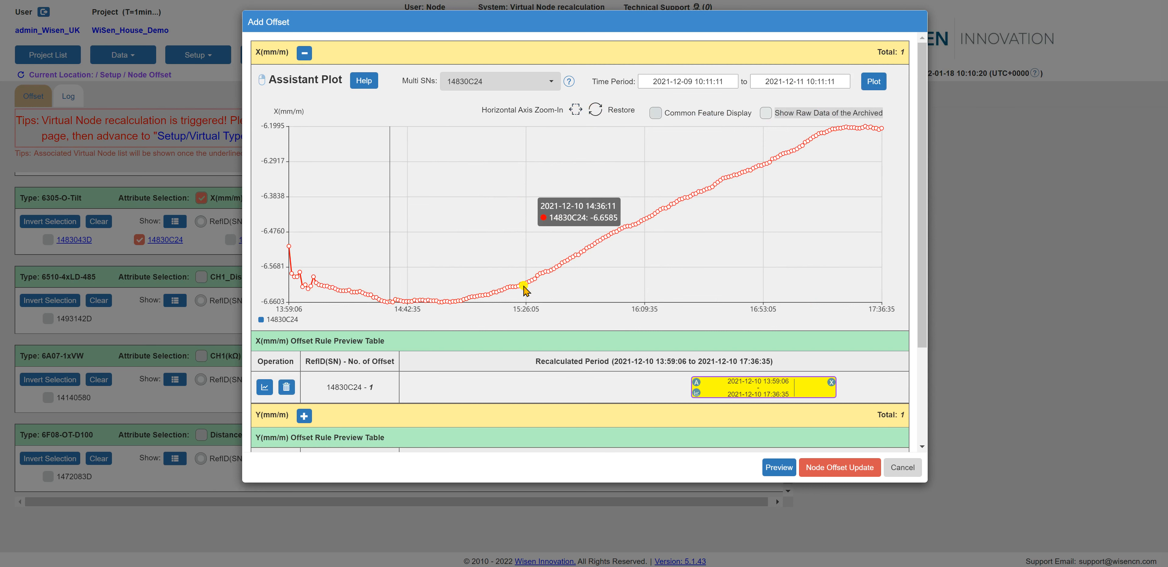
pyautogui.moveTo(602, 244)
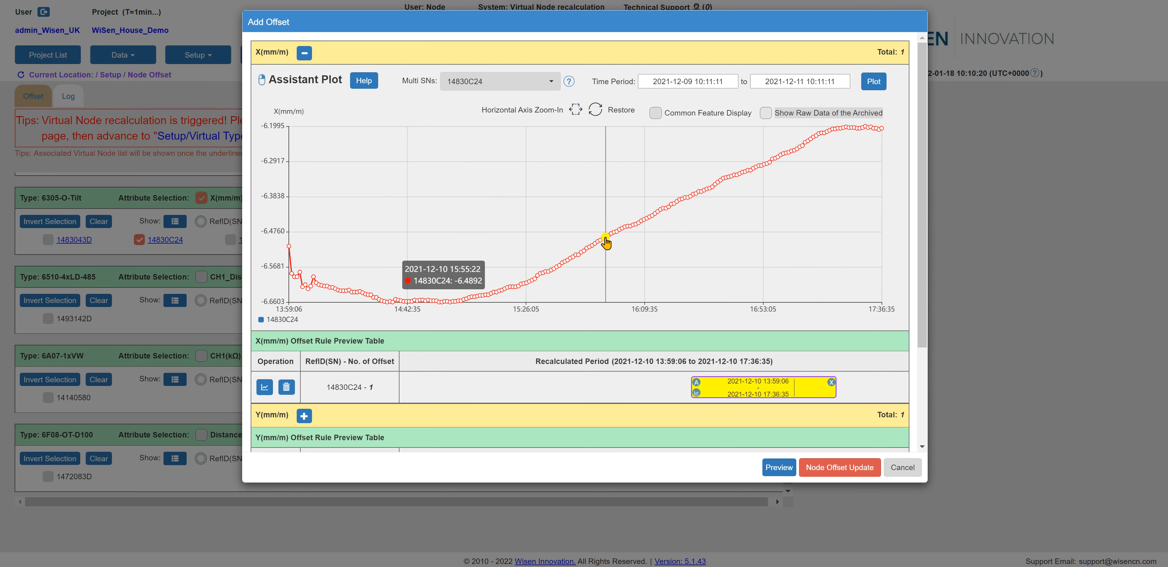
# Step: Request Archive Data for the marked 13:59:06–17:36:35 period from the plot menu
pyautogui.rightClick(605, 239)
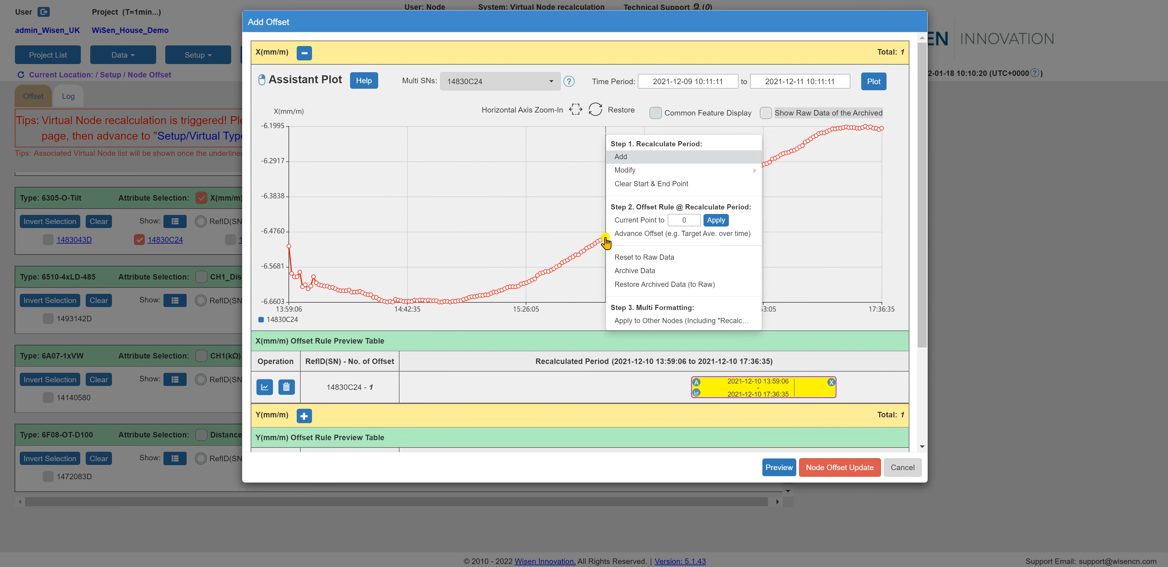
pyautogui.moveTo(644, 167)
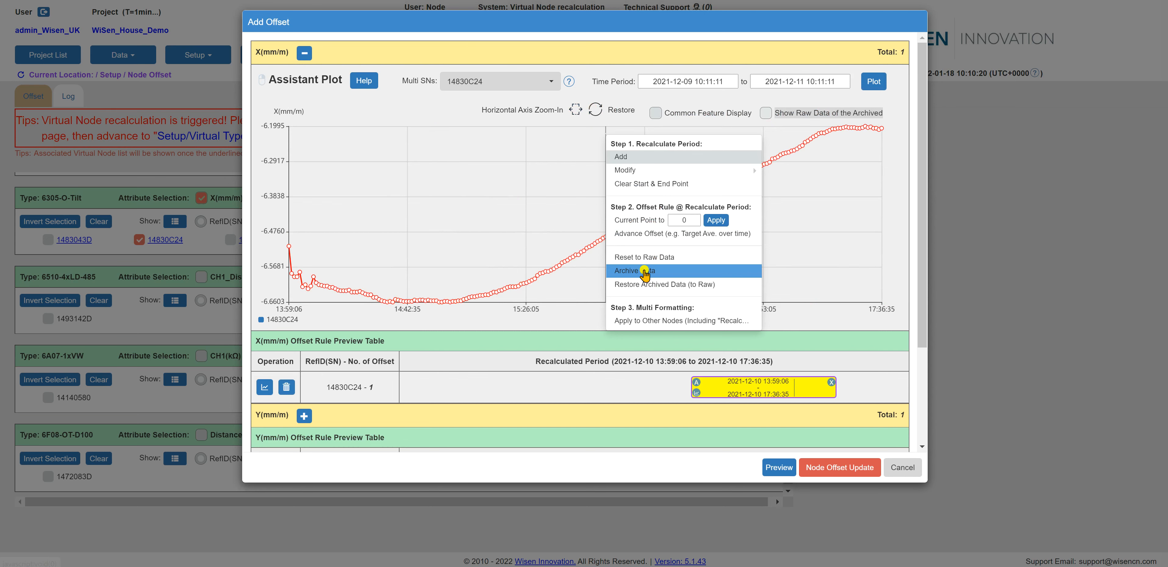
pyautogui.click(634, 271)
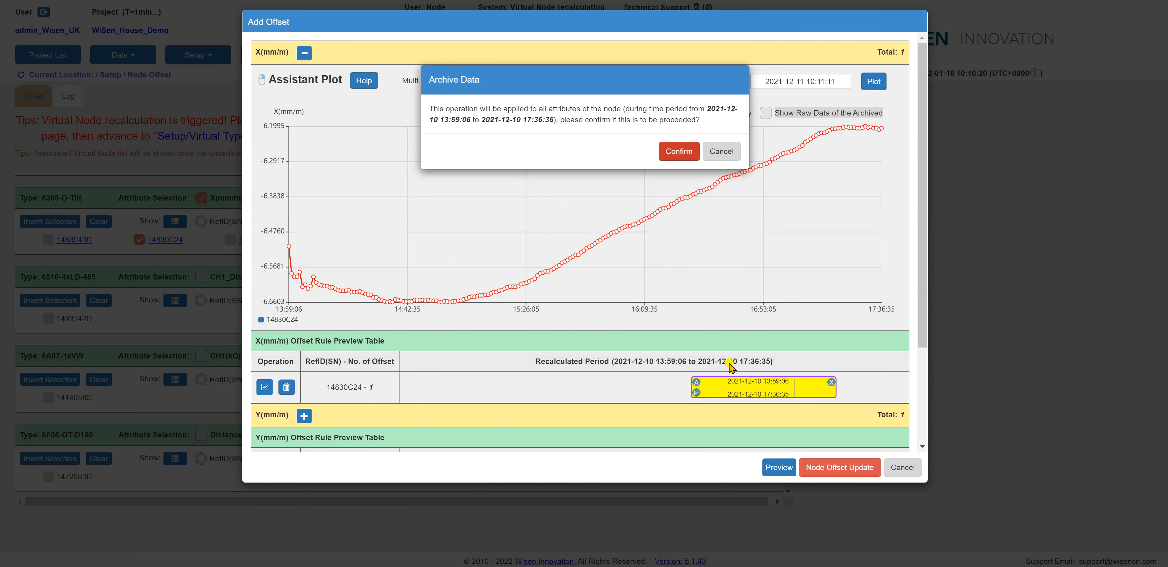
# Step: Confirm the archive, submit the node 14830C24 offset rules and confirm recalculation
pyautogui.click(677, 152)
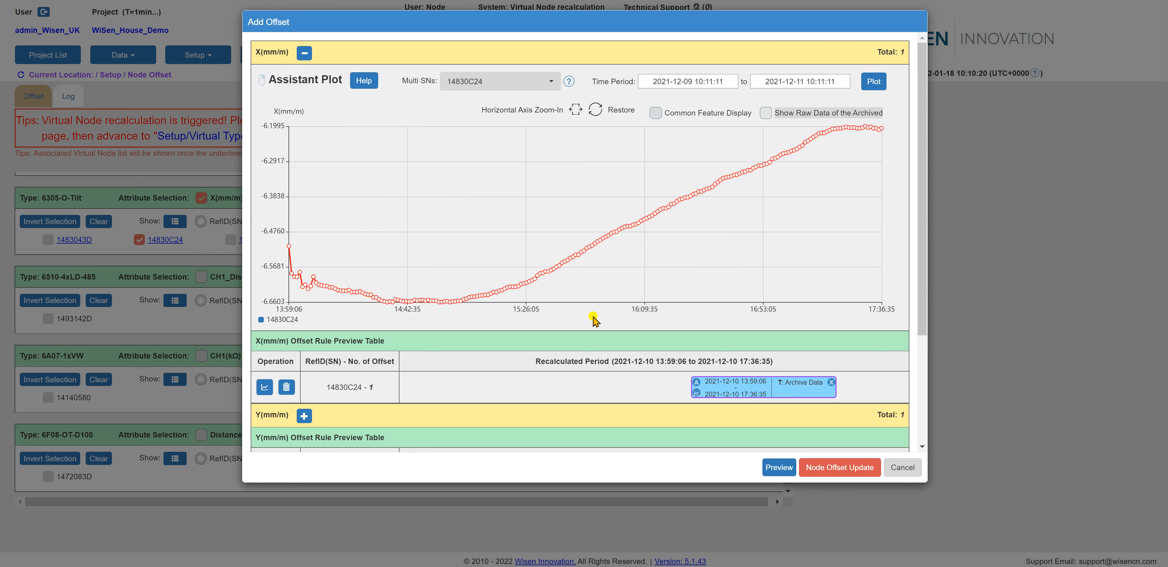
pyautogui.scroll(-3)
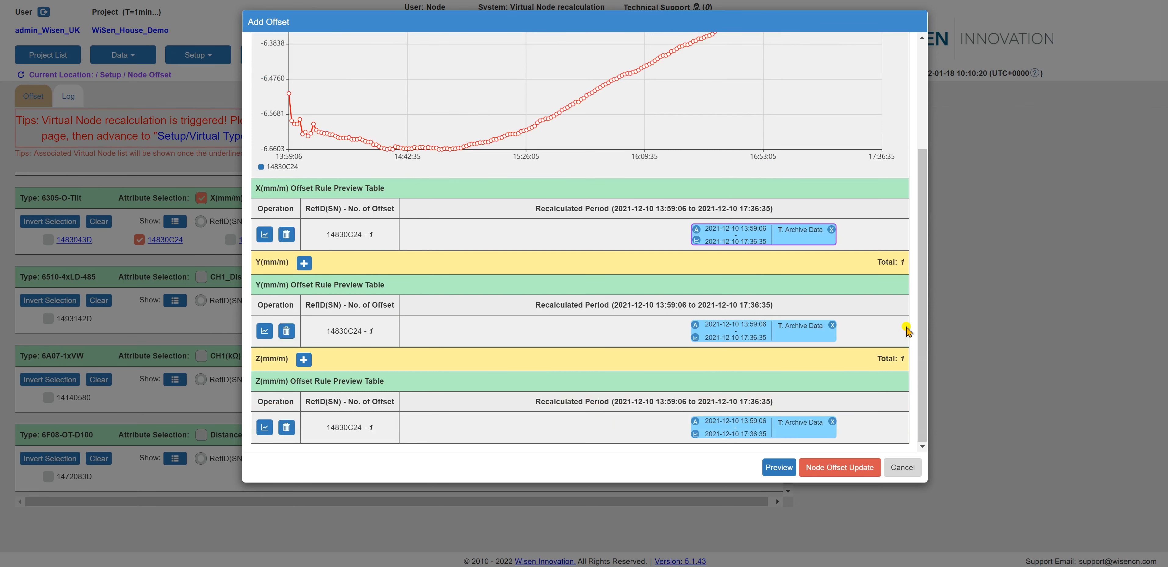
pyautogui.moveTo(898, 345)
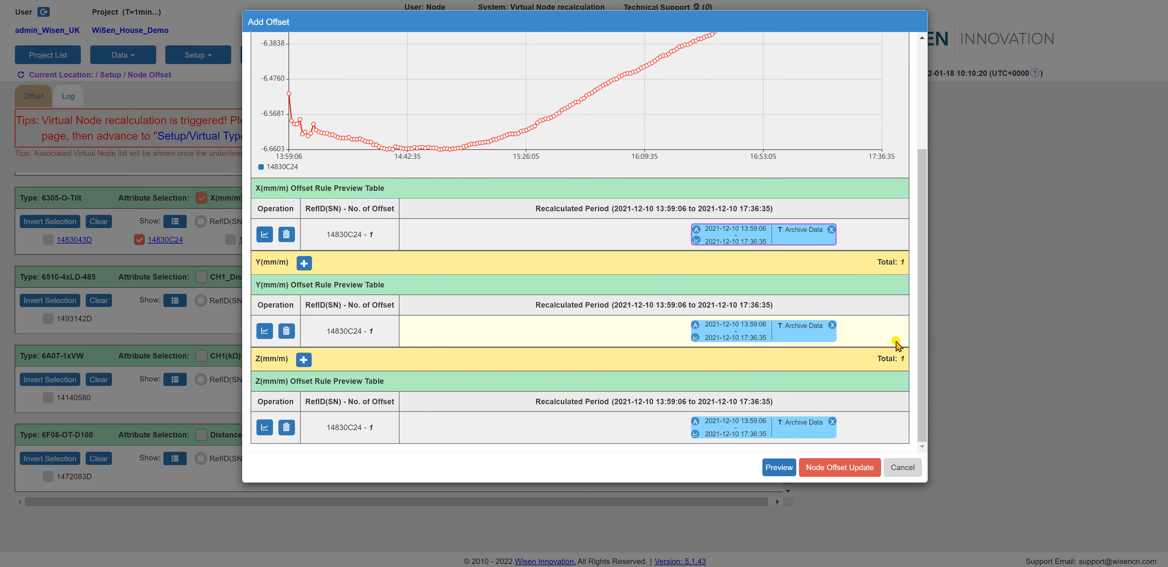
pyautogui.moveTo(754, 361)
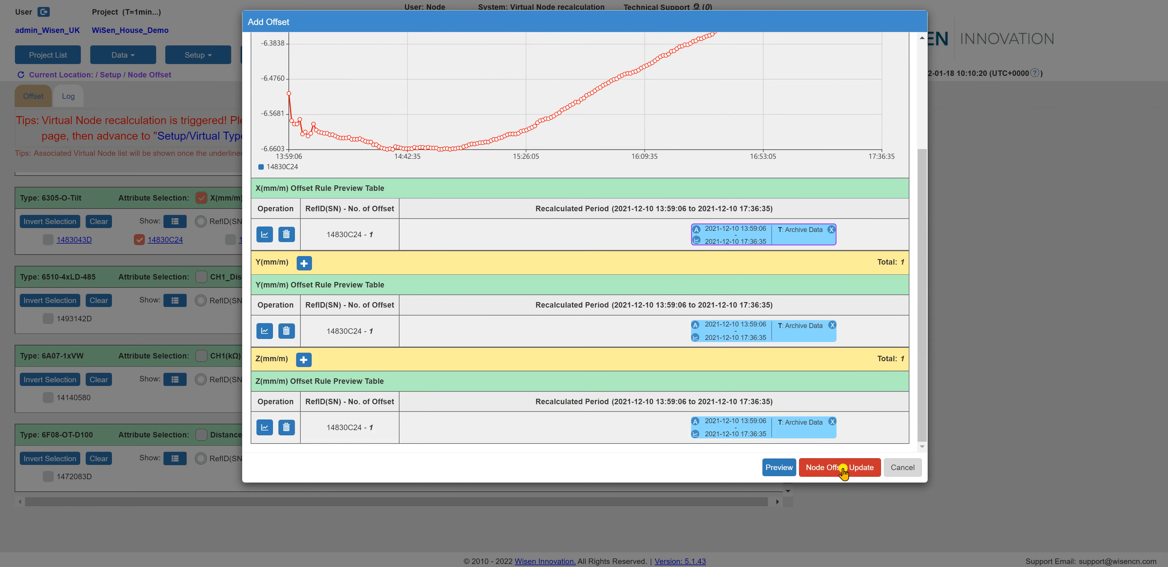
pyautogui.click(839, 467)
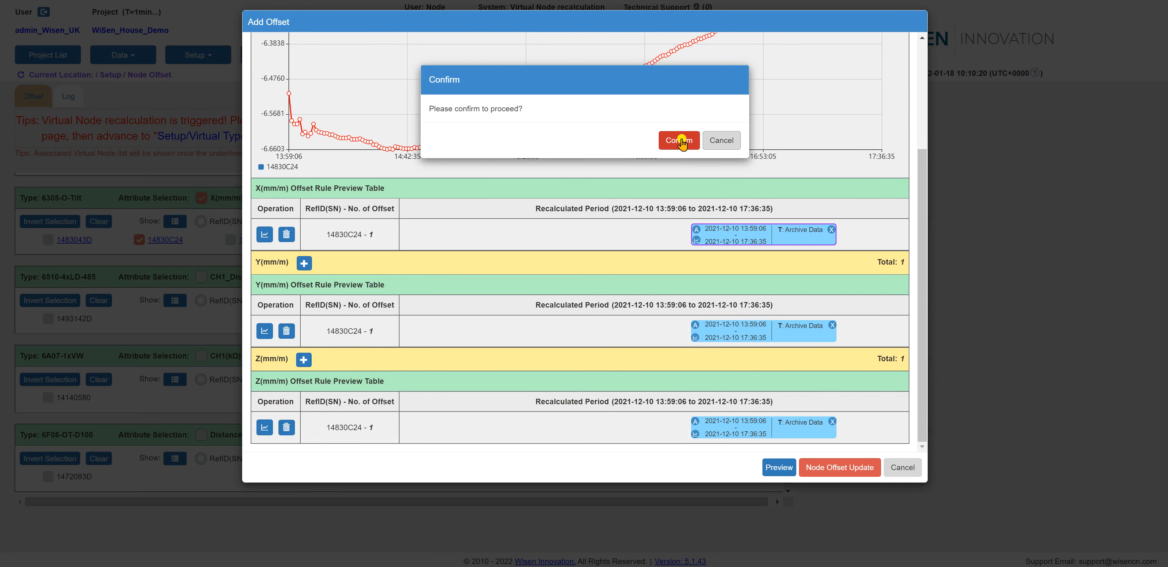
pyautogui.click(677, 140)
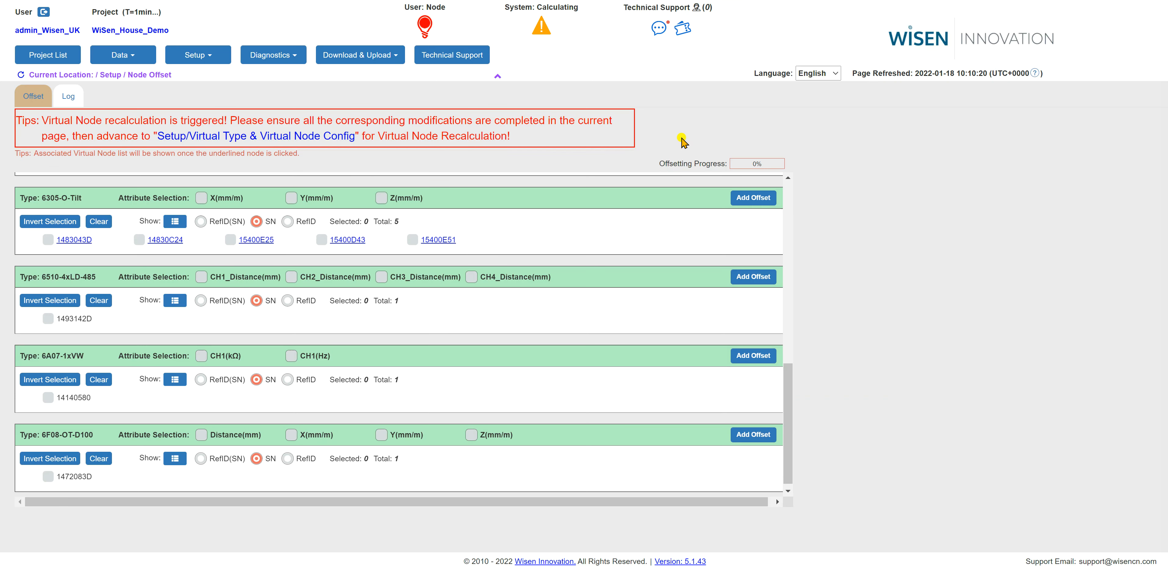
pyautogui.moveTo(698, 175)
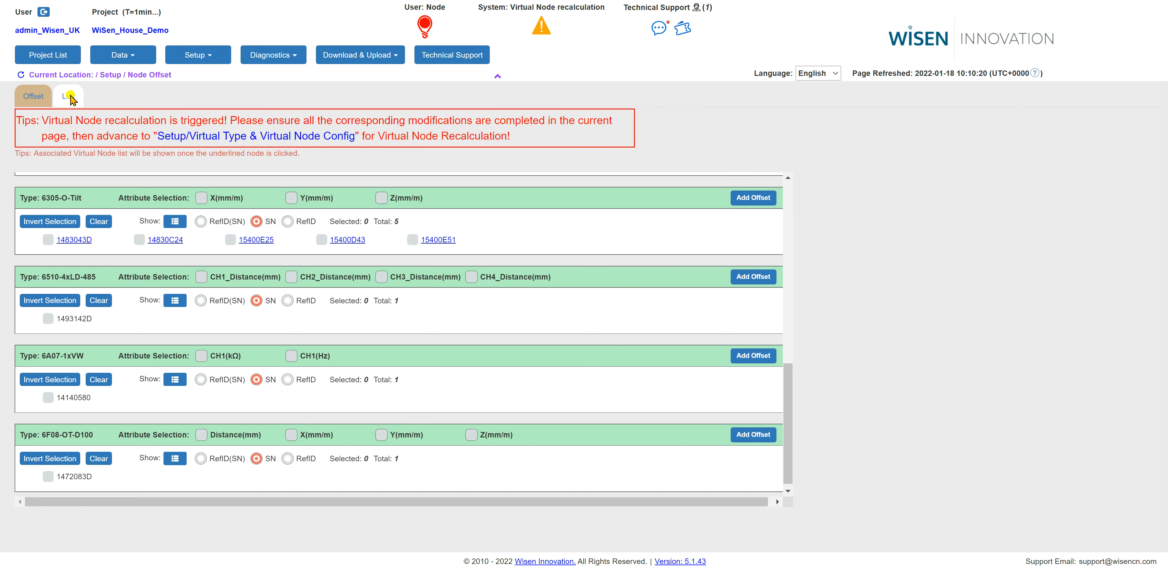
# Step: Show the offset log with the completed 6305-O-Tilt Archive Data job
pyautogui.click(68, 95)
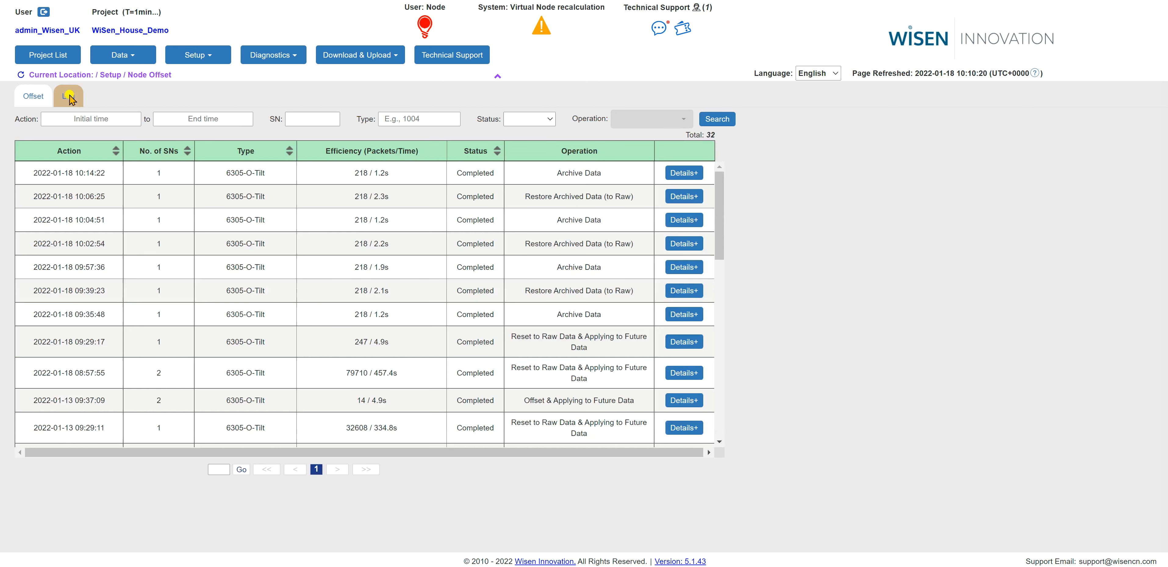
pyautogui.click(69, 95)
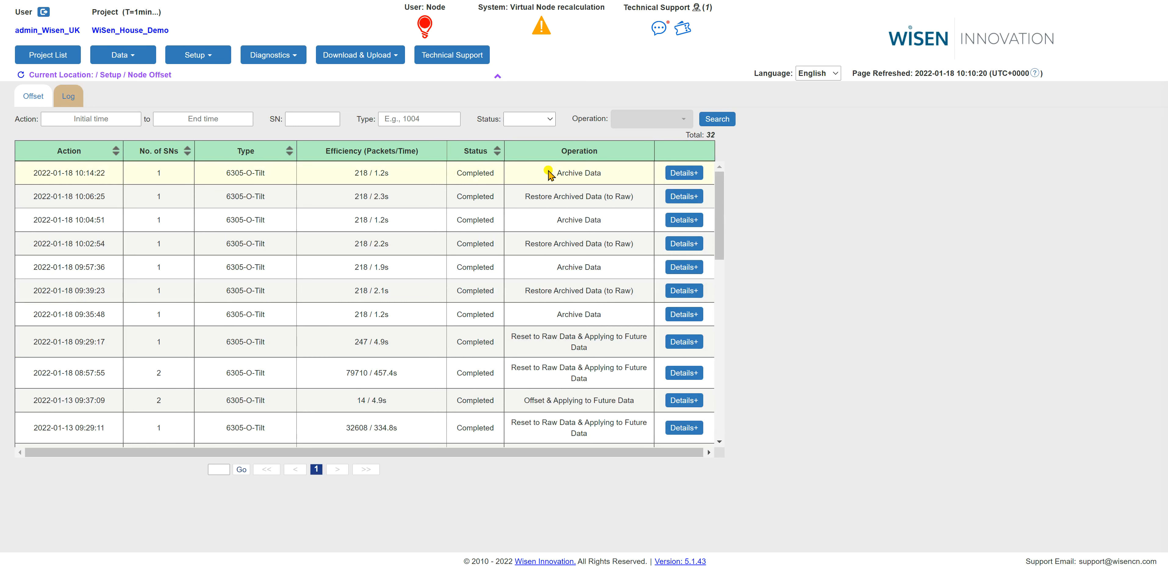
pyautogui.moveTo(128, 145)
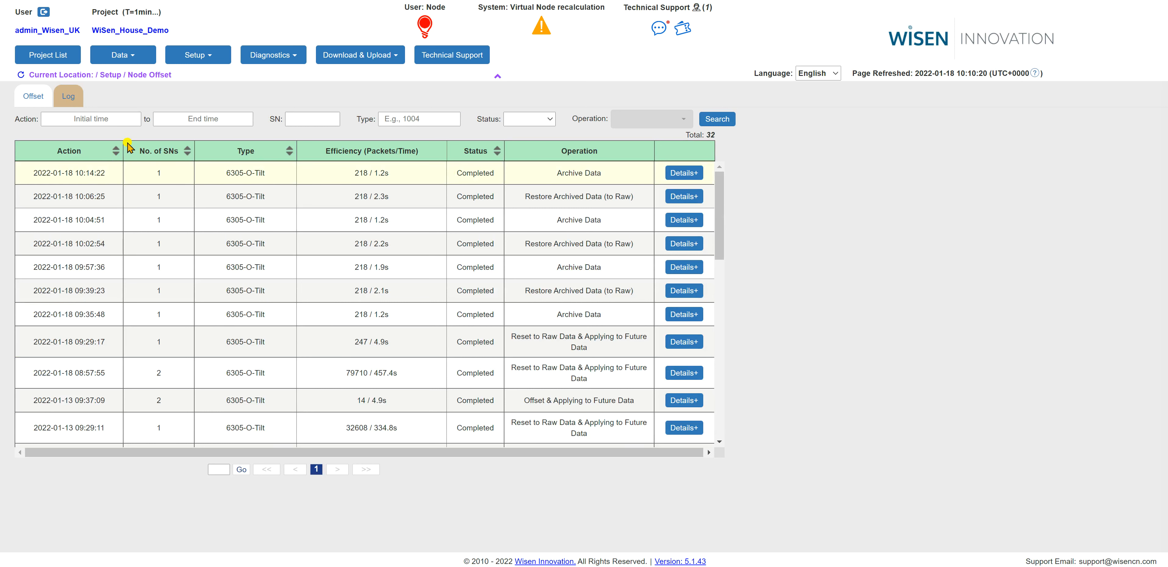
pyautogui.moveTo(123, 55)
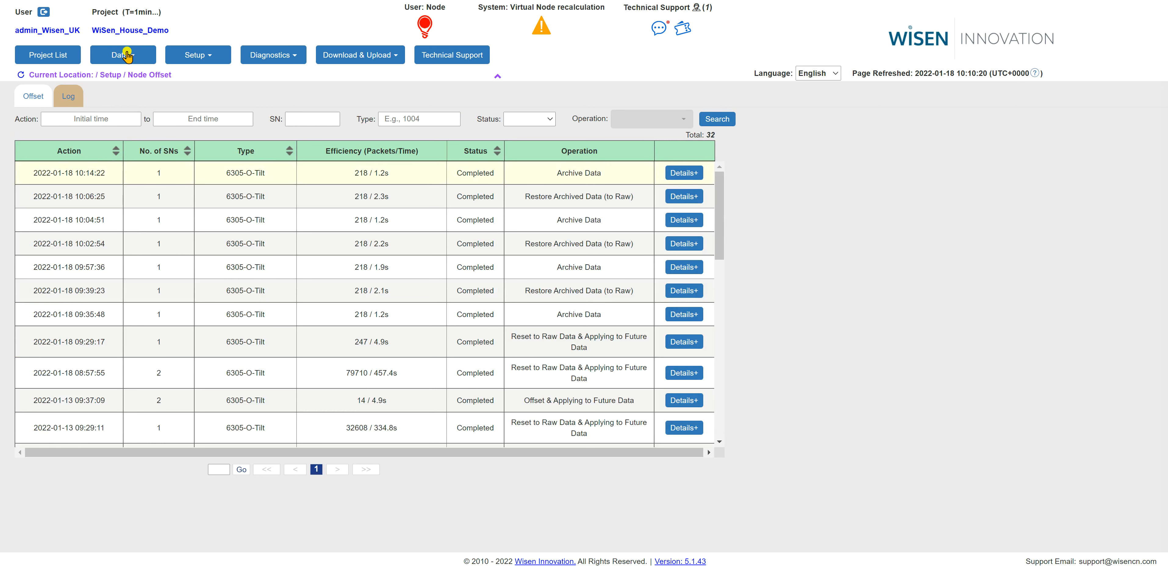
# Step: Show the latest readings table and chart the X (mm/m) readings of node 14830C24
pyautogui.click(123, 54)
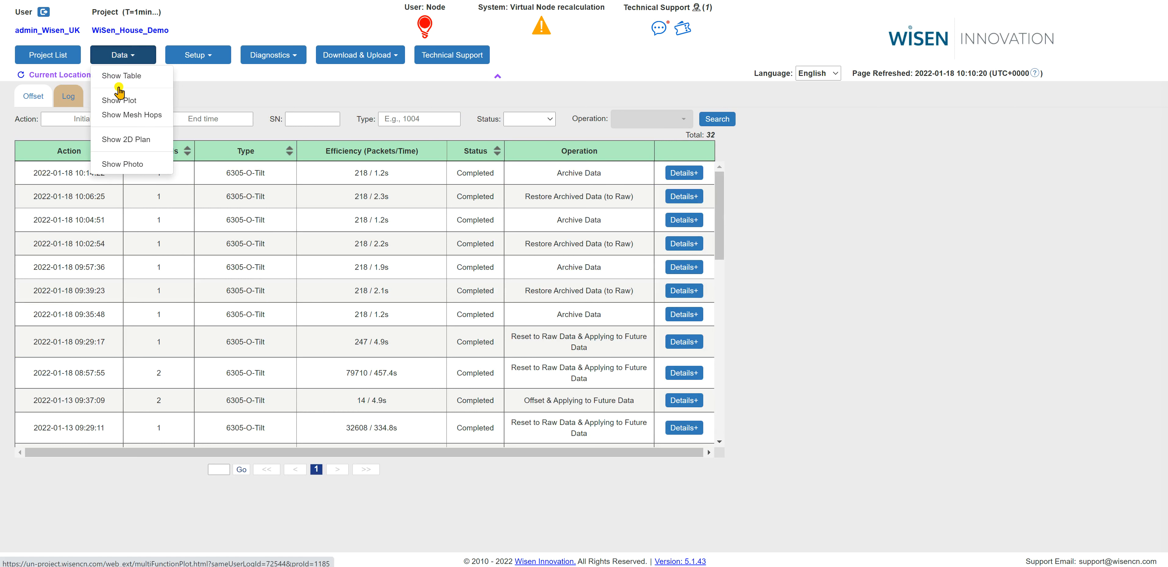
pyautogui.click(121, 75)
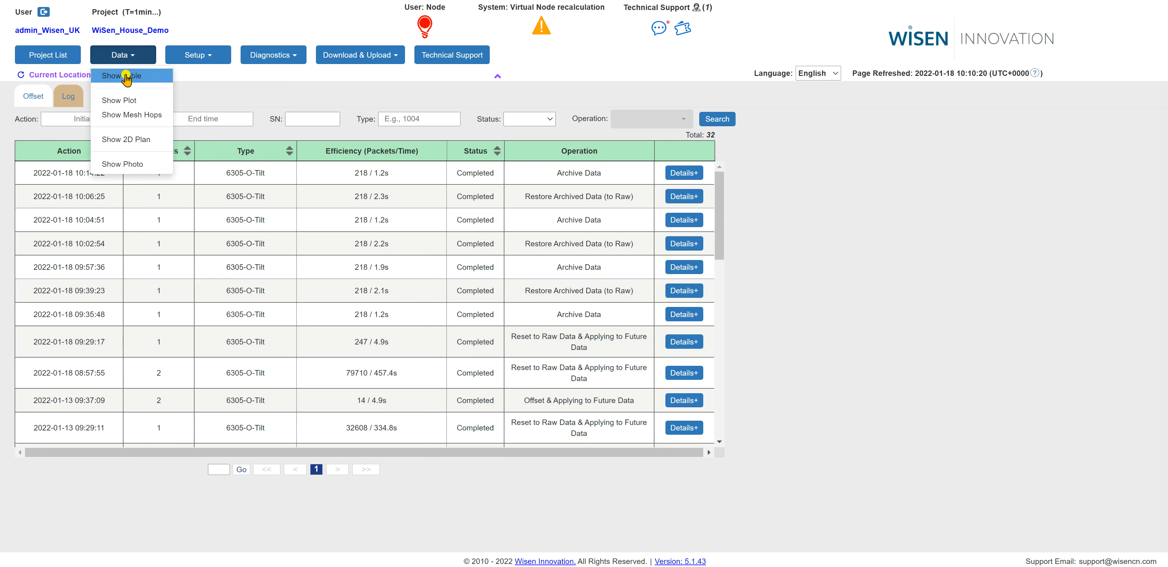
pyautogui.click(119, 75)
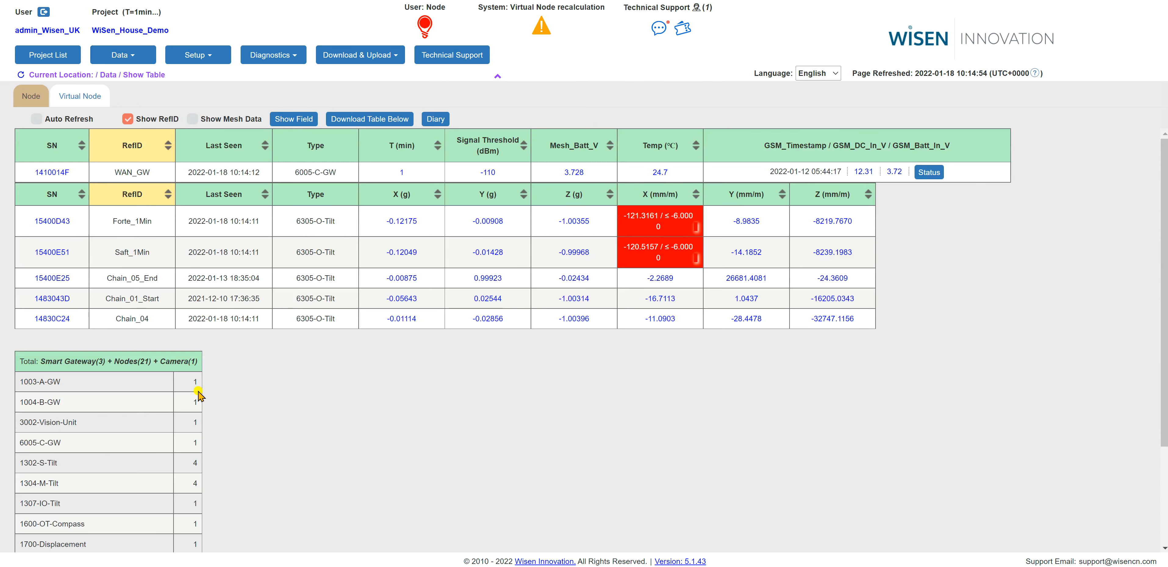
pyautogui.moveTo(817, 325)
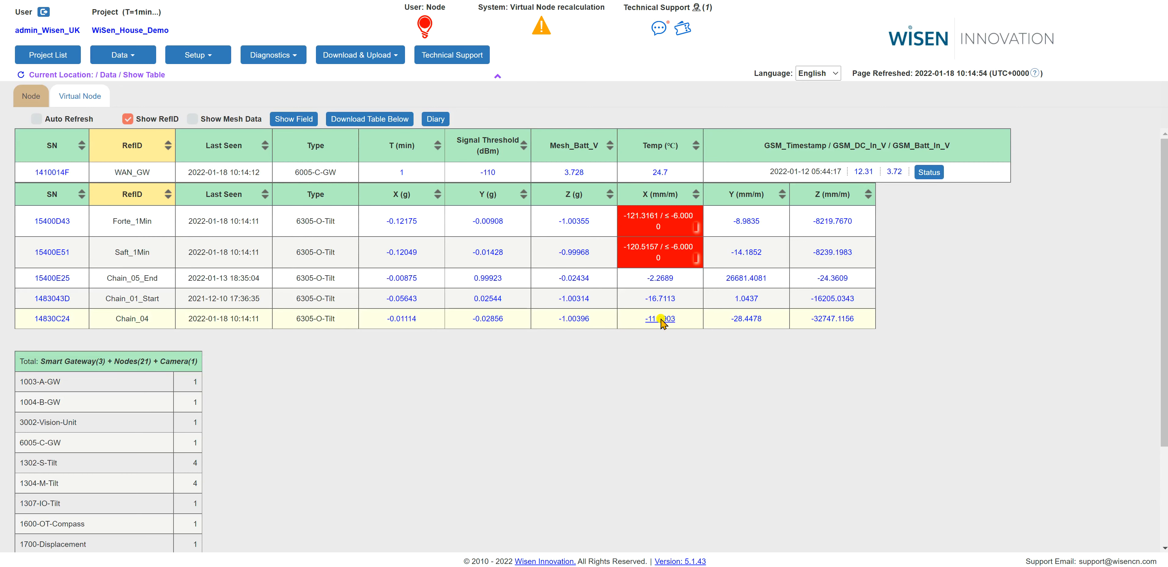
pyautogui.click(662, 319)
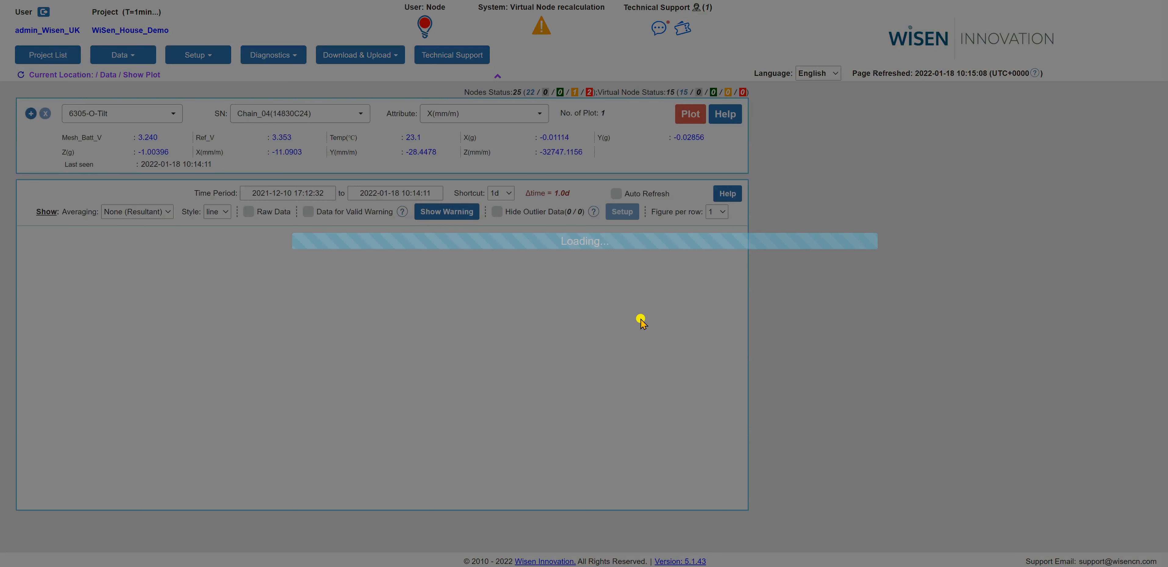
# Step: Move the chart's start date to 9 December 2021 and redraw it, giving 293 samples
pyautogui.click(688, 114)
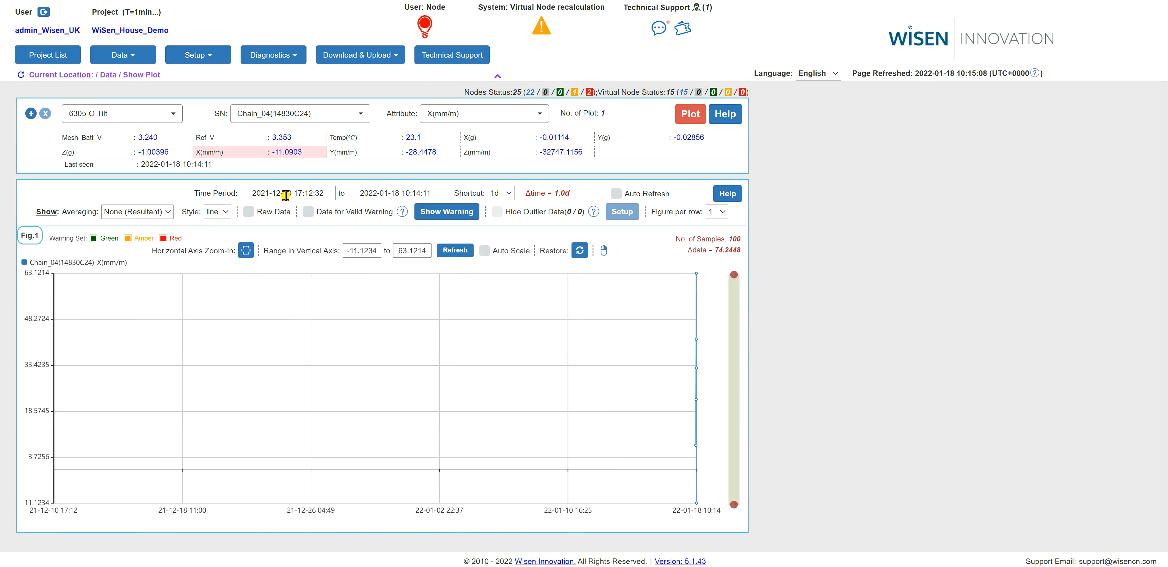
pyautogui.click(286, 193)
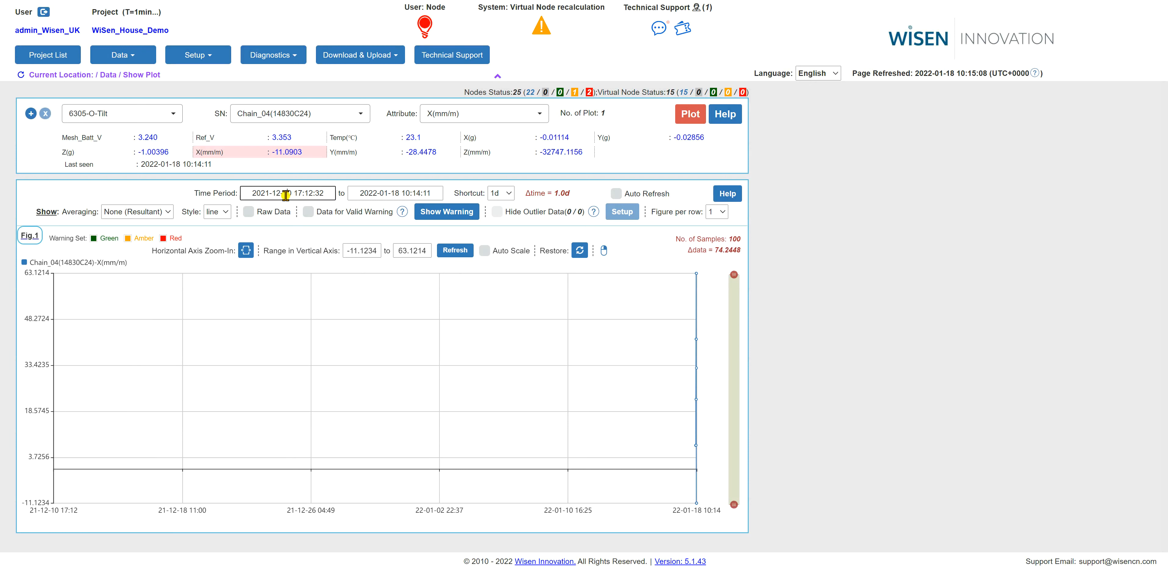
pyautogui.click(286, 192)
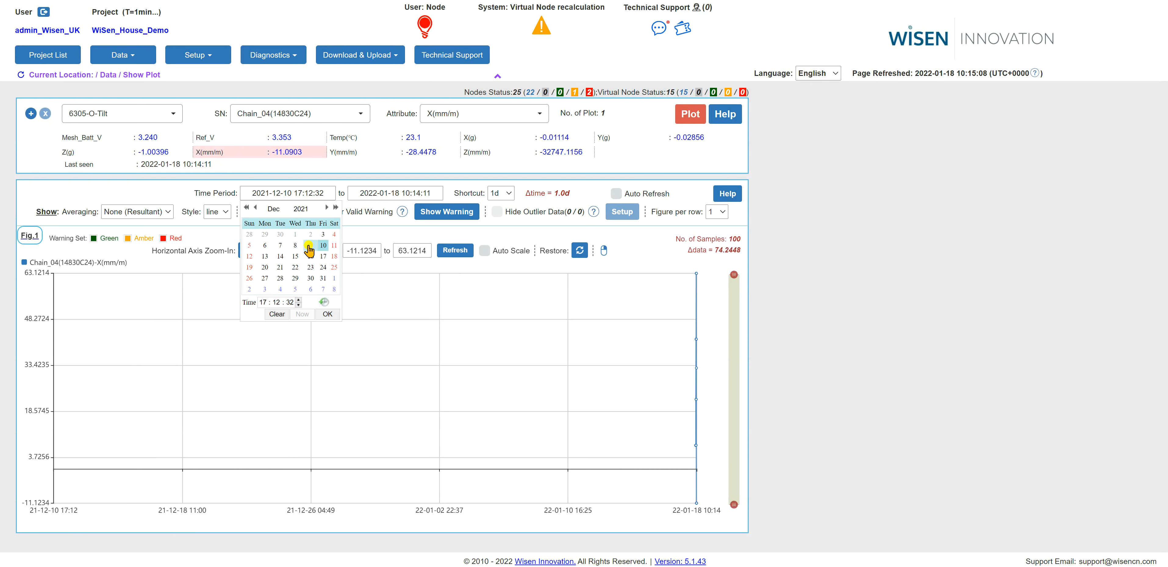
pyautogui.click(310, 246)
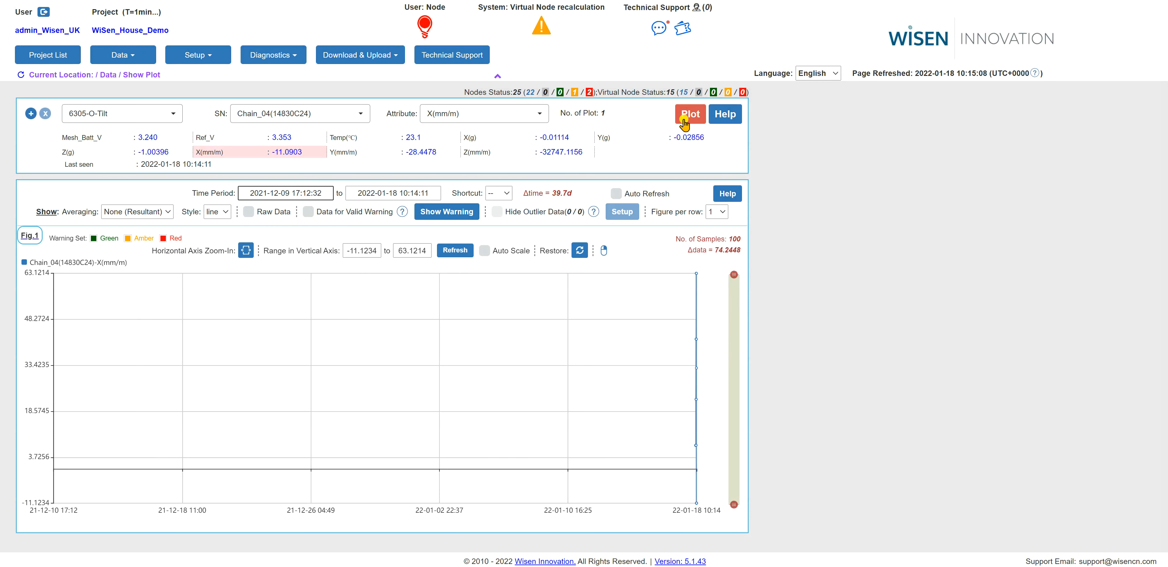
pyautogui.click(690, 114)
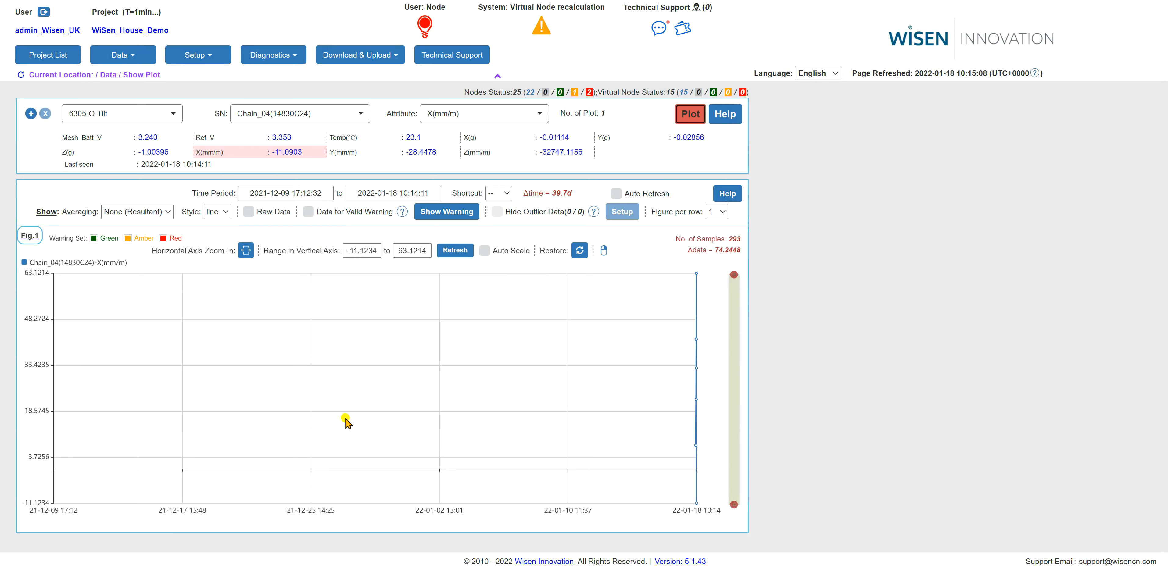
pyautogui.moveTo(543, 384)
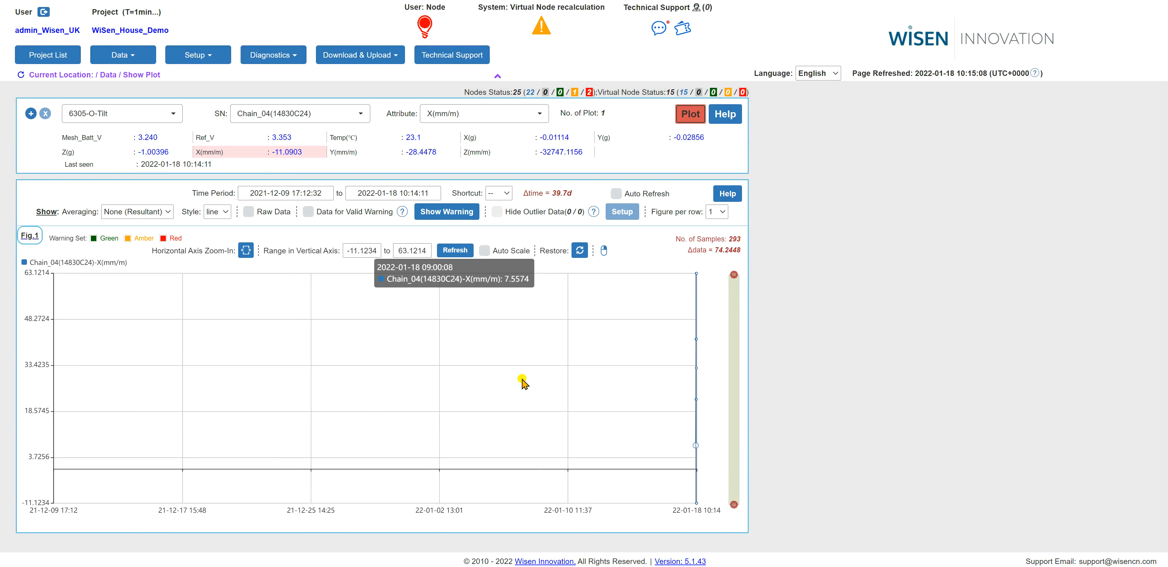
pyautogui.moveTo(621, 386)
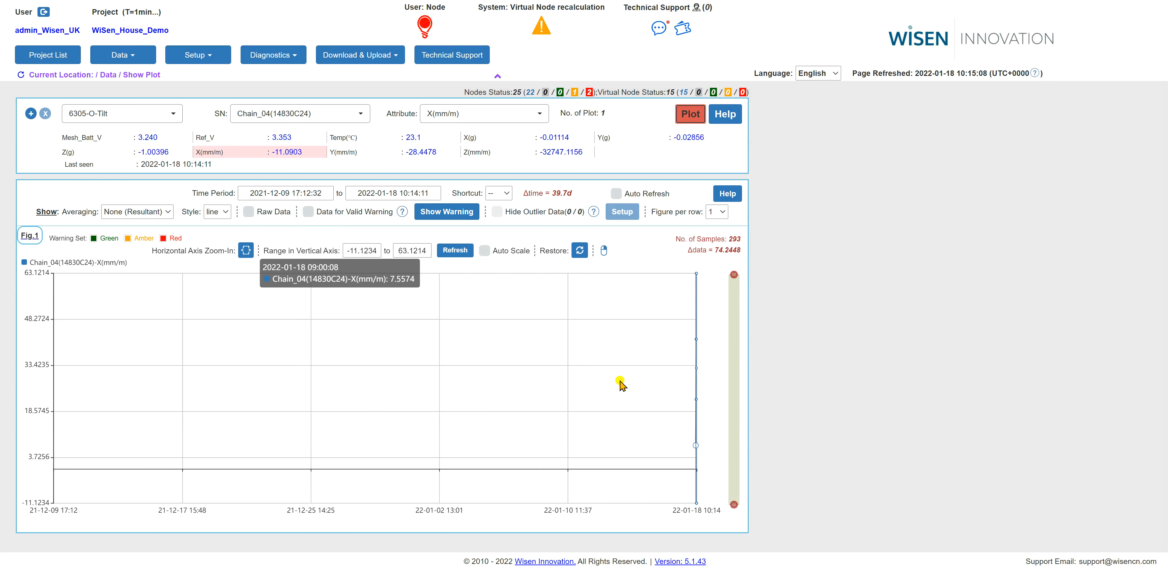
pyautogui.moveTo(622, 385)
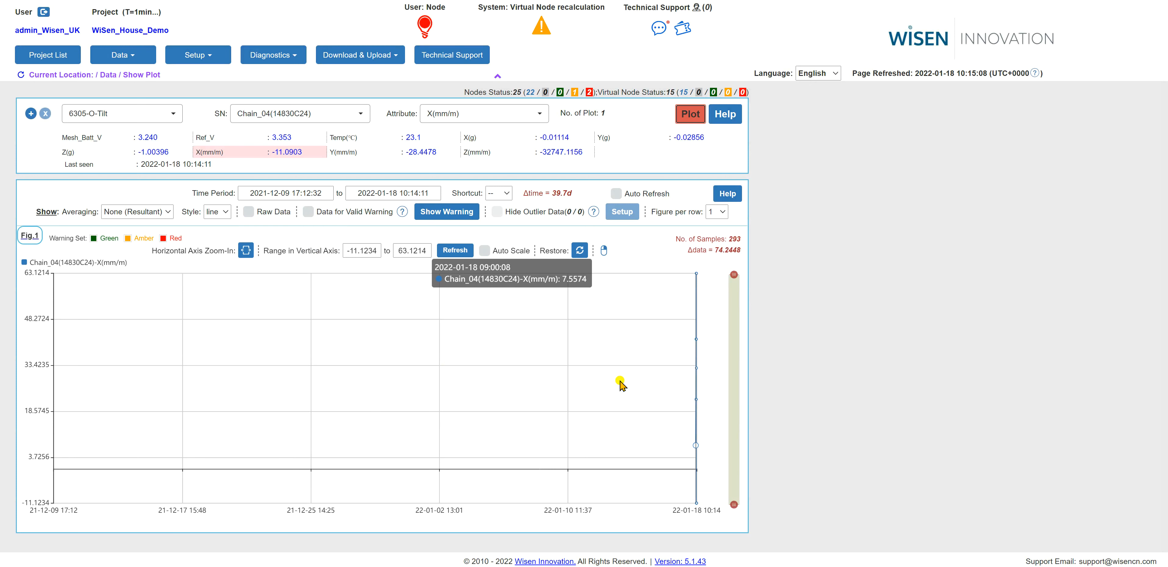
pyautogui.moveTo(256, 185)
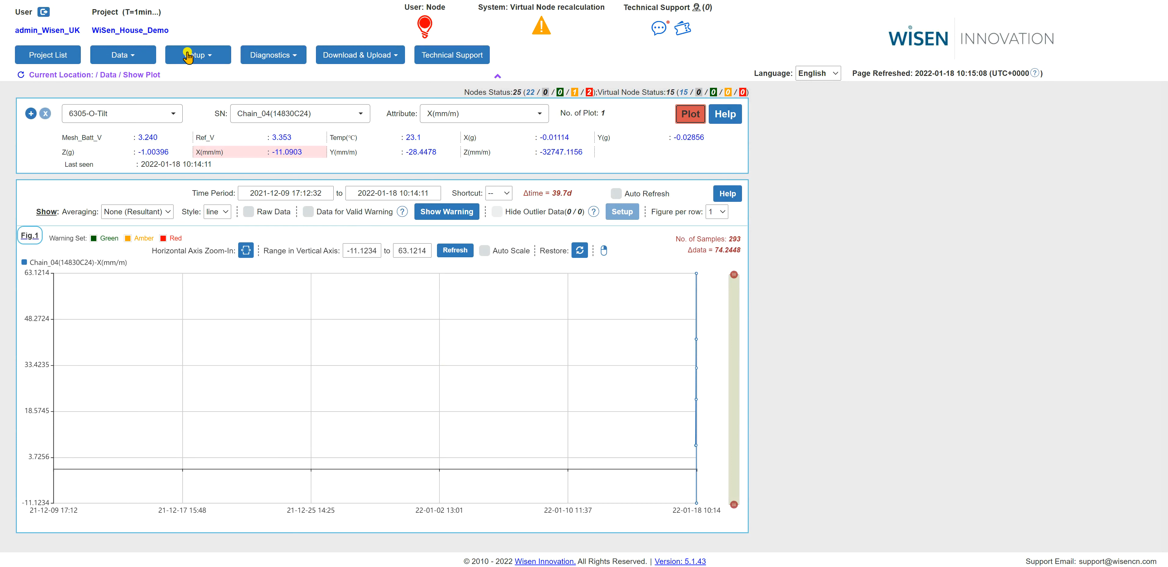
# Step: From the Node Offset page, select X(mm/m) for node 14830C24 and bring up its Add Offset window
pyautogui.click(197, 54)
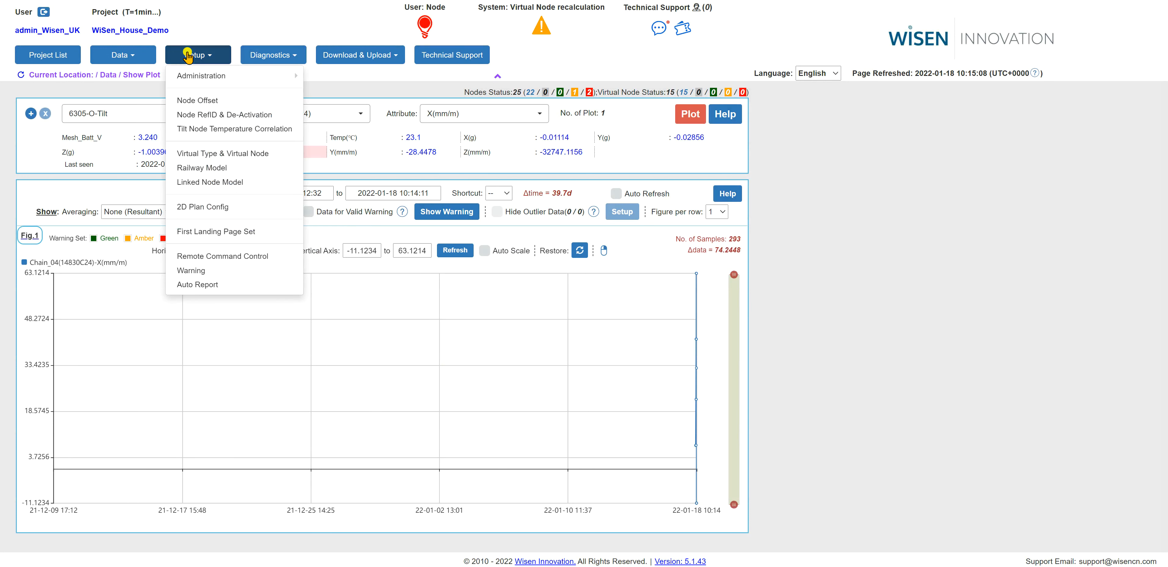
pyautogui.moveTo(199, 75)
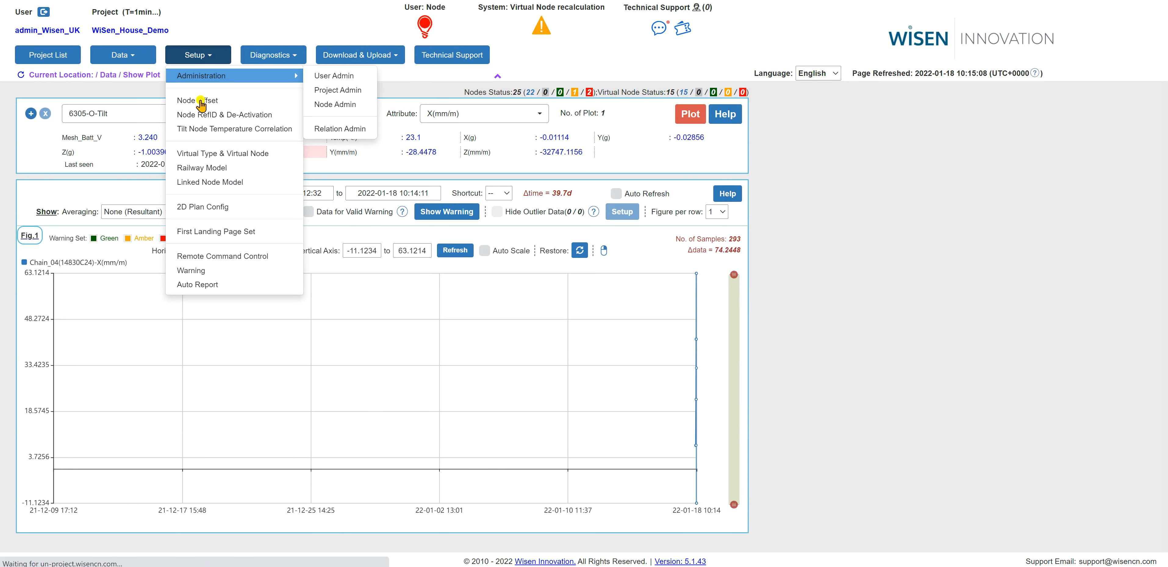
pyautogui.moveTo(197, 100)
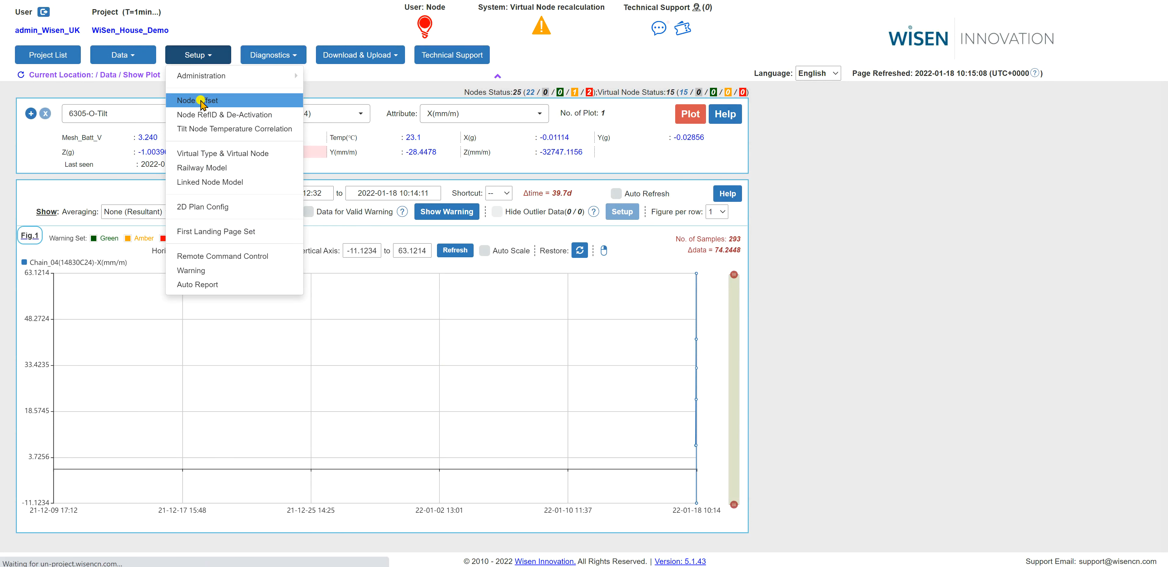
pyautogui.click(198, 100)
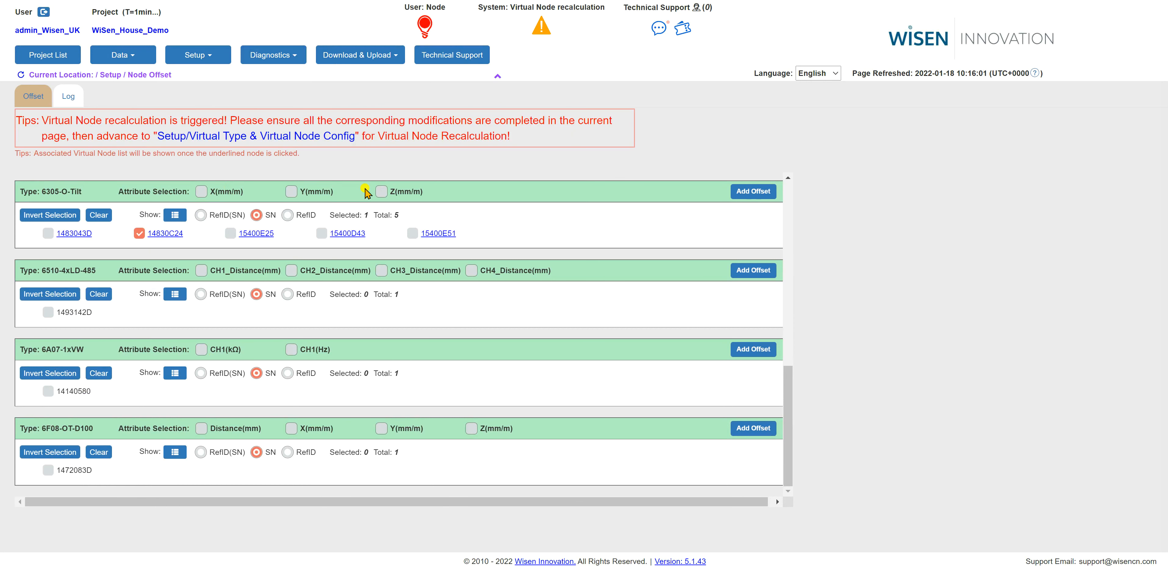
pyautogui.moveTo(317, 181)
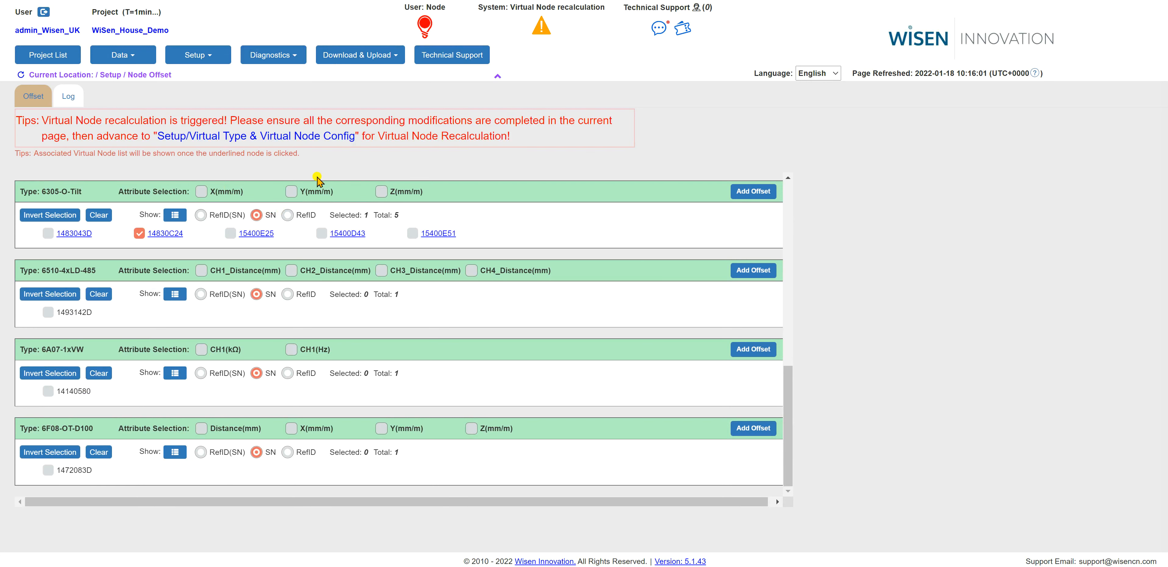
pyautogui.moveTo(242, 209)
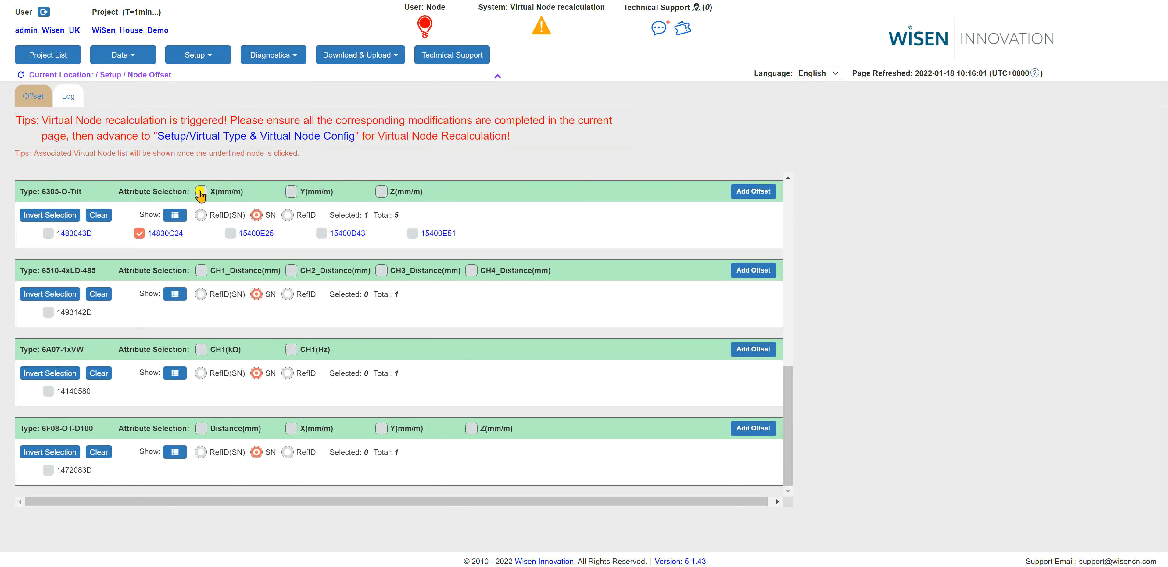
pyautogui.click(200, 191)
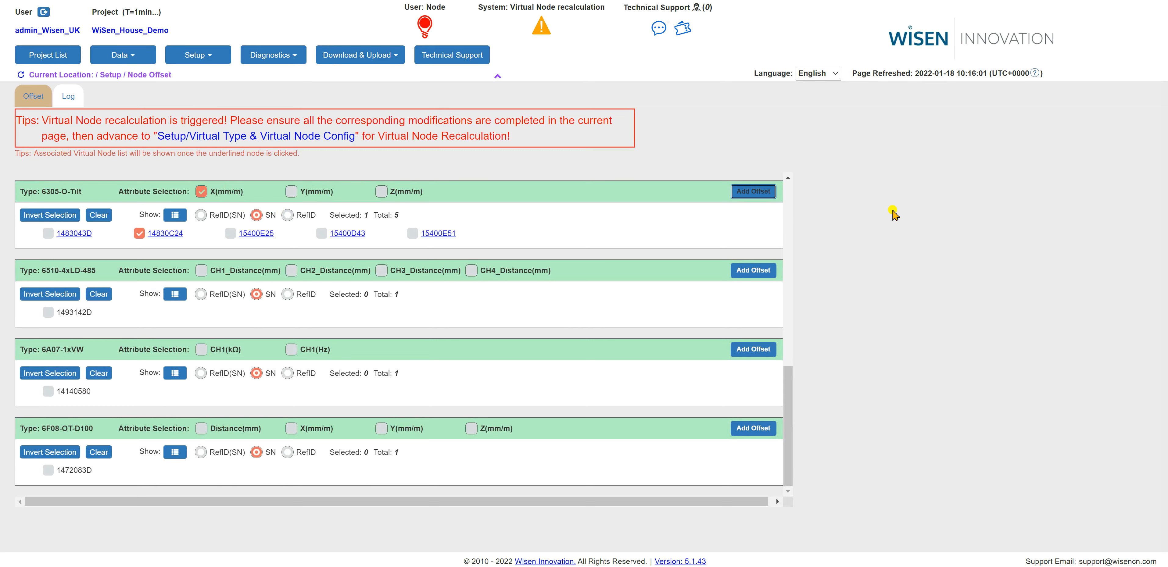
pyautogui.click(753, 191)
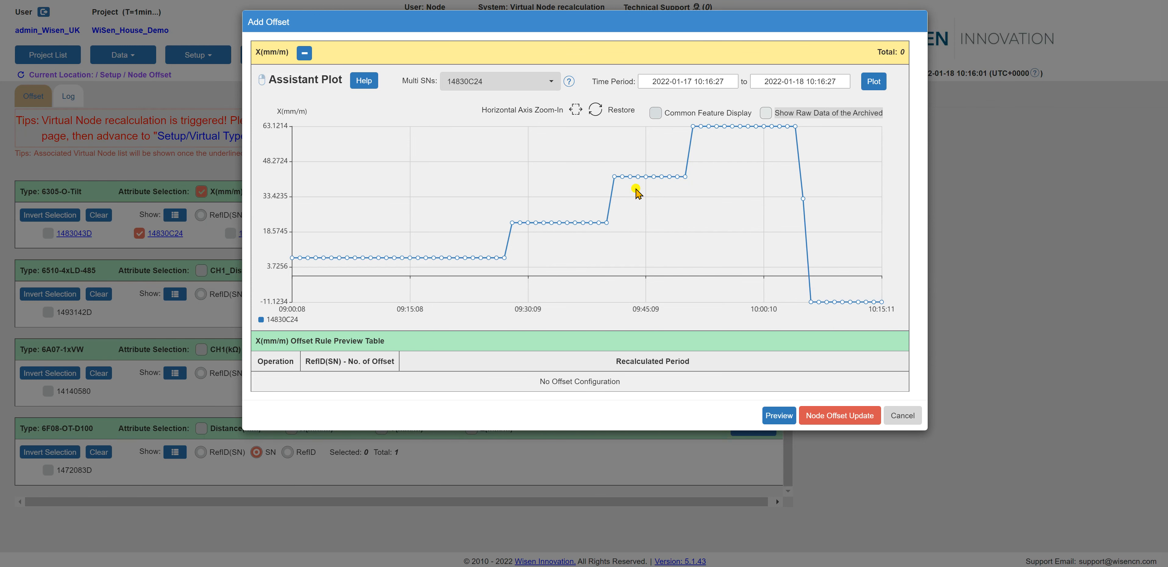
pyautogui.moveTo(636, 187)
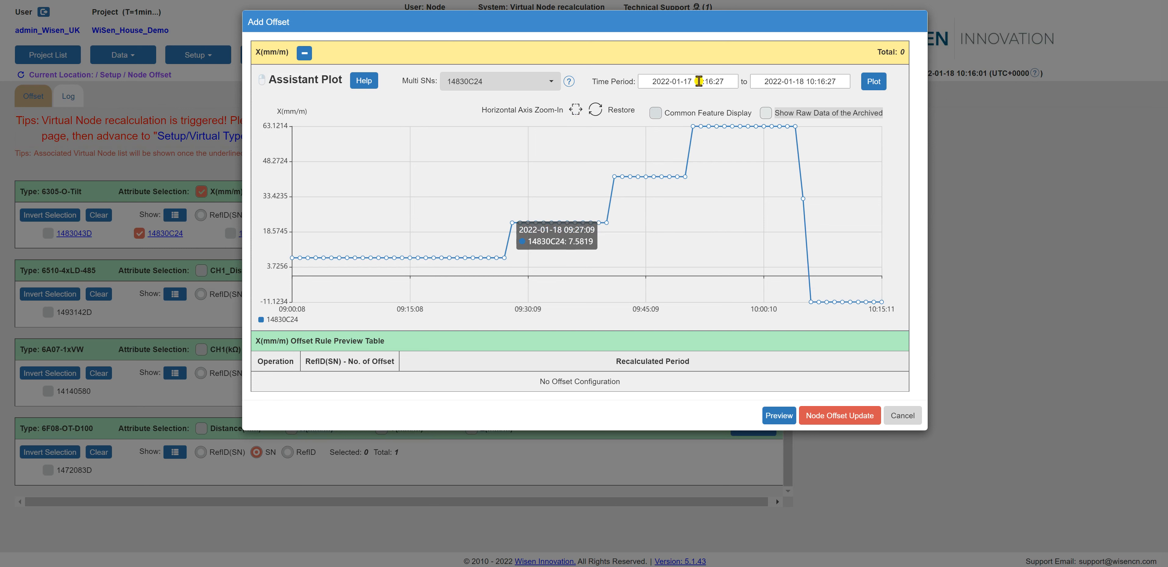
# Step: Set the offset period start to 2021-12-09 and take the end date picker back to December 2021
pyautogui.click(685, 81)
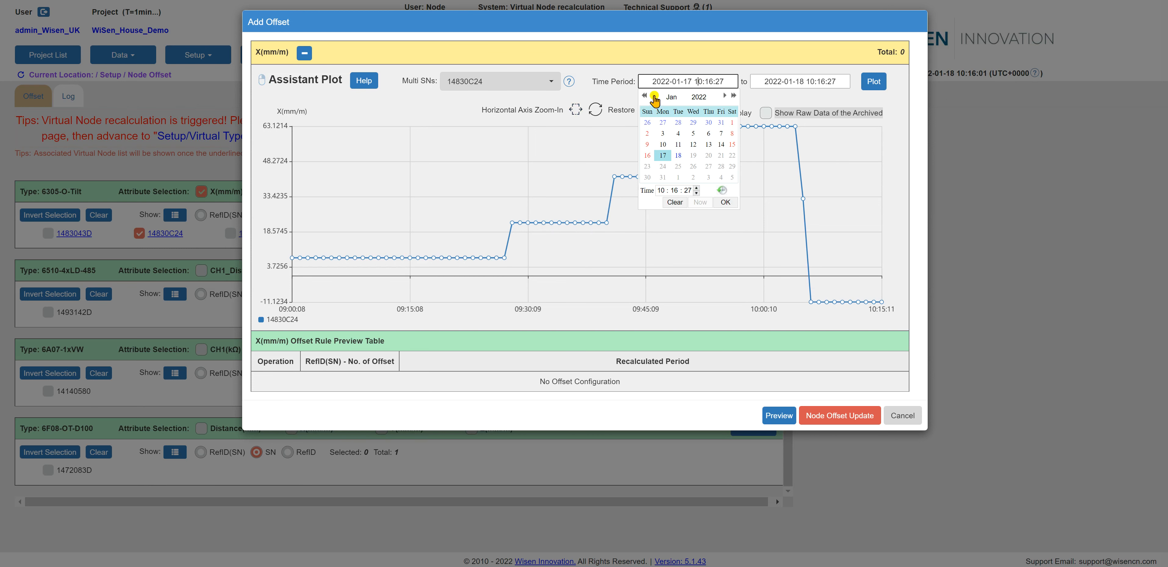
pyautogui.click(653, 97)
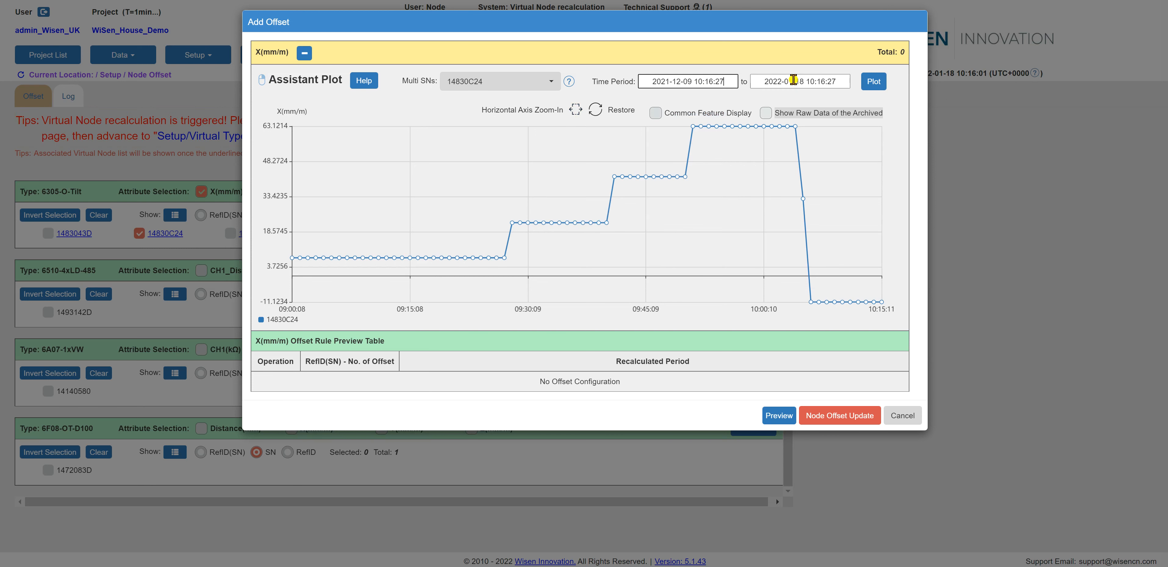
pyautogui.click(799, 81)
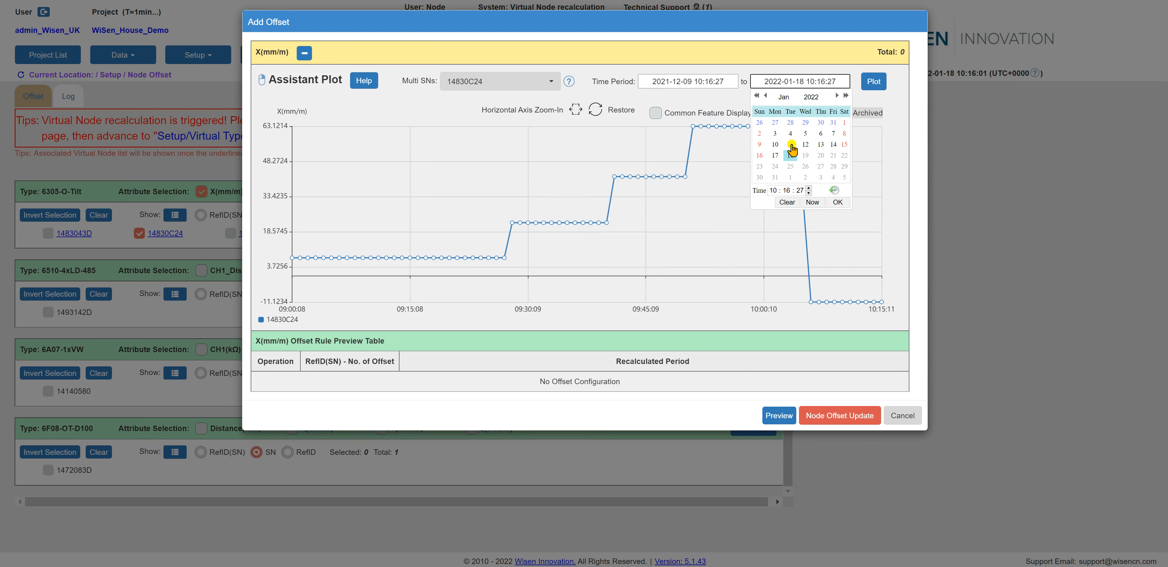
pyautogui.click(790, 144)
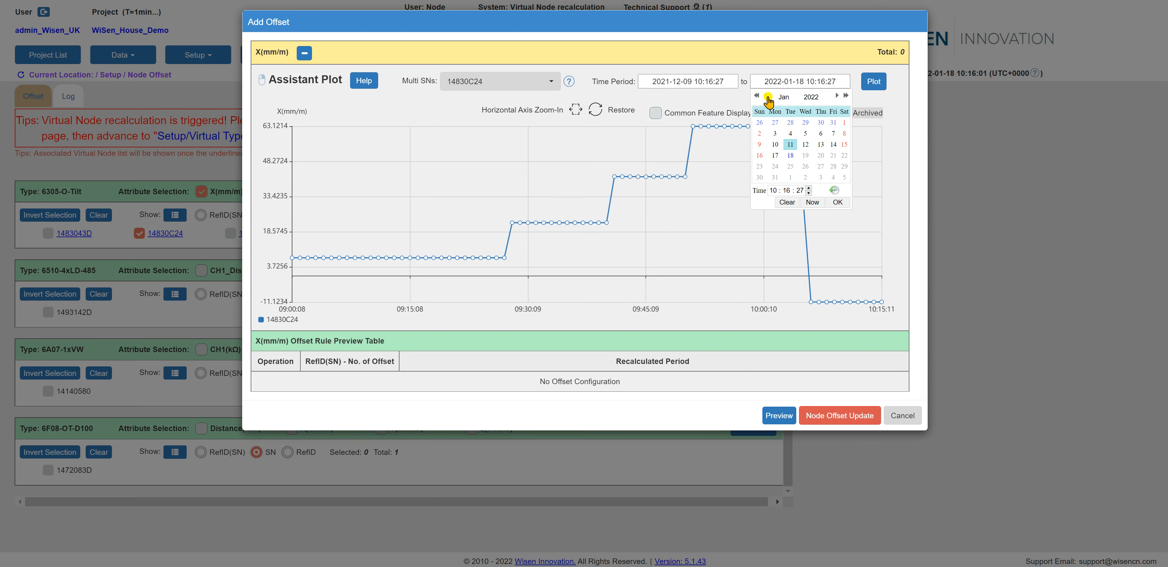
pyautogui.click(757, 97)
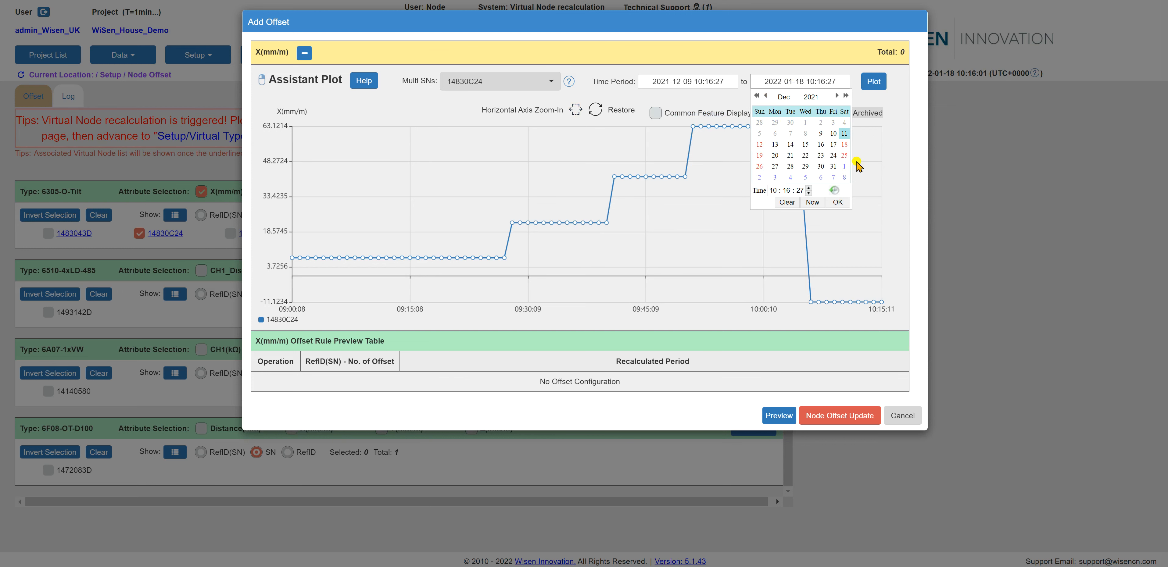
# Step: Plot X data from 9 to 11 December 2021 with the archived raw readings shown
pyautogui.click(833, 133)
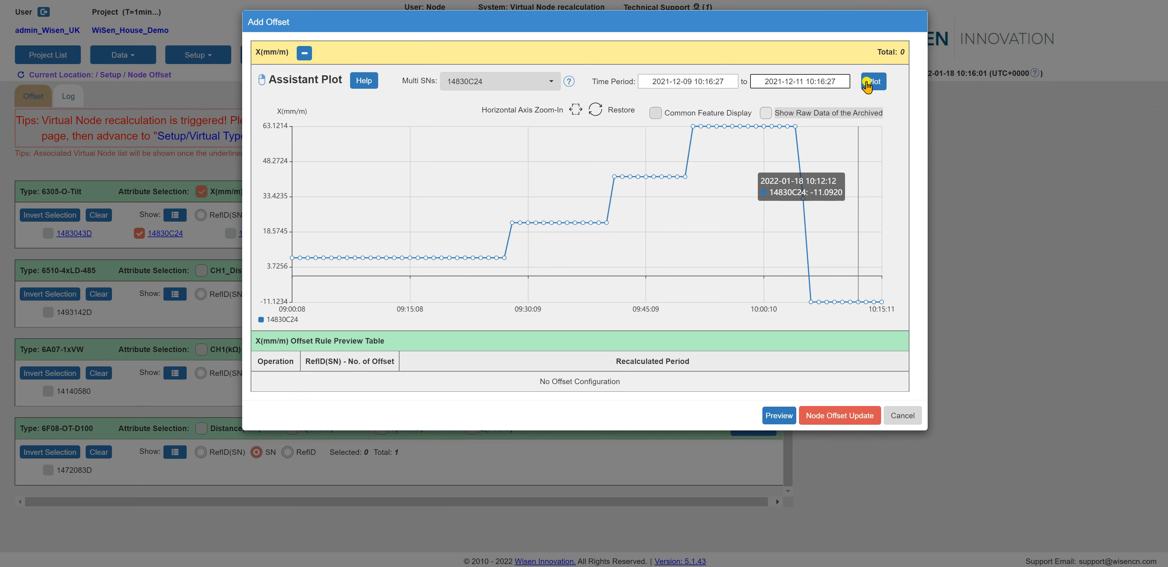
pyautogui.click(873, 81)
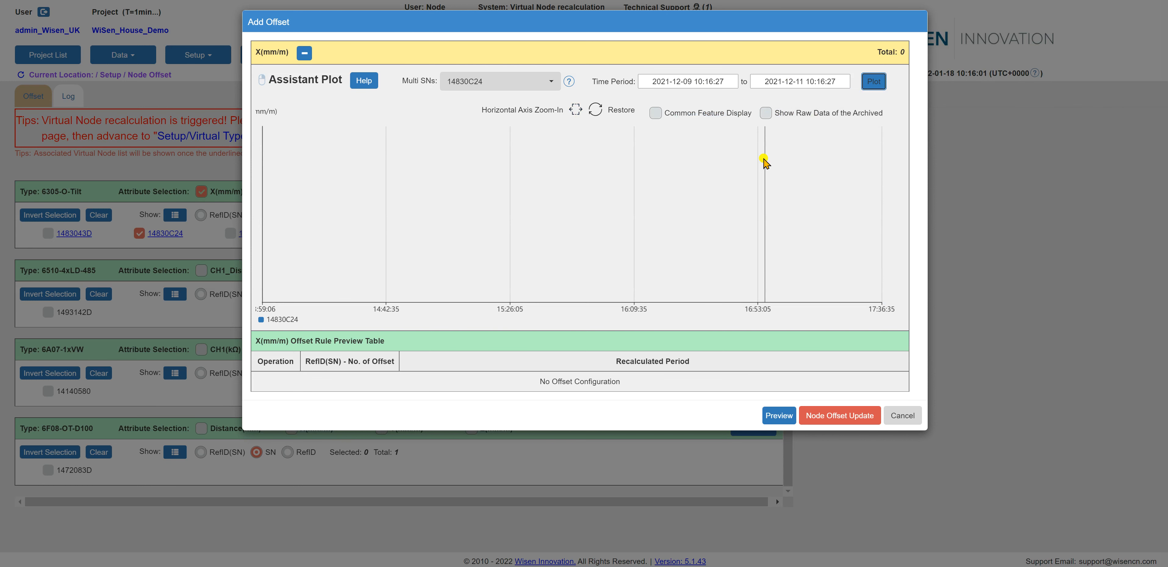
pyautogui.moveTo(766, 146)
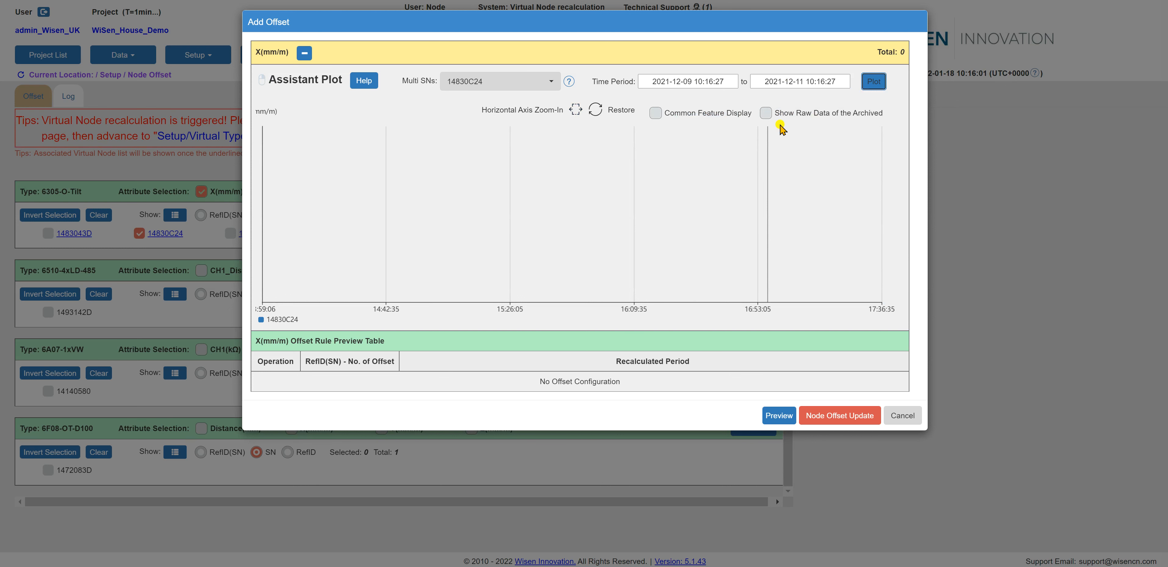
pyautogui.moveTo(886, 130)
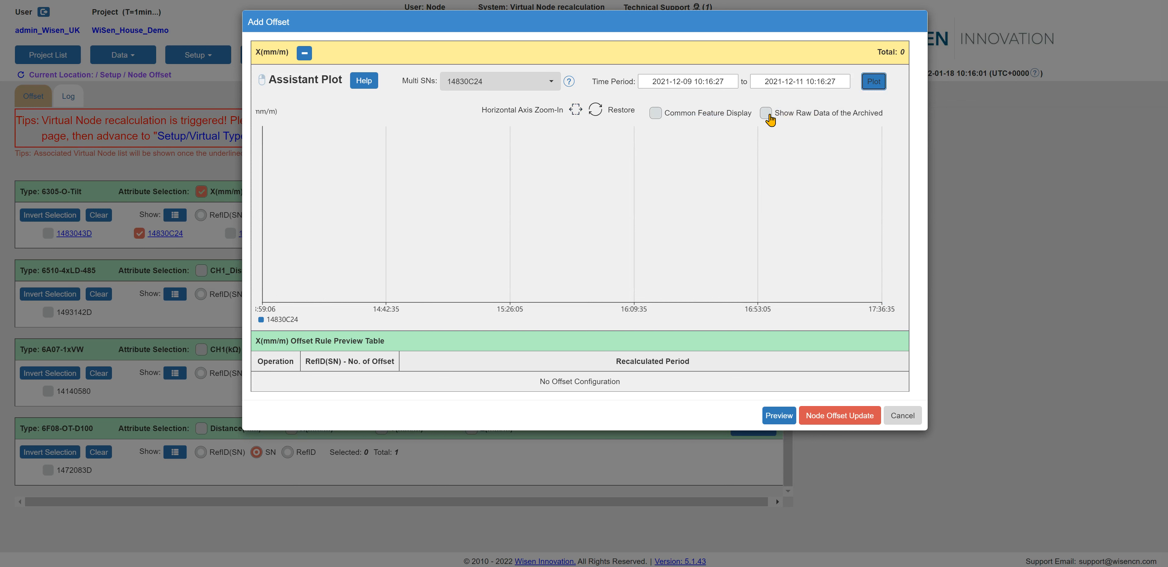
pyautogui.click(768, 113)
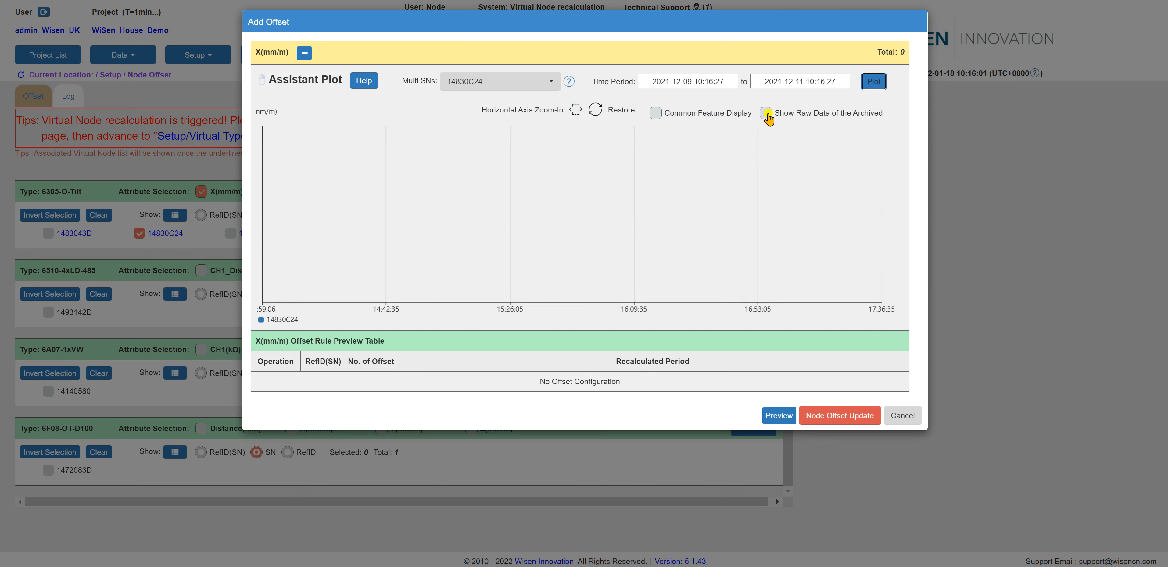
pyautogui.click(767, 113)
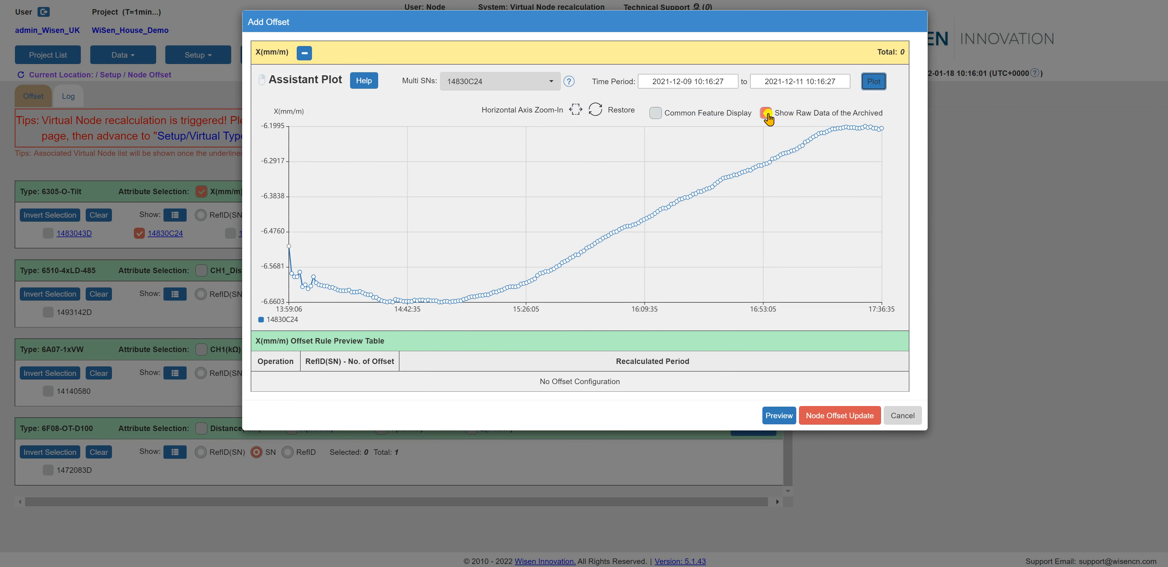
pyautogui.click(768, 113)
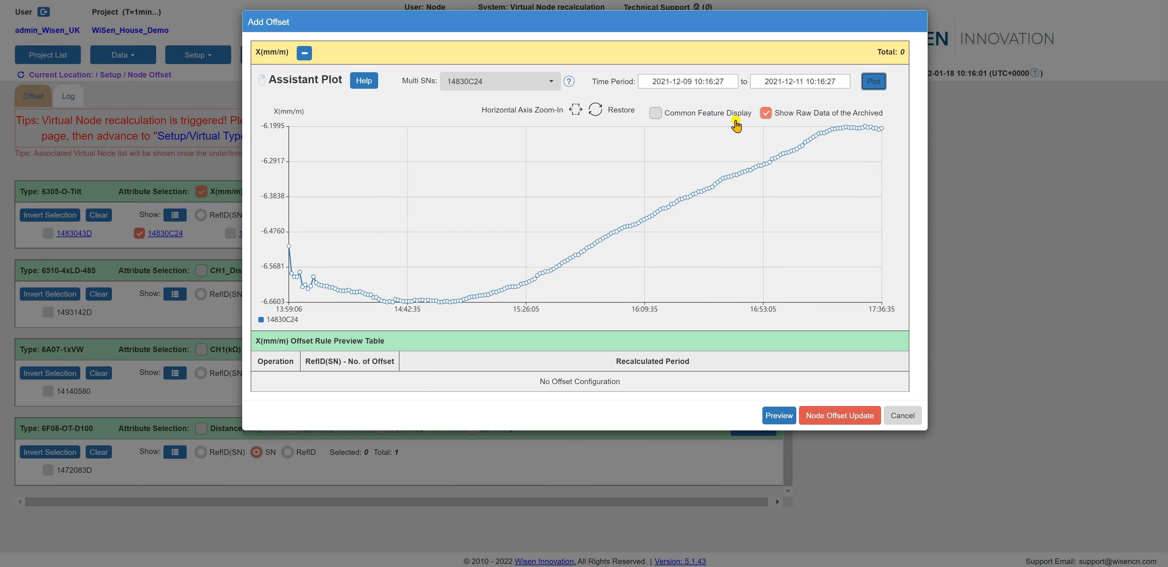
pyautogui.moveTo(287, 250)
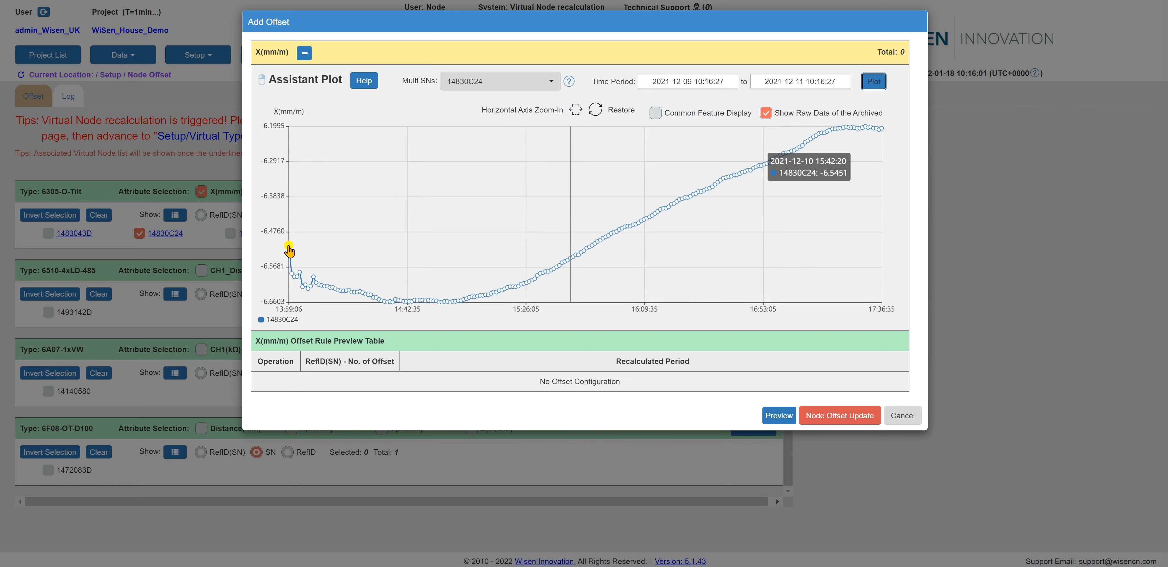
pyautogui.moveTo(290, 249)
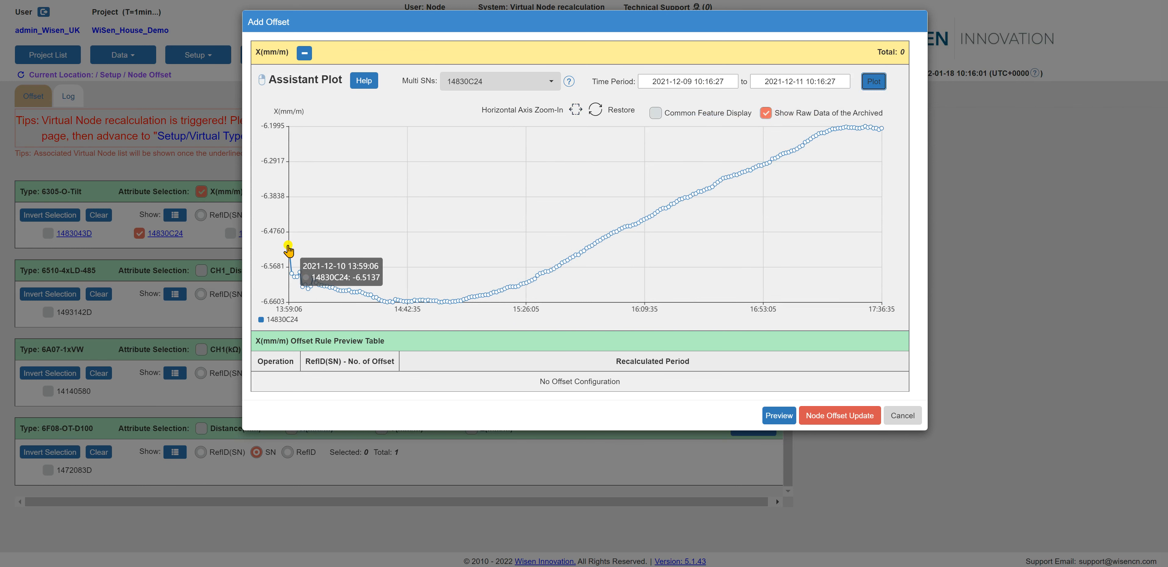
pyautogui.rightClick(289, 250)
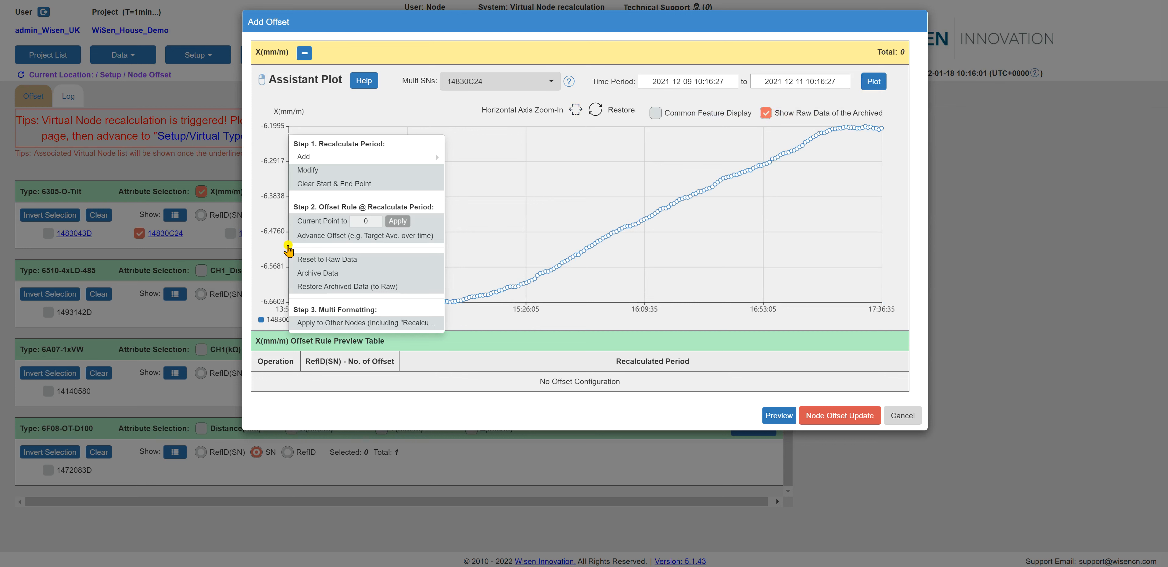
pyautogui.moveTo(358, 157)
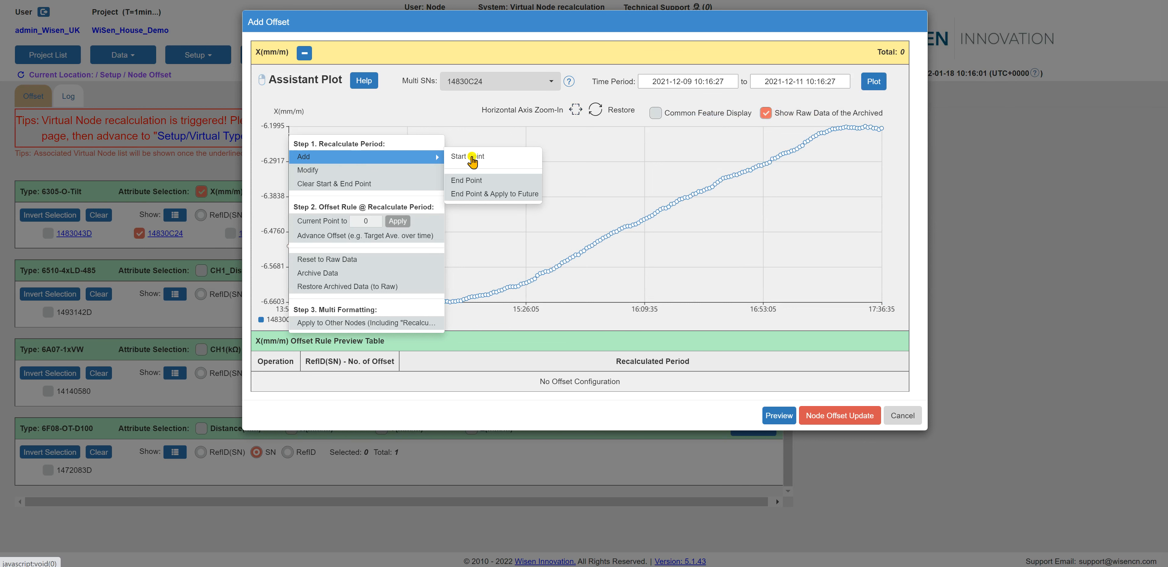
pyautogui.click(466, 156)
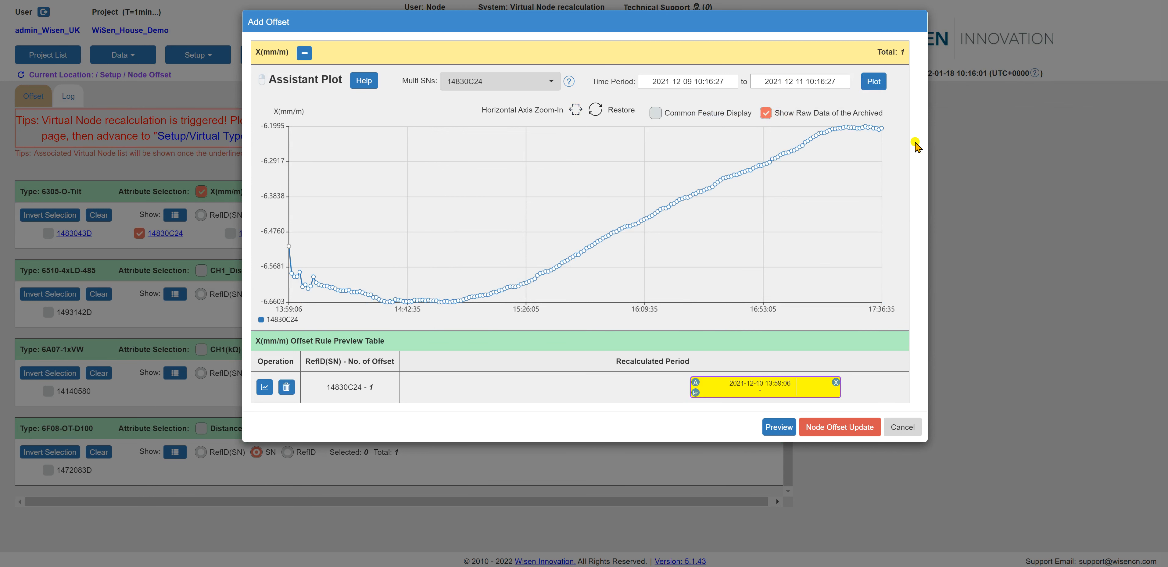
pyautogui.moveTo(881, 135)
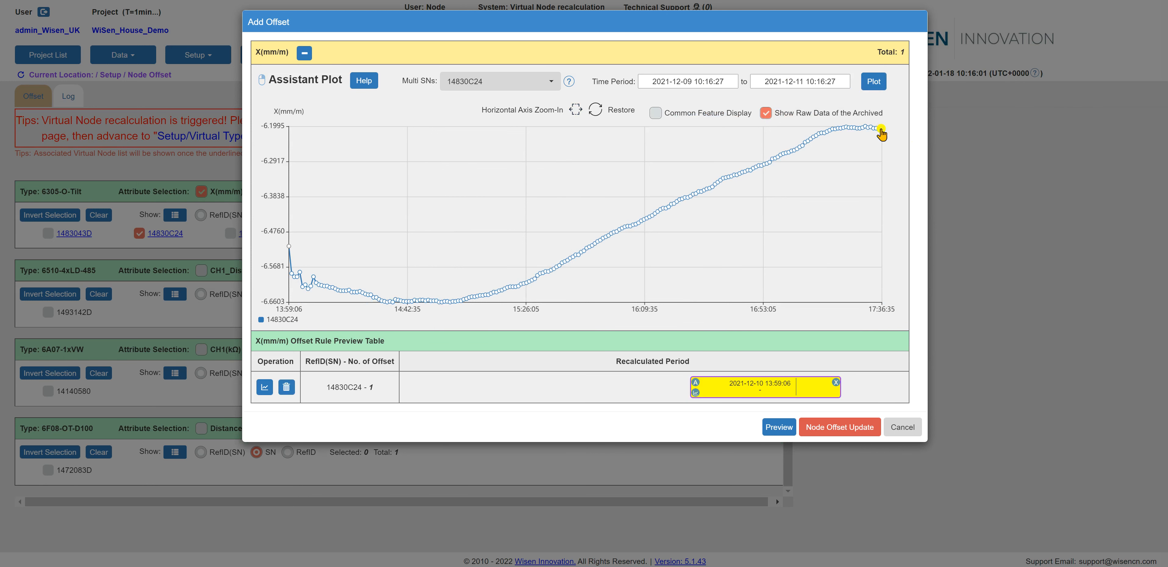
pyautogui.moveTo(881, 134)
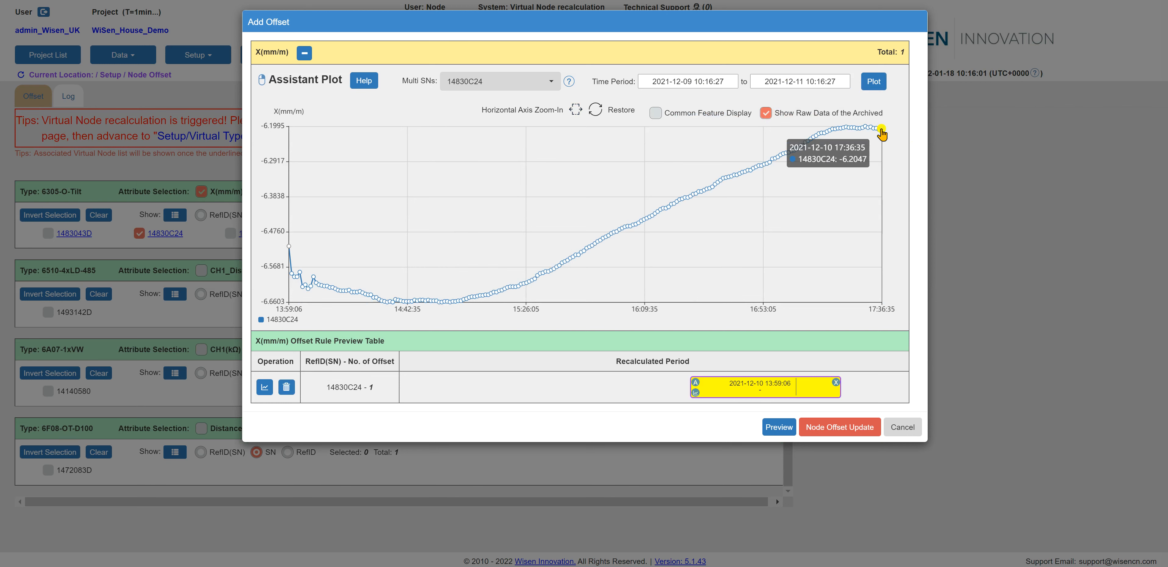
pyautogui.rightClick(881, 135)
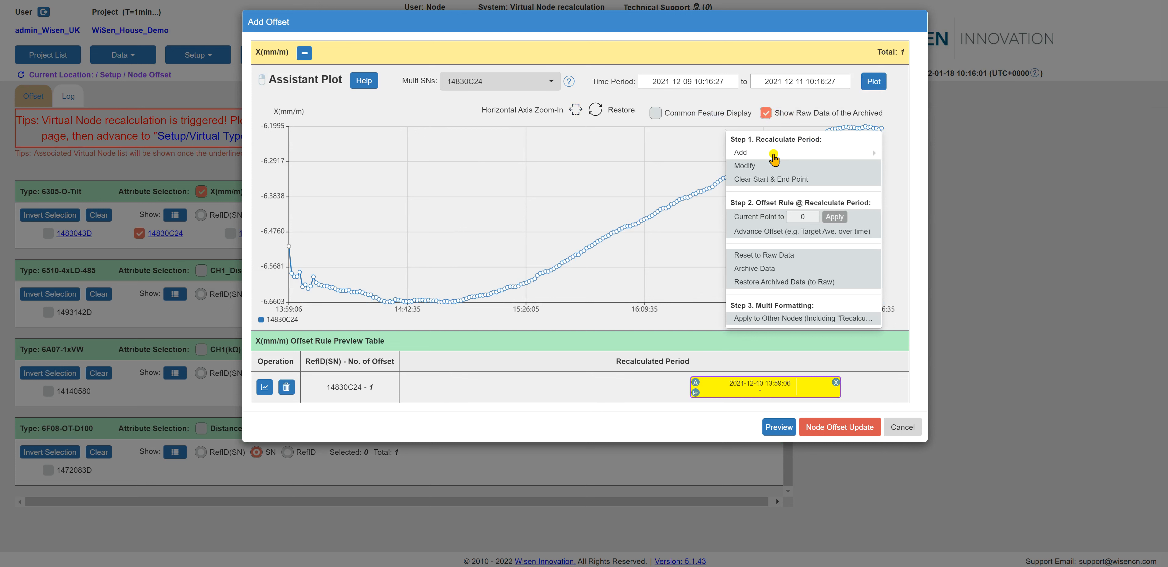
pyautogui.moveTo(740, 152)
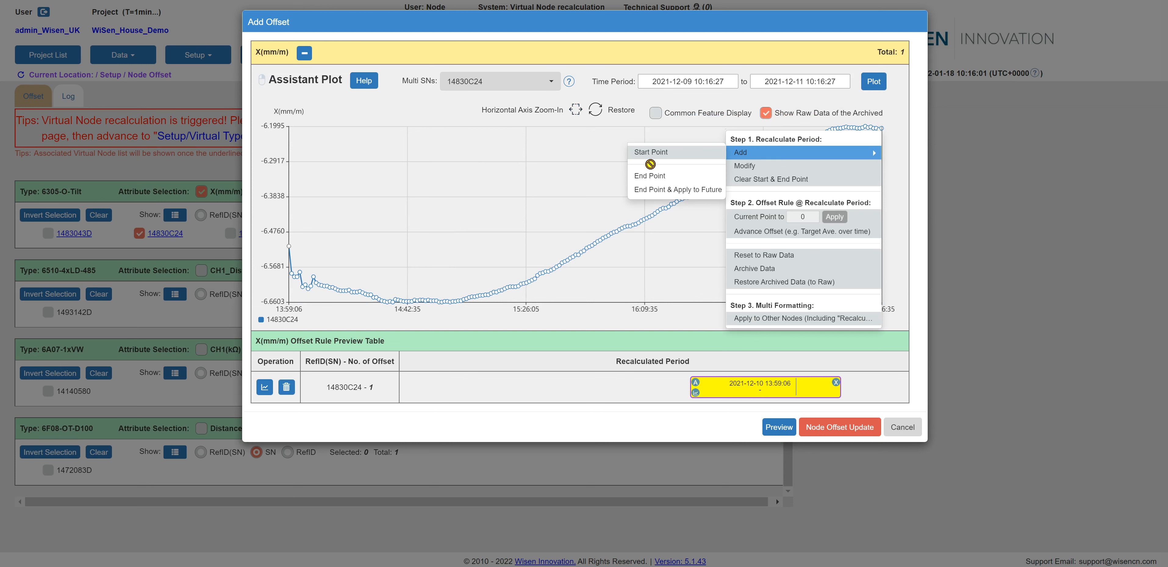
pyautogui.moveTo(650, 179)
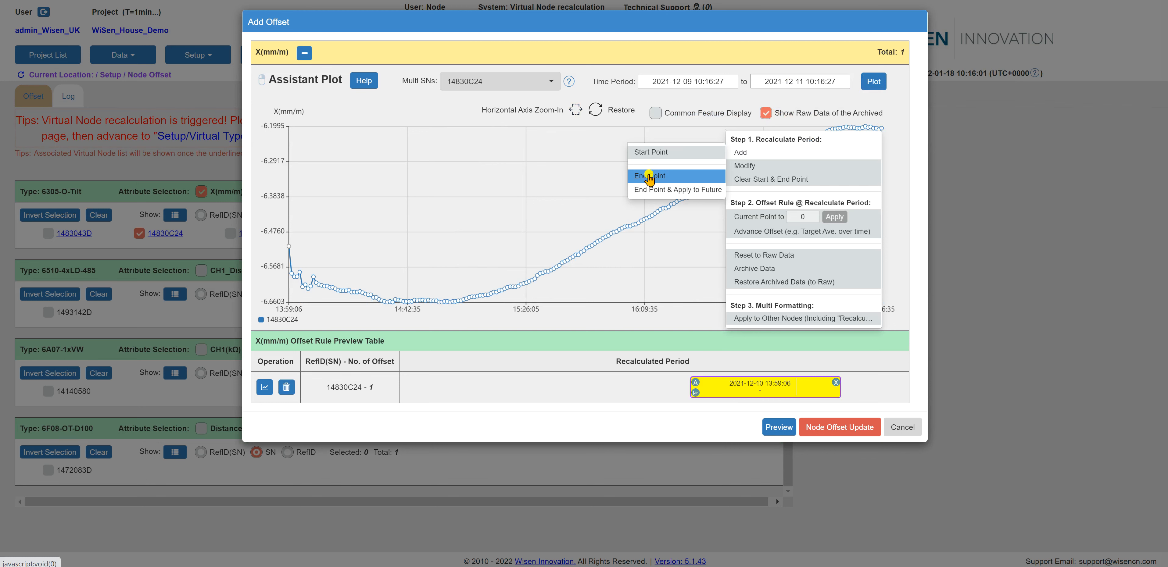
pyautogui.click(649, 175)
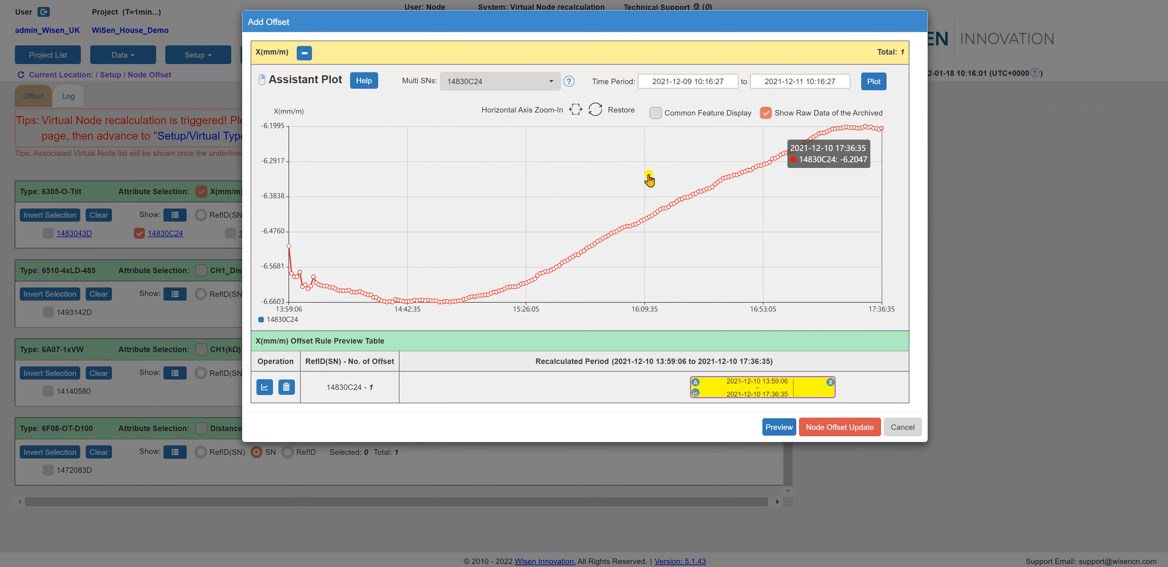
pyautogui.moveTo(628, 233)
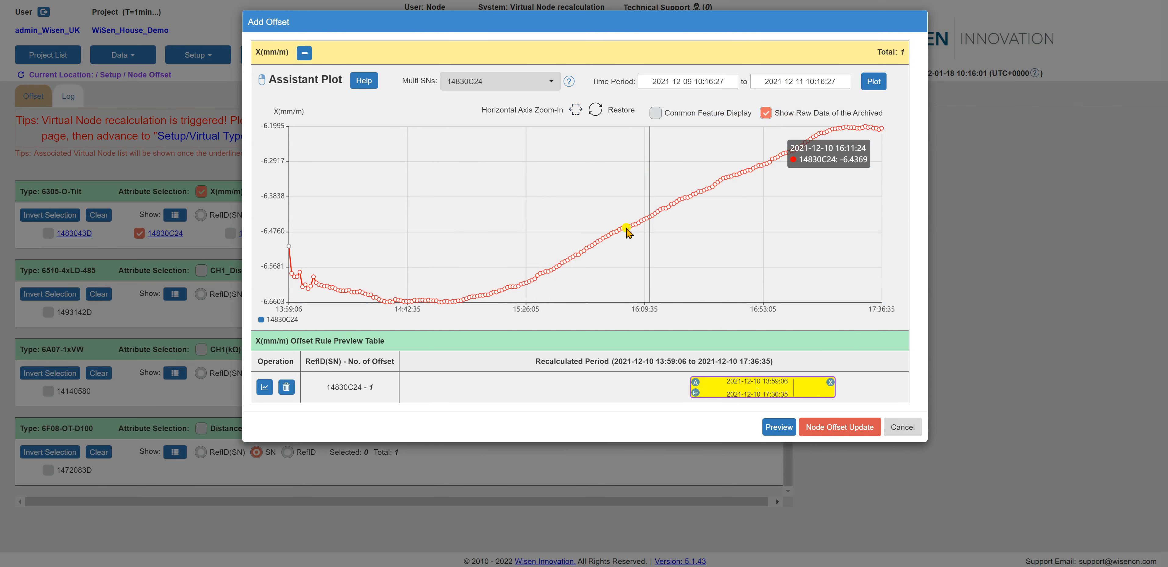
pyautogui.moveTo(629, 231)
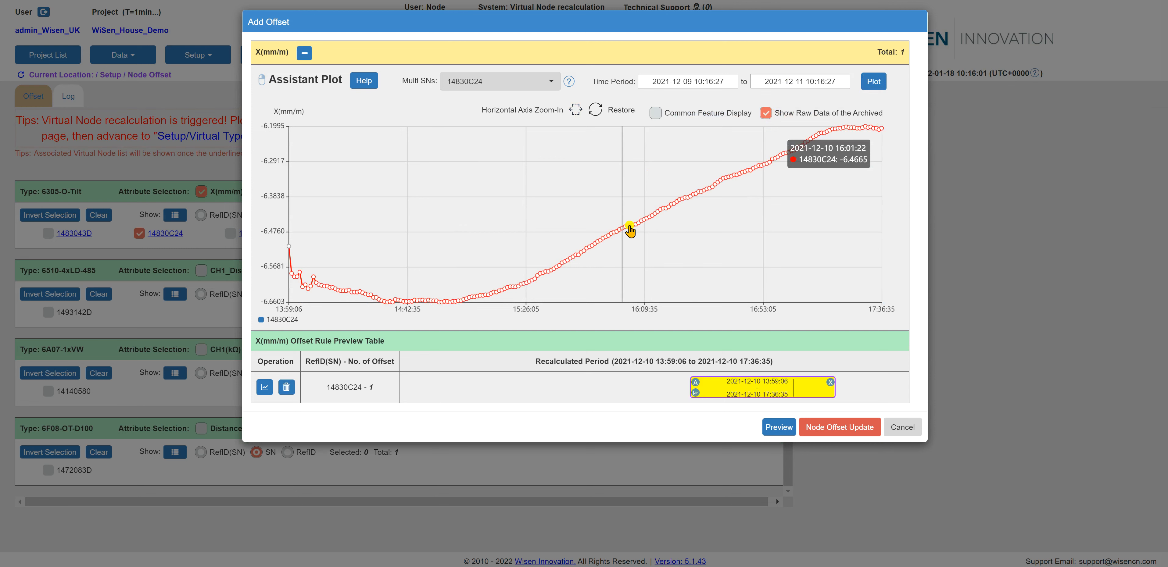
# Step: Add a Restore Archived Data (to Raw) rule over the marked period and confirm it
pyautogui.rightClick(630, 230)
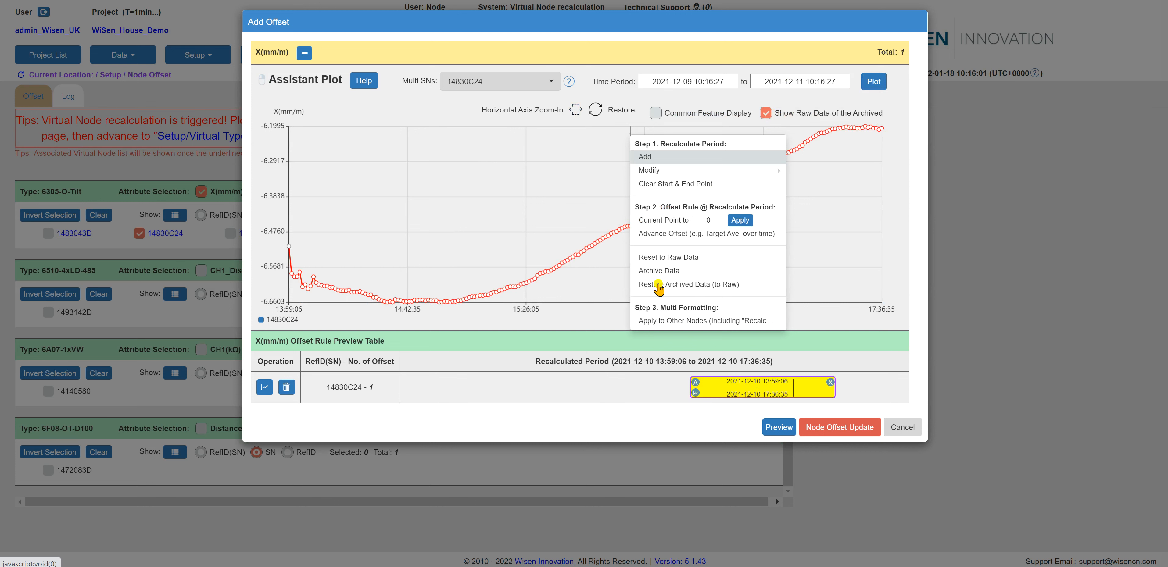
pyautogui.moveTo(686, 285)
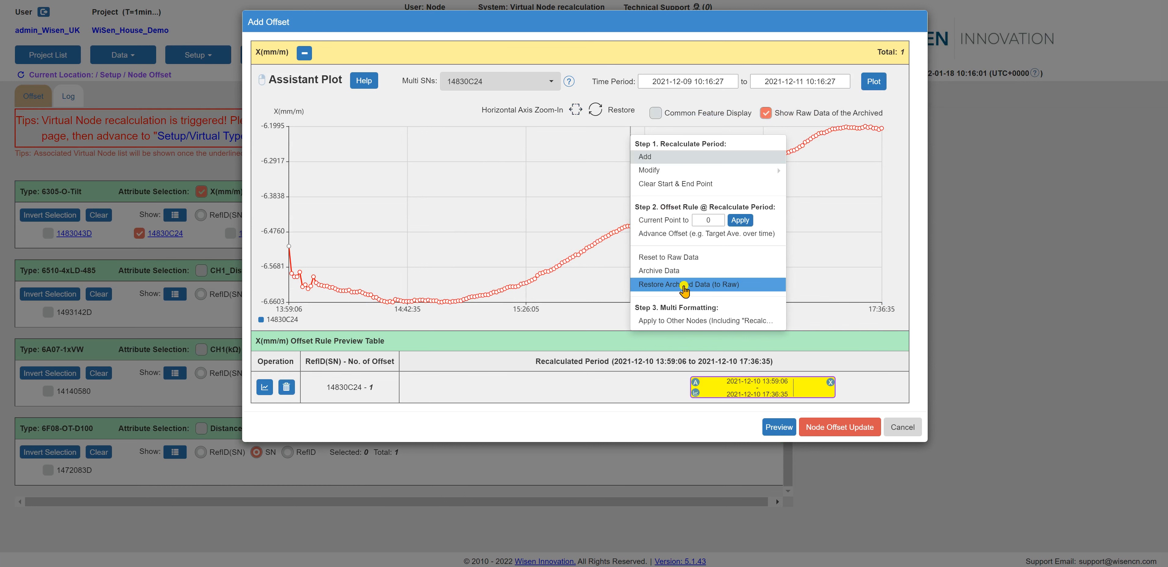
pyautogui.click(686, 284)
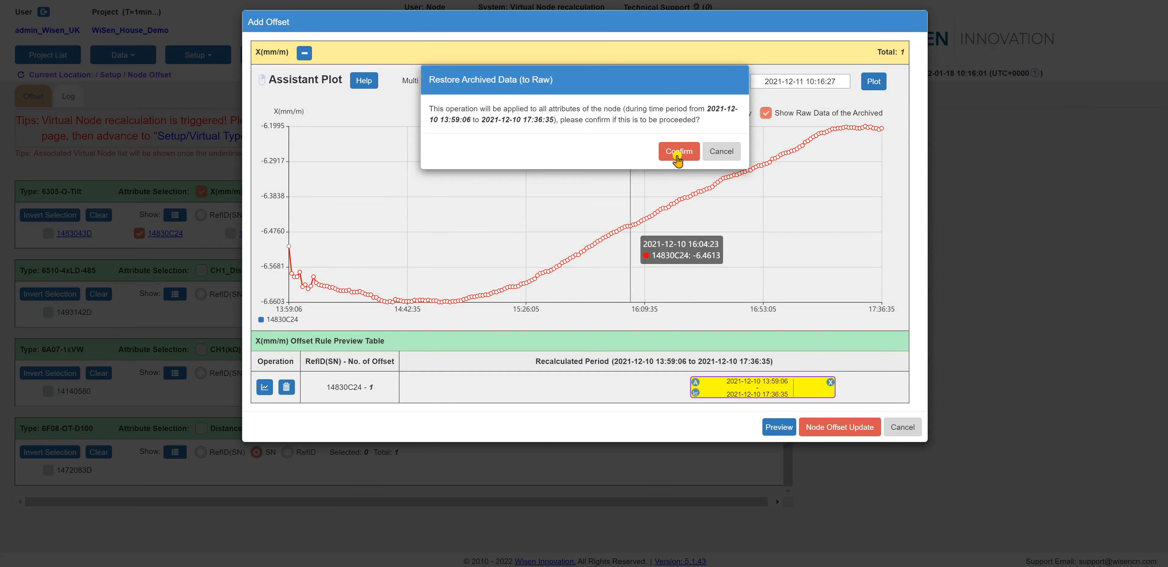
pyautogui.click(677, 151)
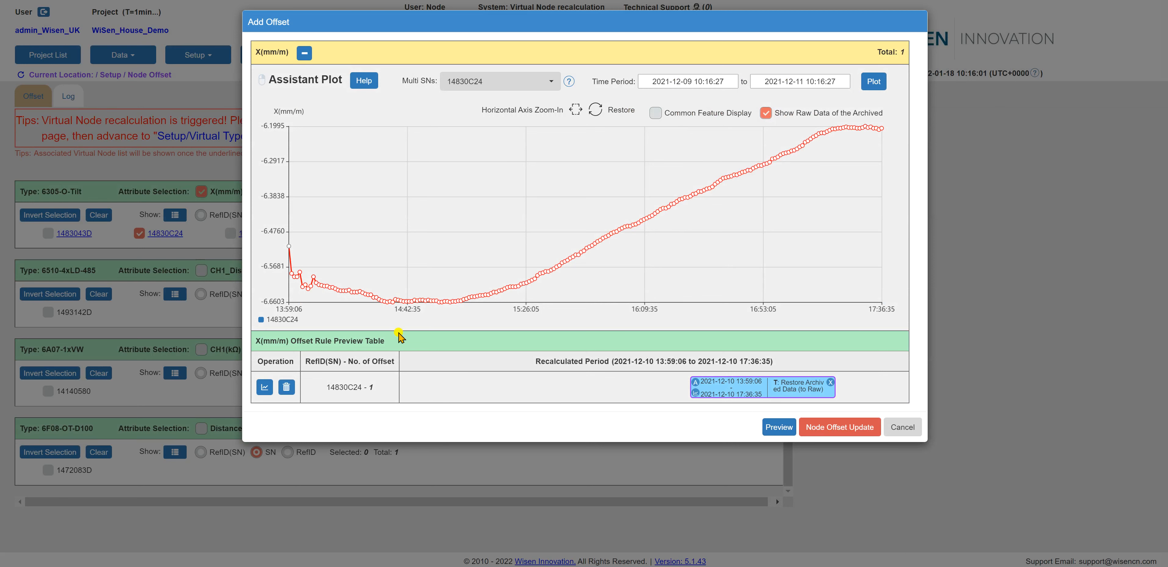
pyautogui.moveTo(447, 292)
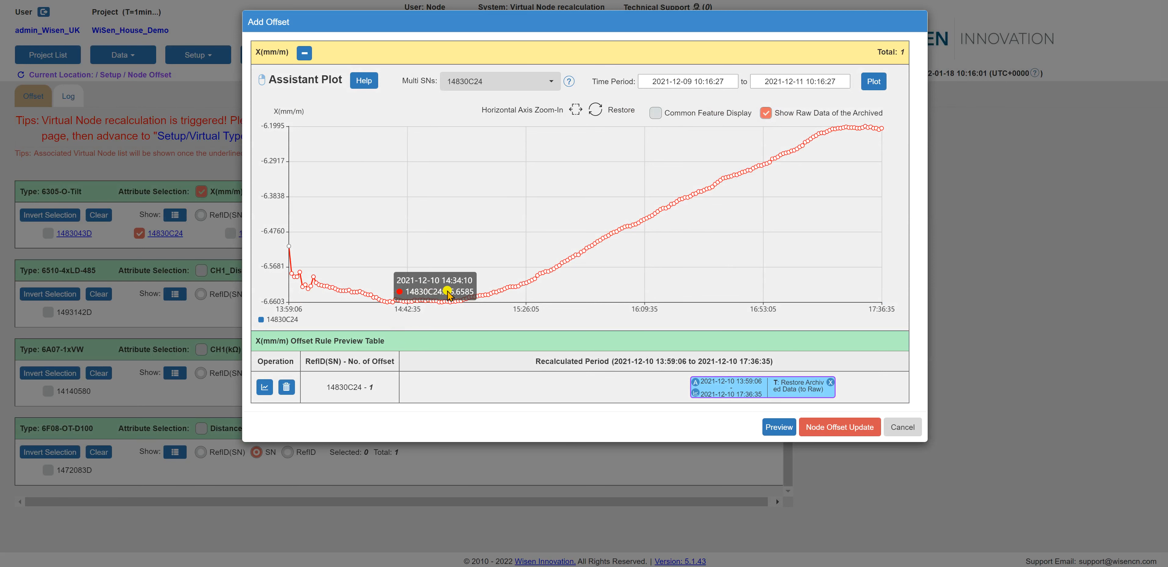
pyautogui.moveTo(501, 368)
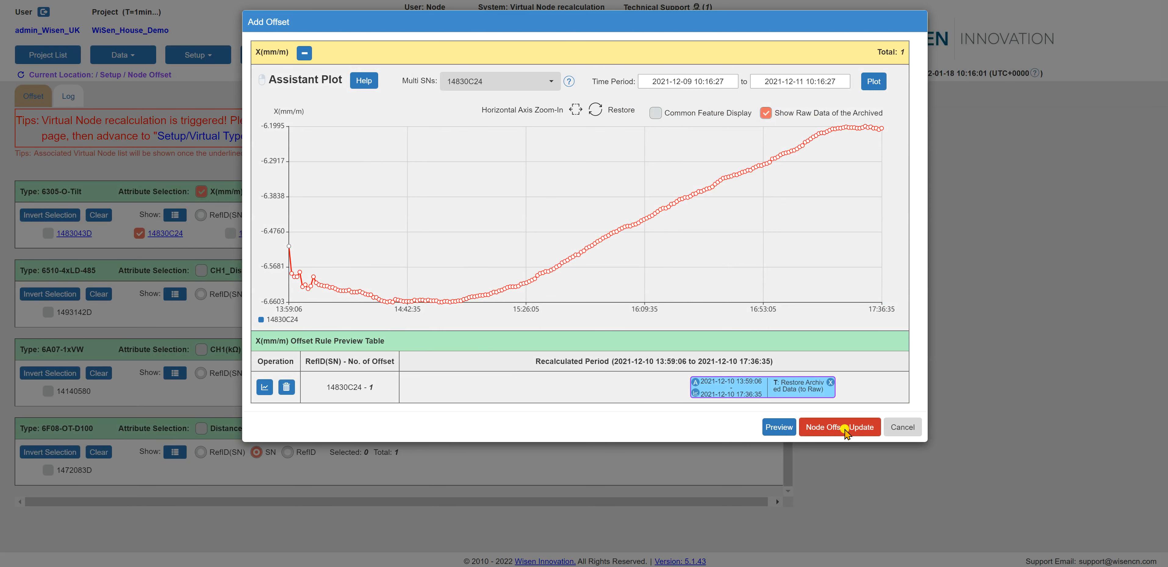
# Step: Submit the Node Offset Update for 14830C24 and confirm it
pyautogui.click(839, 427)
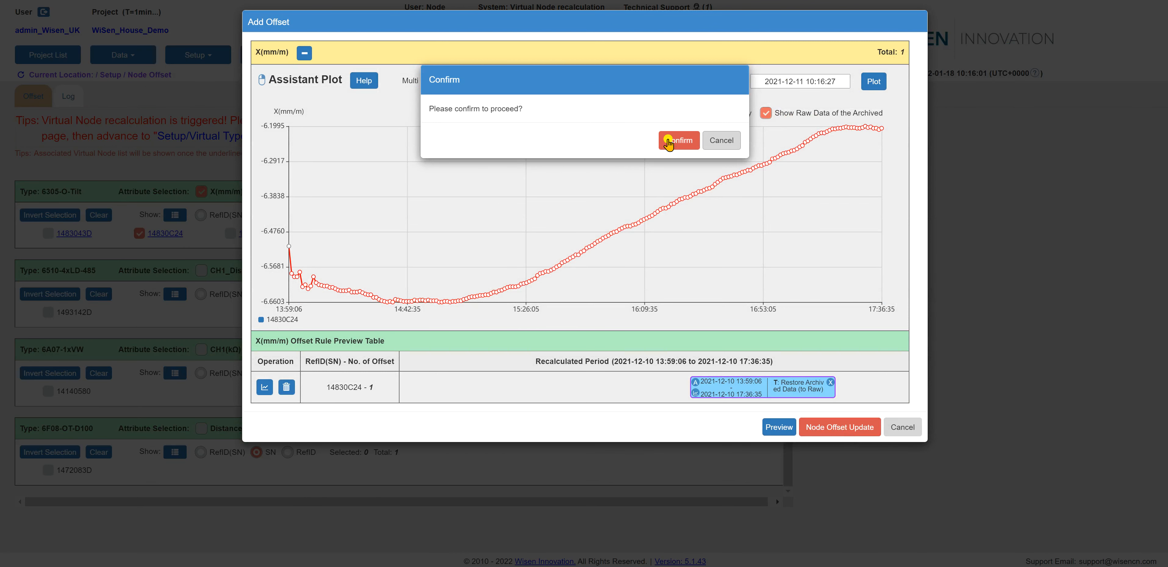
pyautogui.click(678, 140)
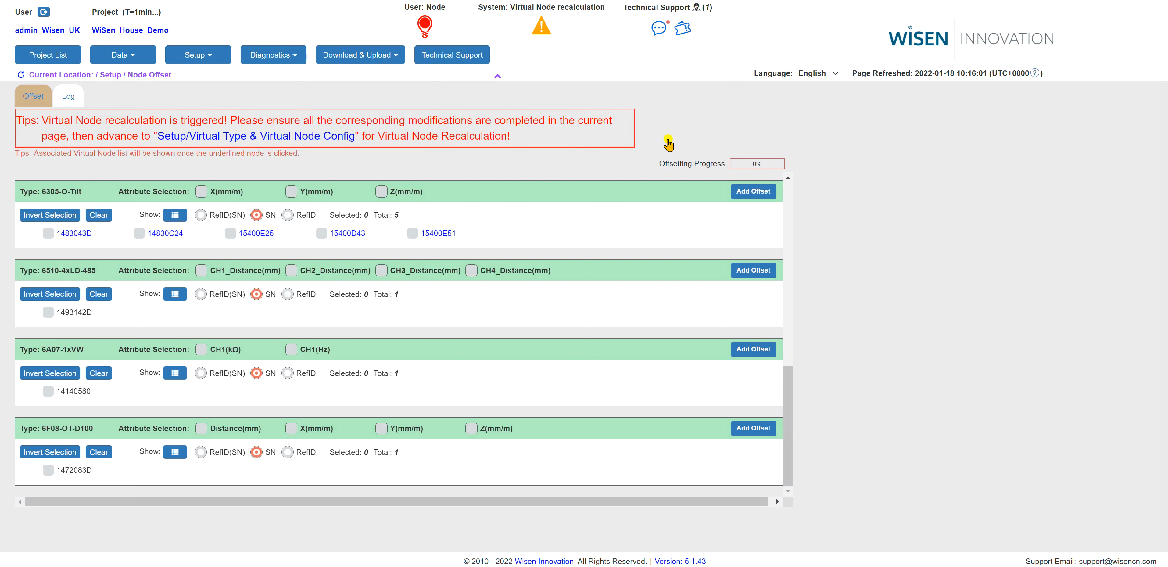
pyautogui.moveTo(735, 178)
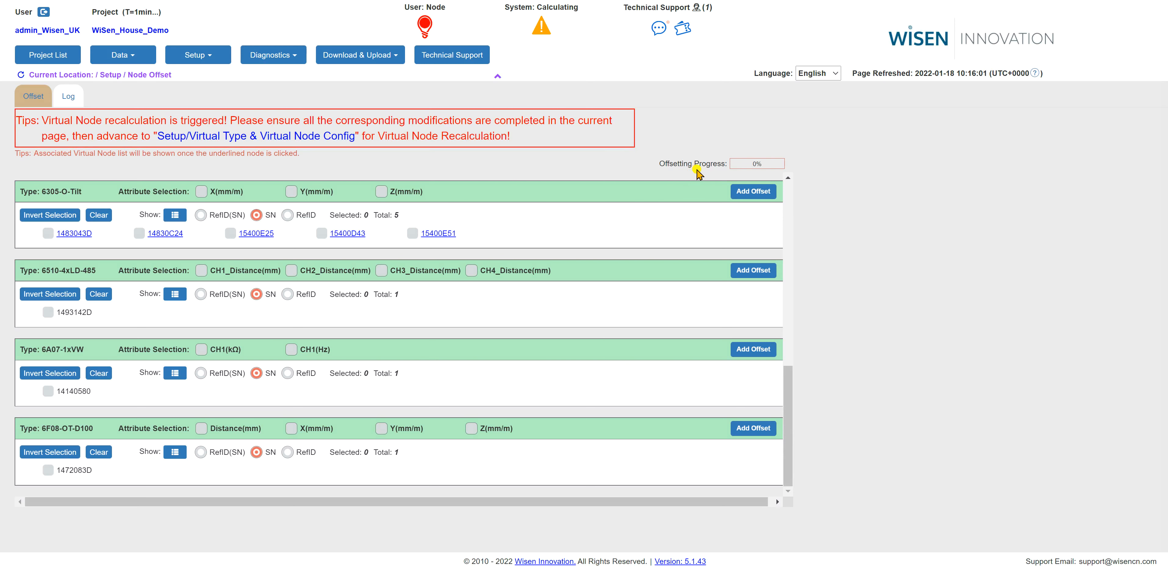
pyautogui.moveTo(743, 172)
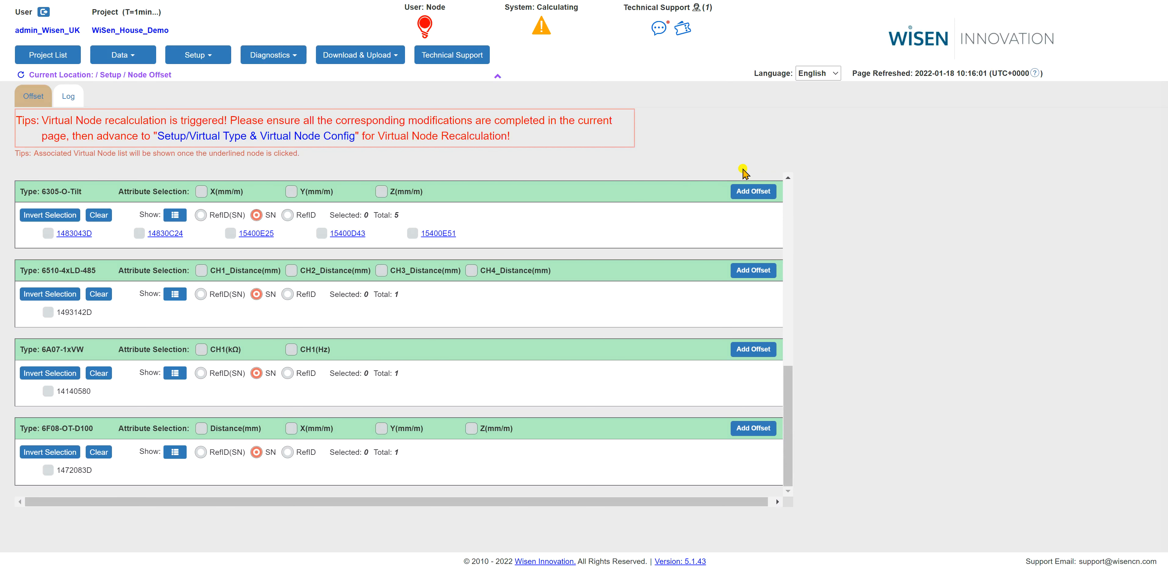
pyautogui.moveTo(835, 200)
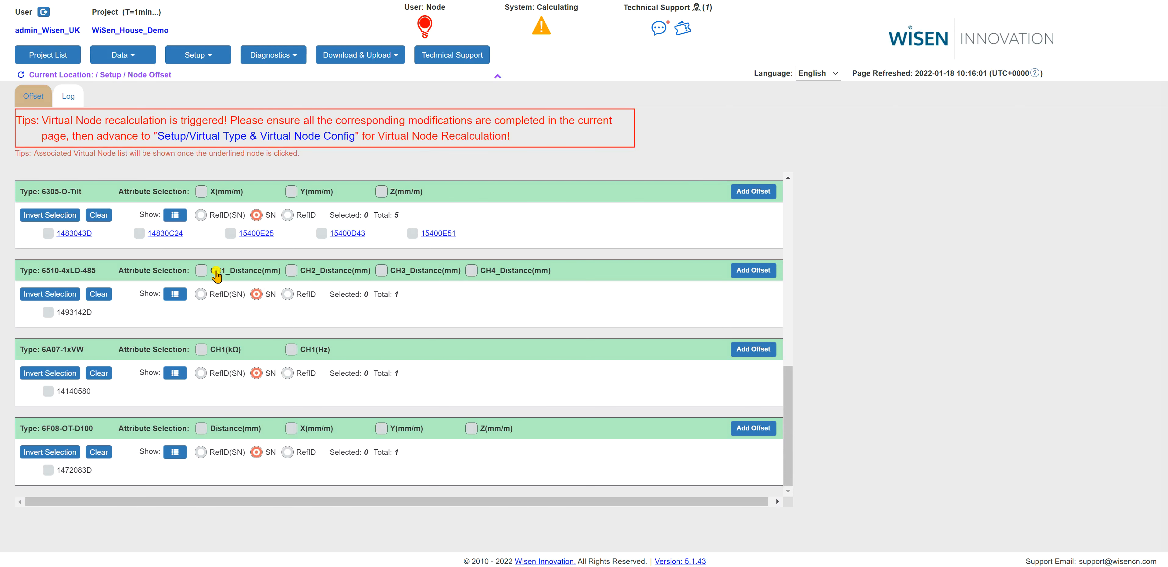
pyautogui.moveTo(215, 274)
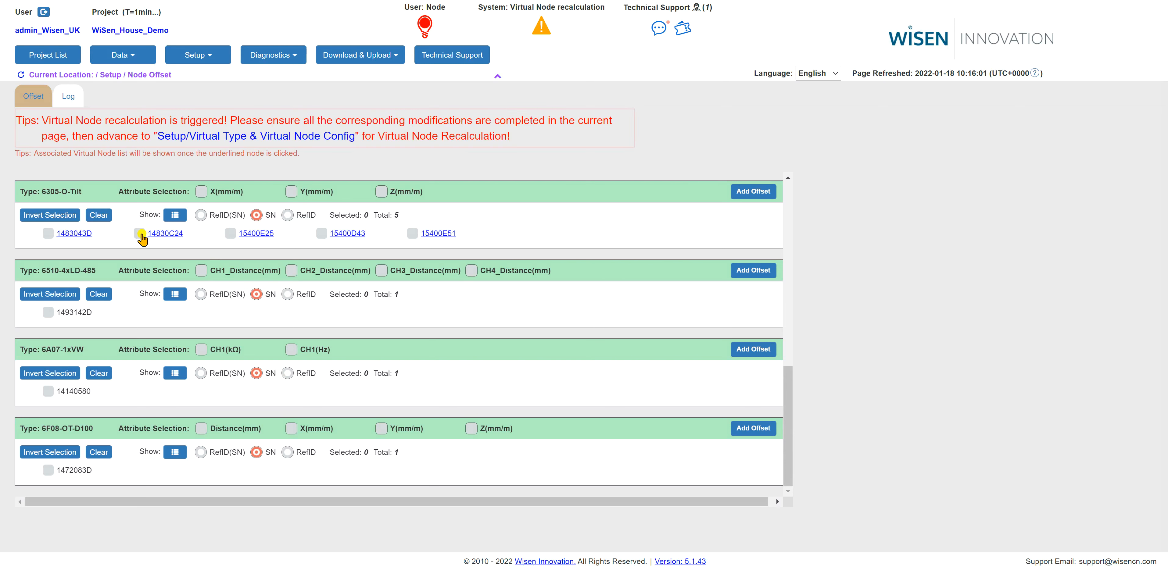
# Step: Select node 14830C24 with the Y(mm/m) attribute and bring up its Add Offset window
pyautogui.click(137, 234)
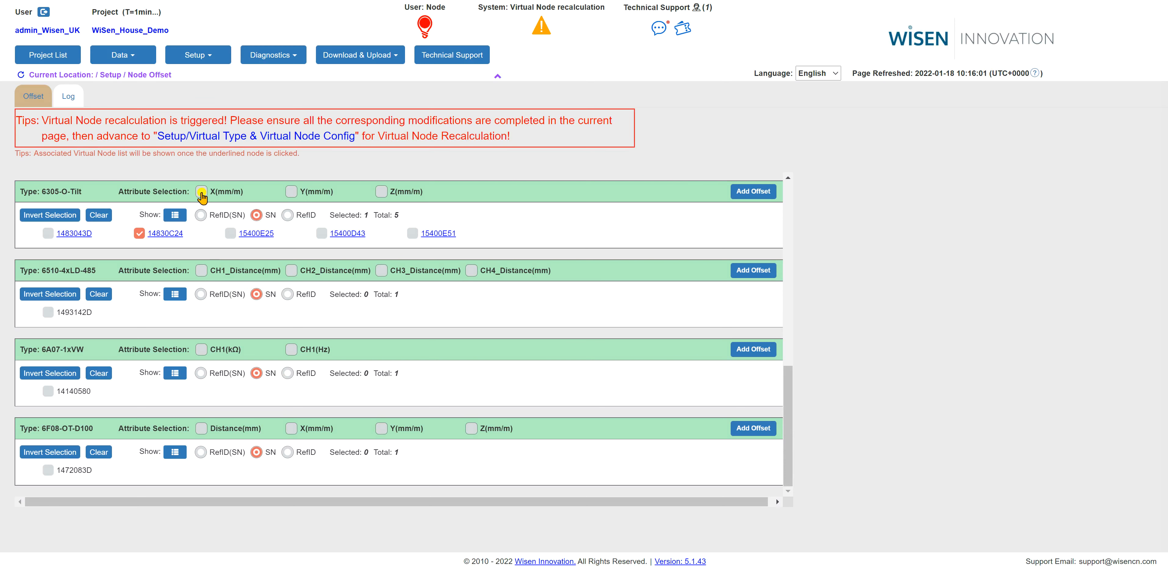
pyautogui.moveTo(293, 191)
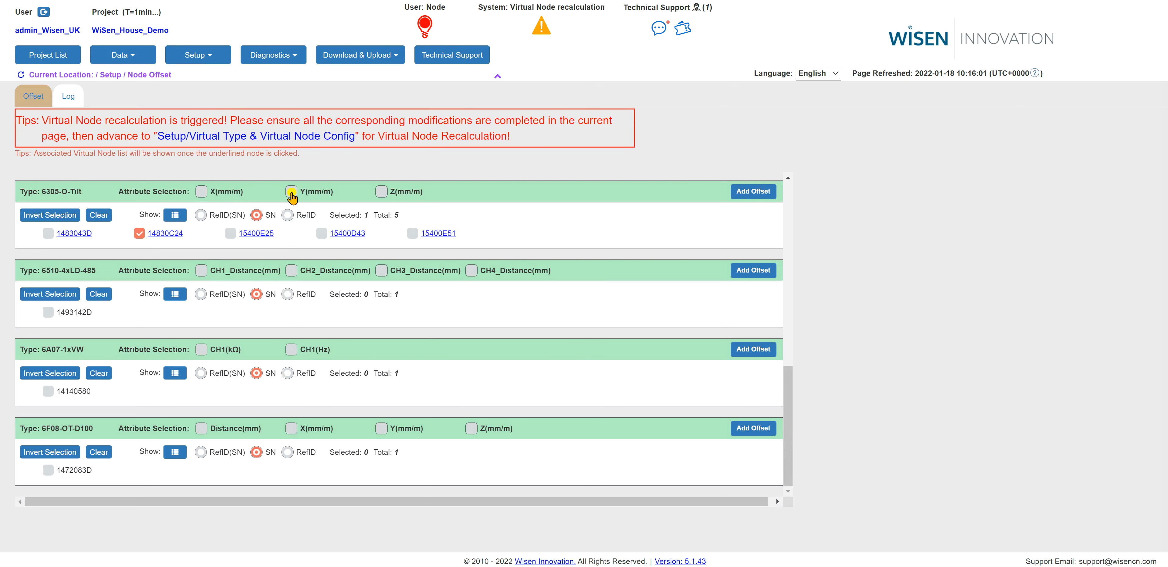
pyautogui.click(291, 192)
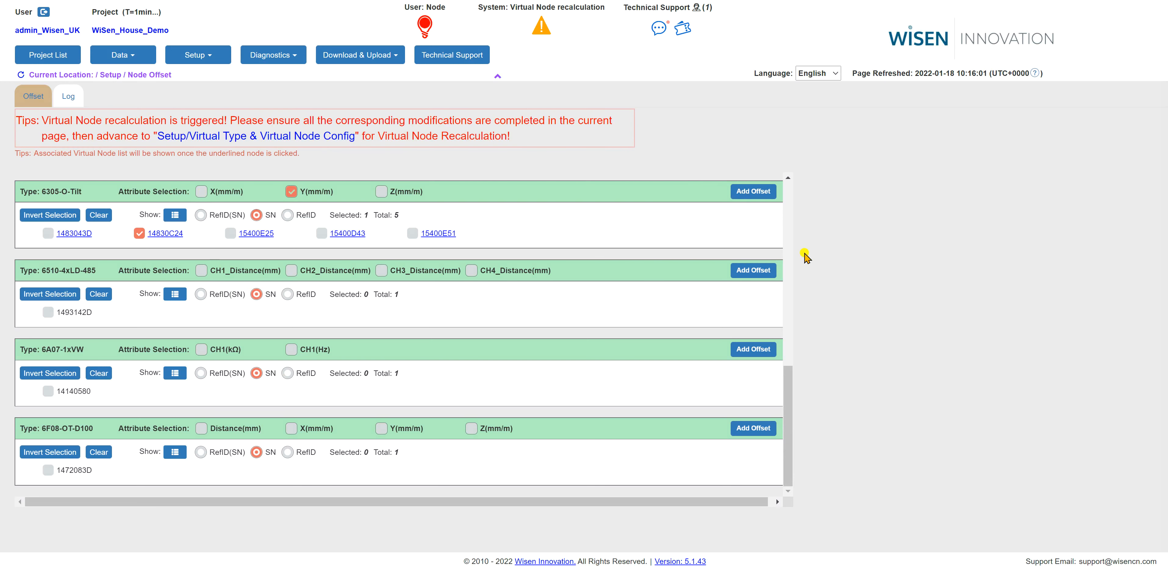
pyautogui.click(754, 191)
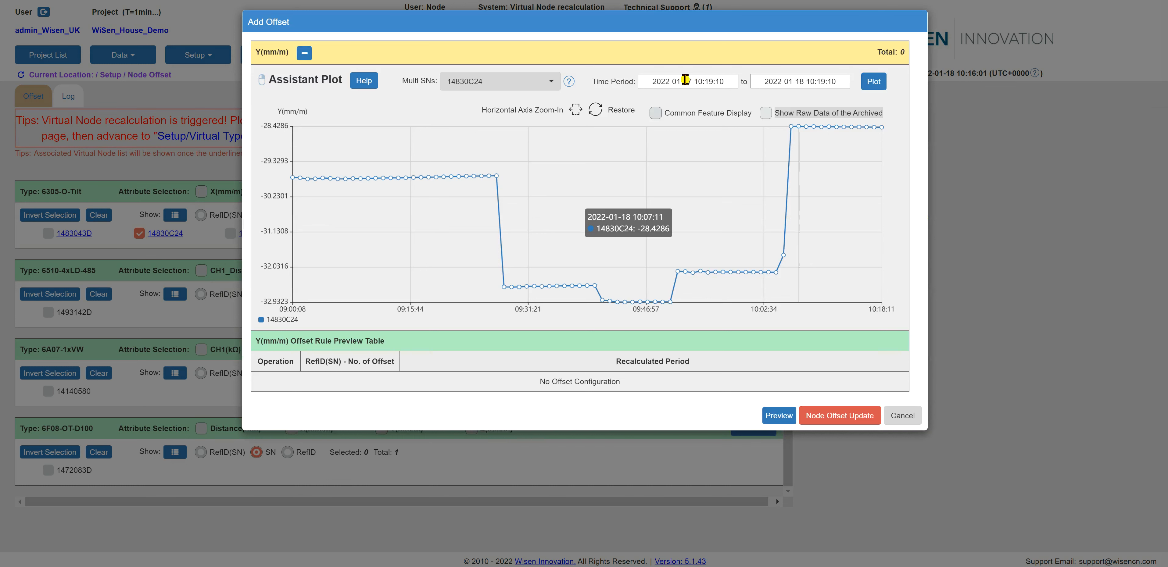
# Step: Set the Y plot's period from 2021-12-09 to 2021-12-11
pyautogui.click(678, 80)
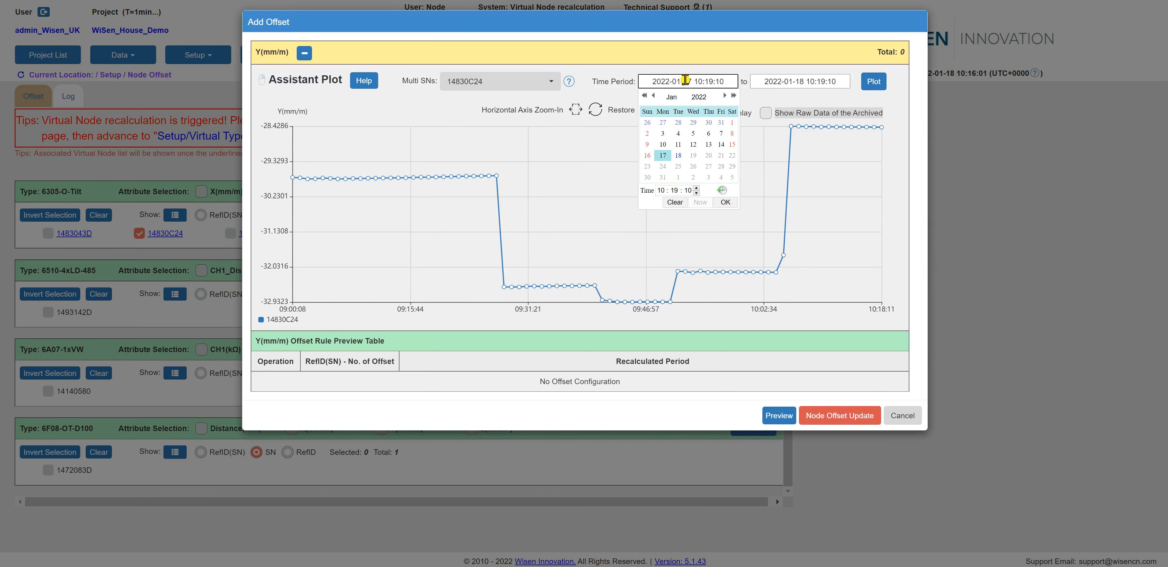
pyautogui.click(662, 155)
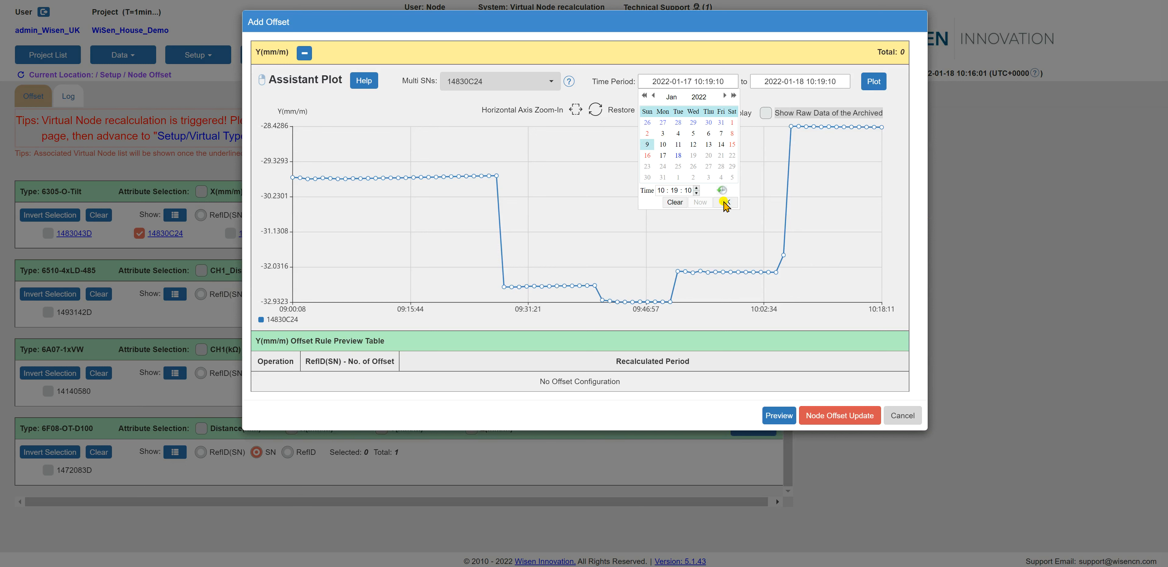
pyautogui.click(647, 144)
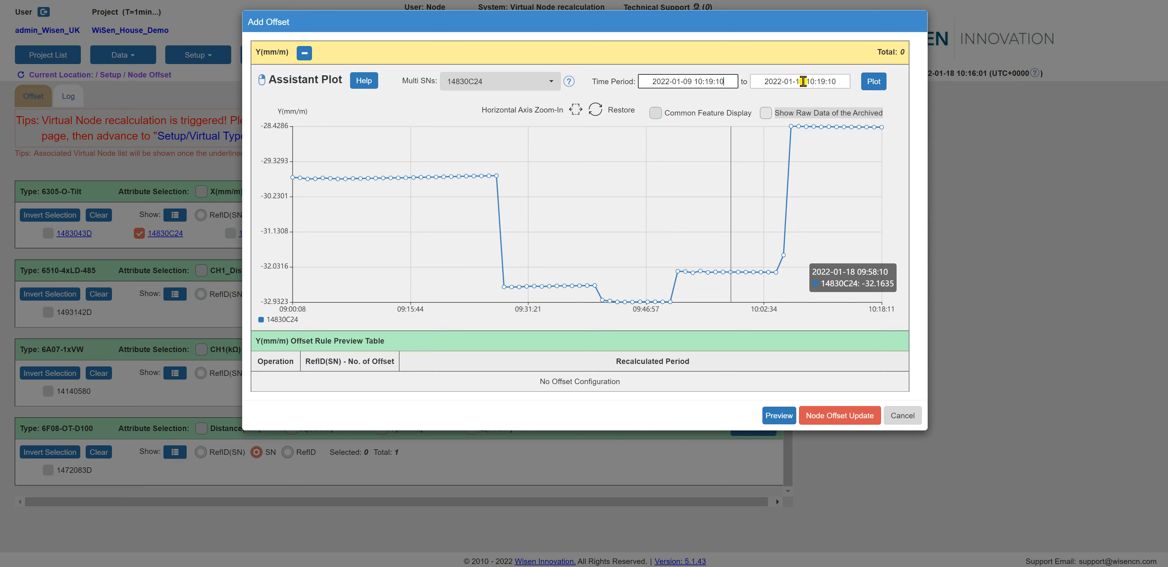
pyautogui.click(798, 81)
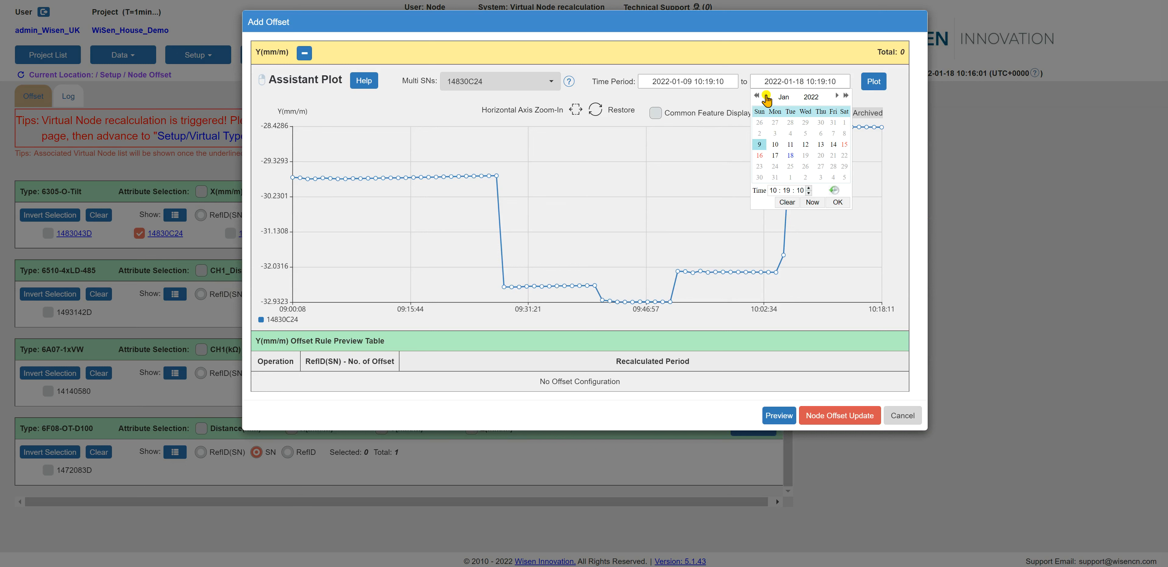
pyautogui.click(765, 95)
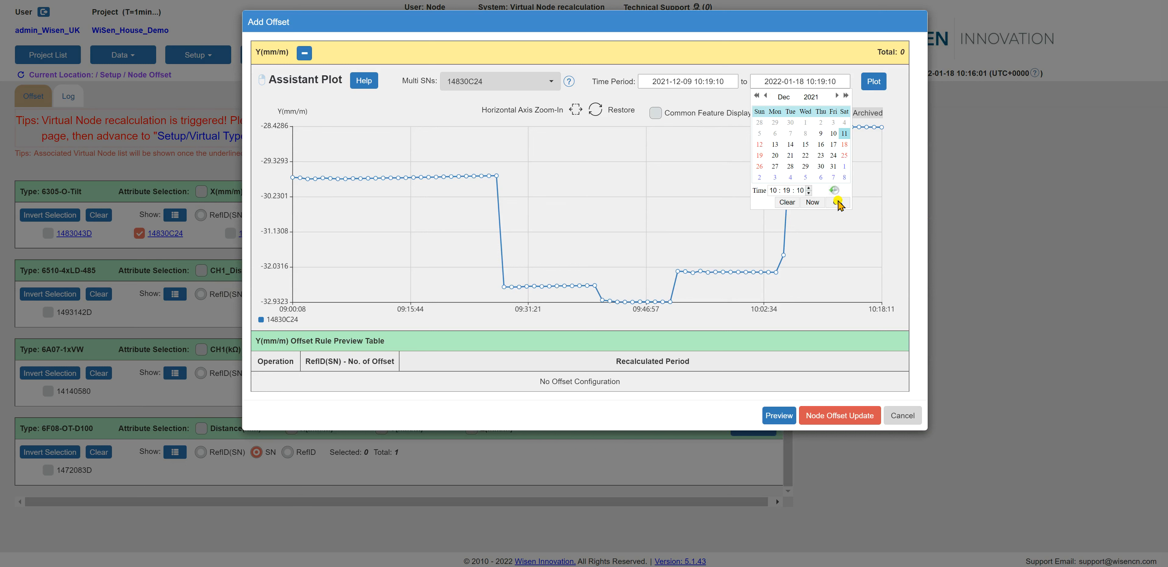
pyautogui.click(844, 133)
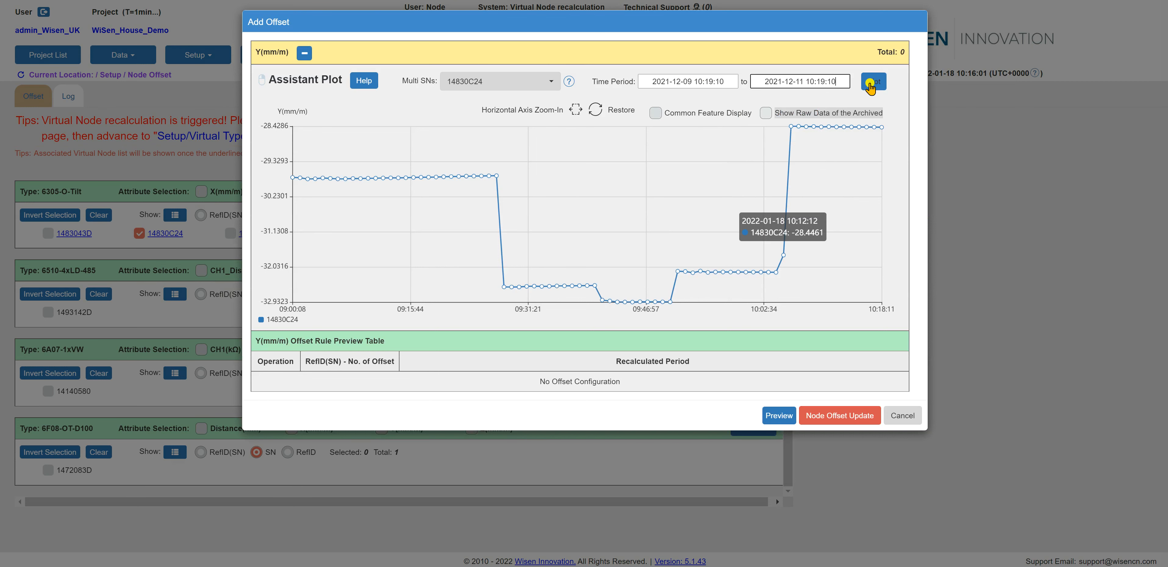
# Step: Redraw the Y(mm/m) chart for the 9–11 December 2021 period
pyautogui.click(872, 81)
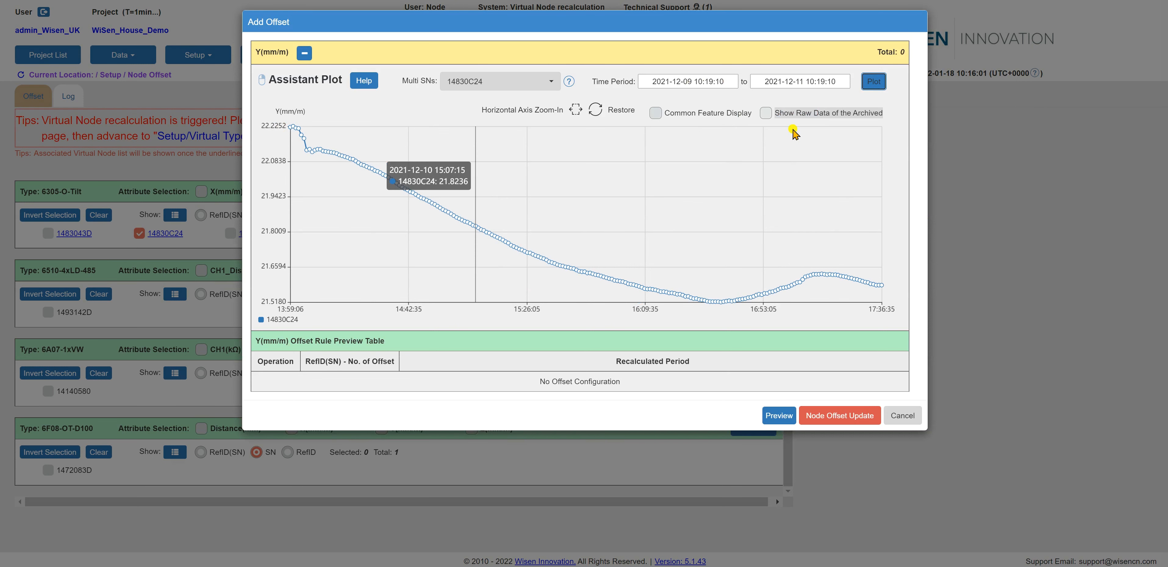
pyautogui.moveTo(811, 129)
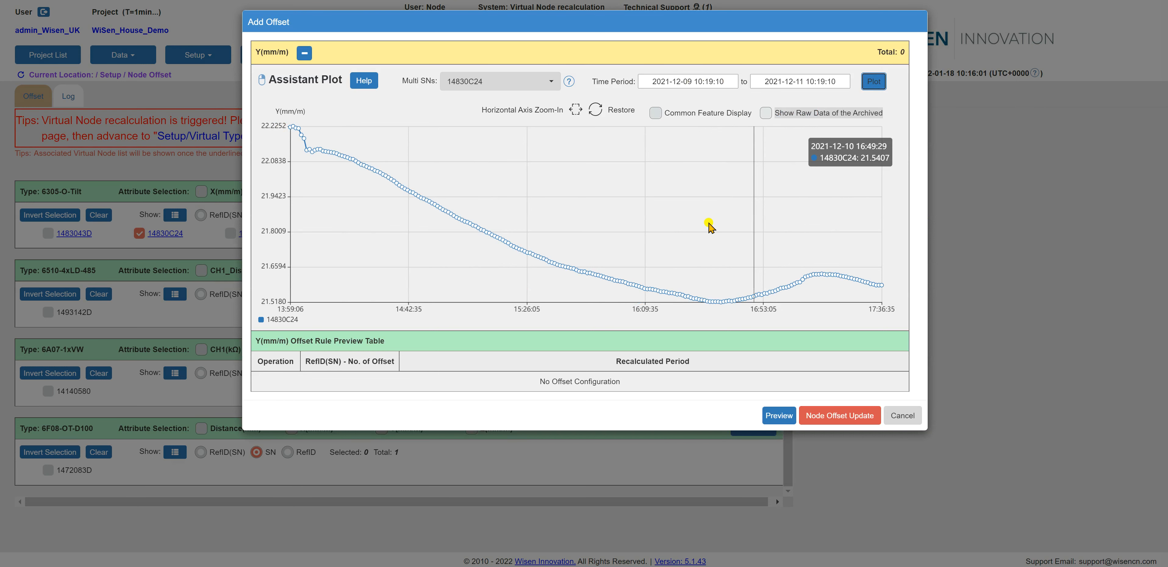
pyautogui.moveTo(709, 228)
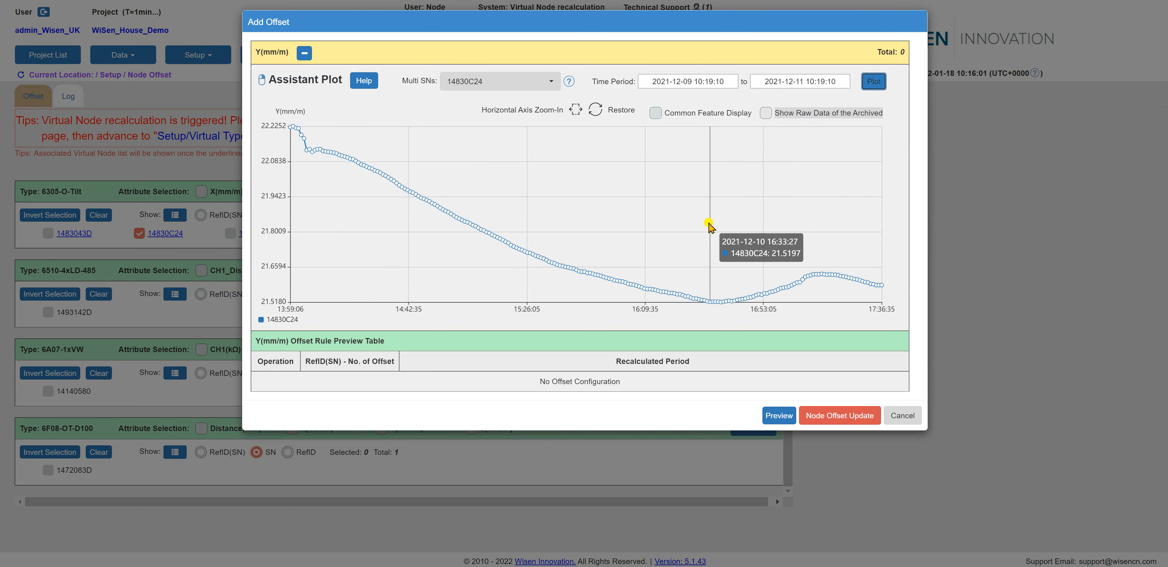